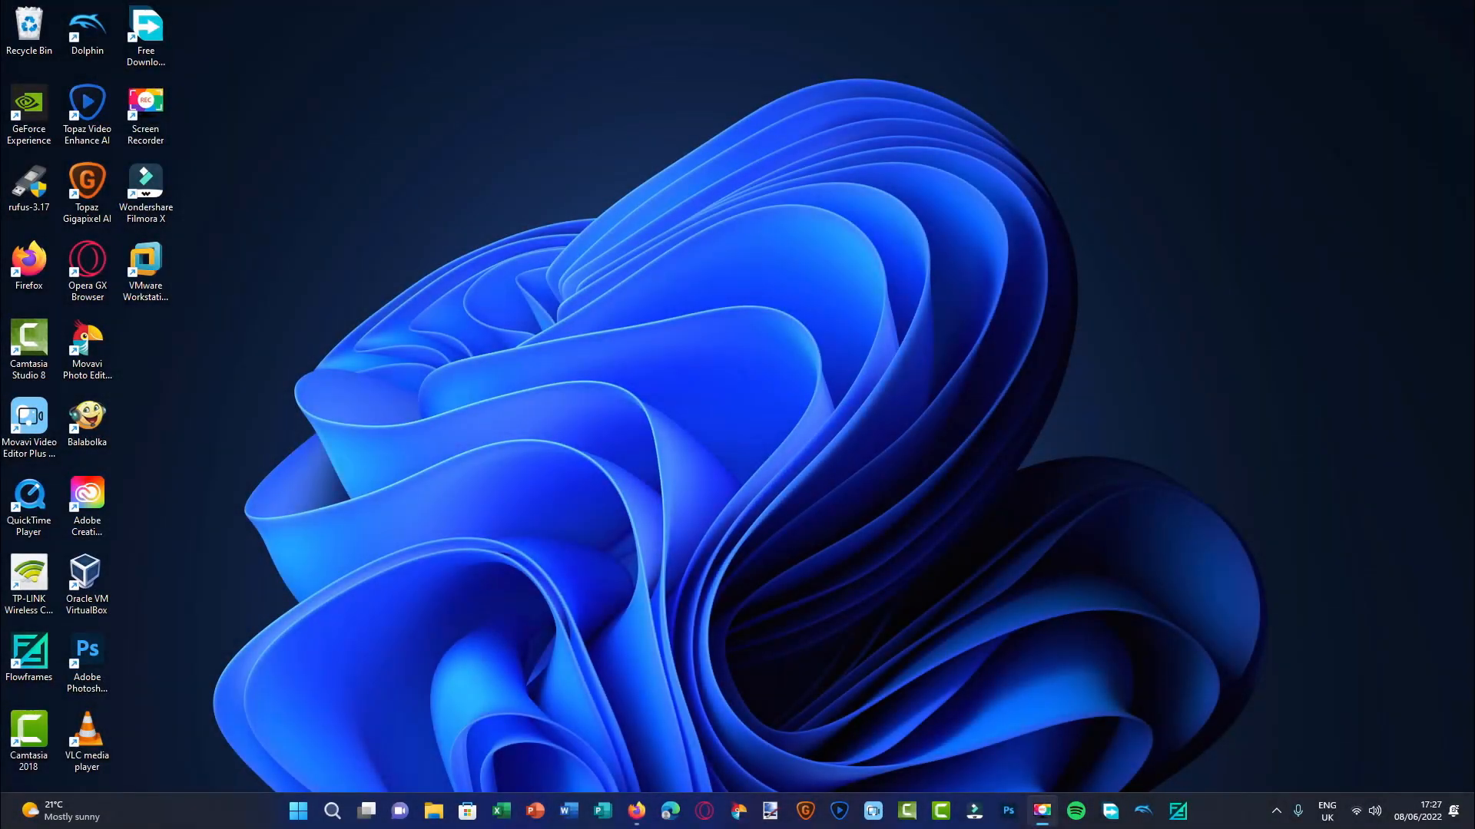
mouse_move(407, 601)
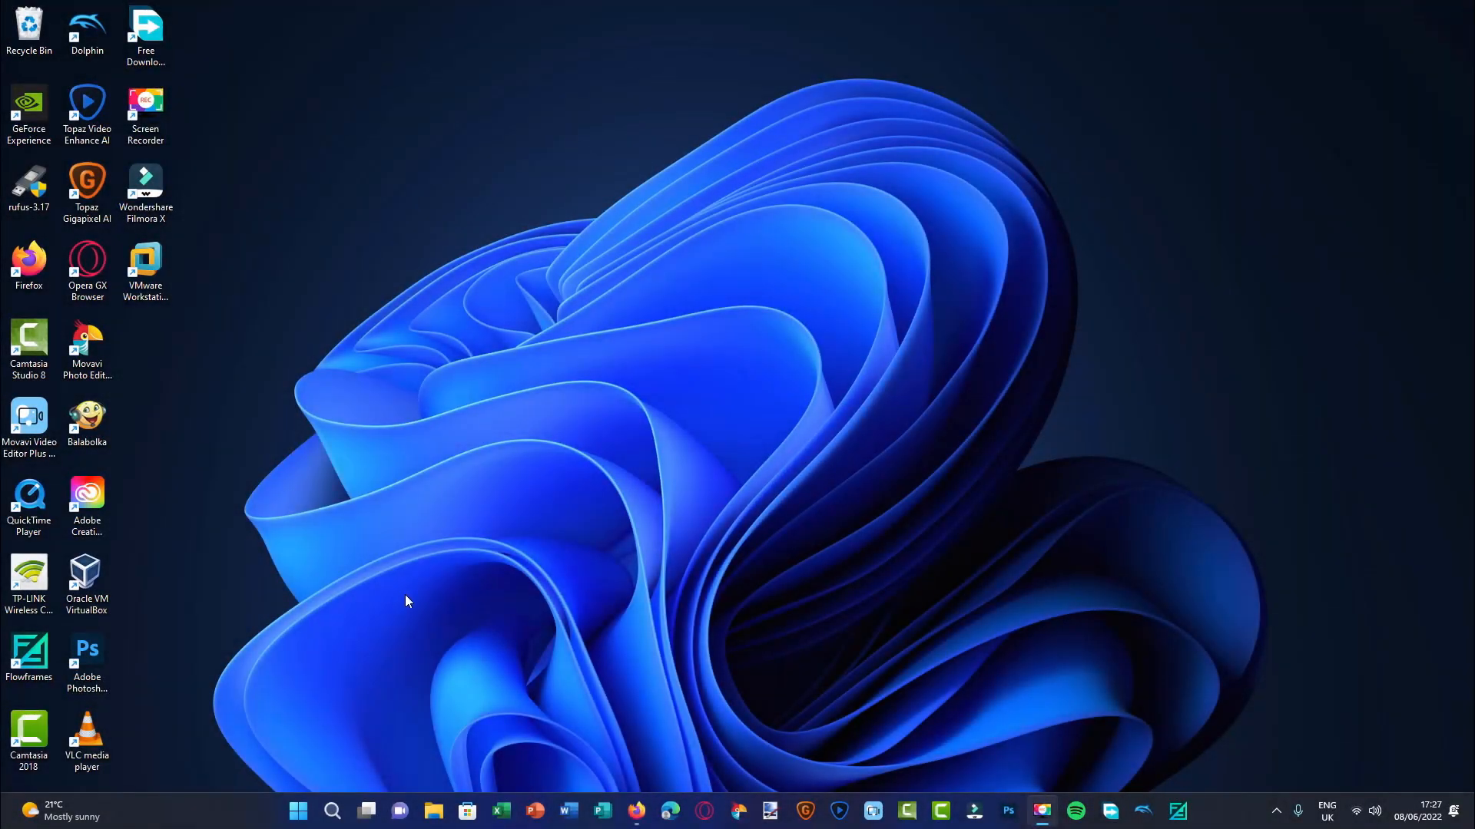
mouse_move(680, 505)
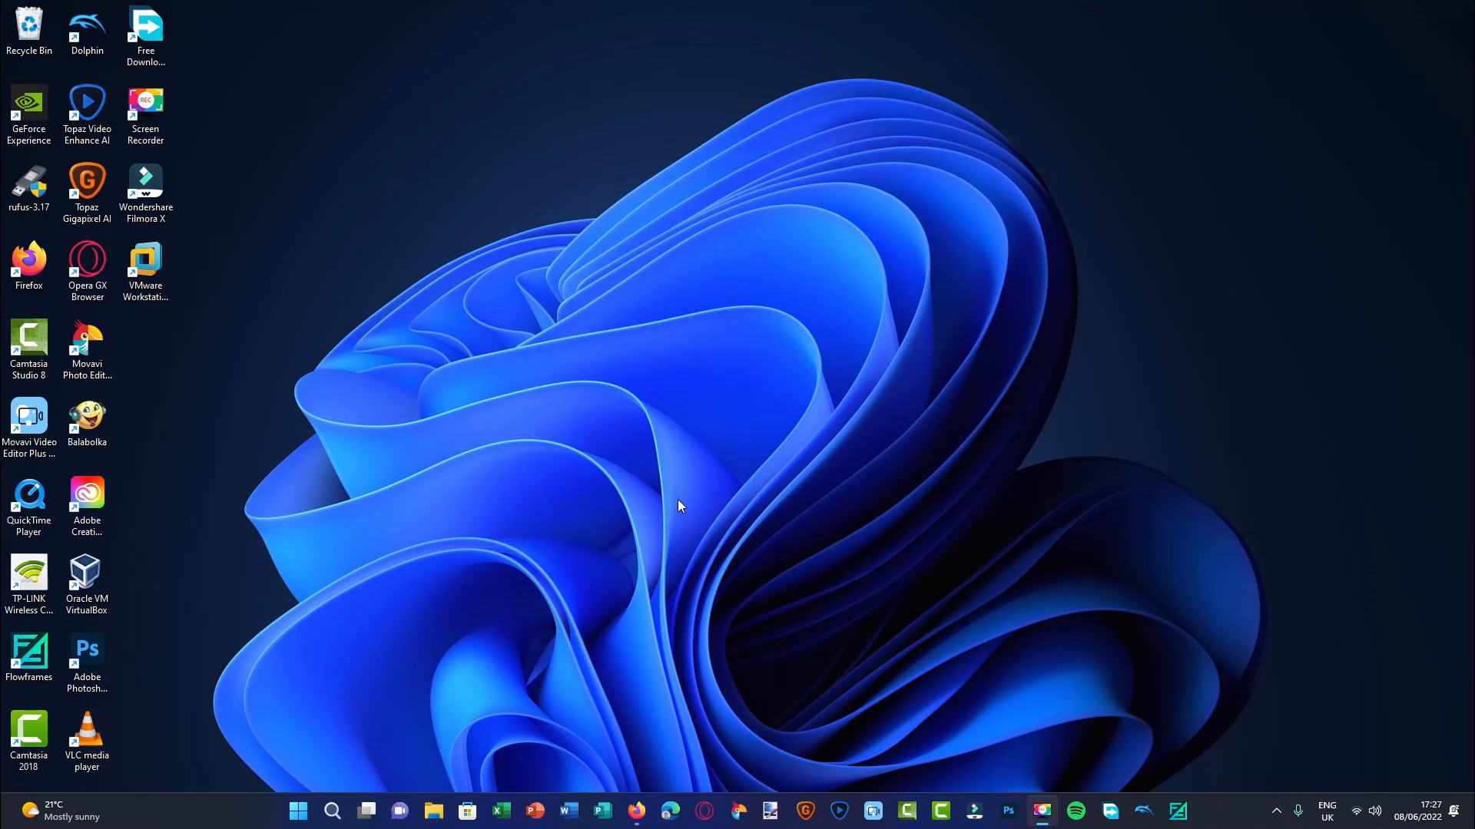
mouse_move(1264, 662)
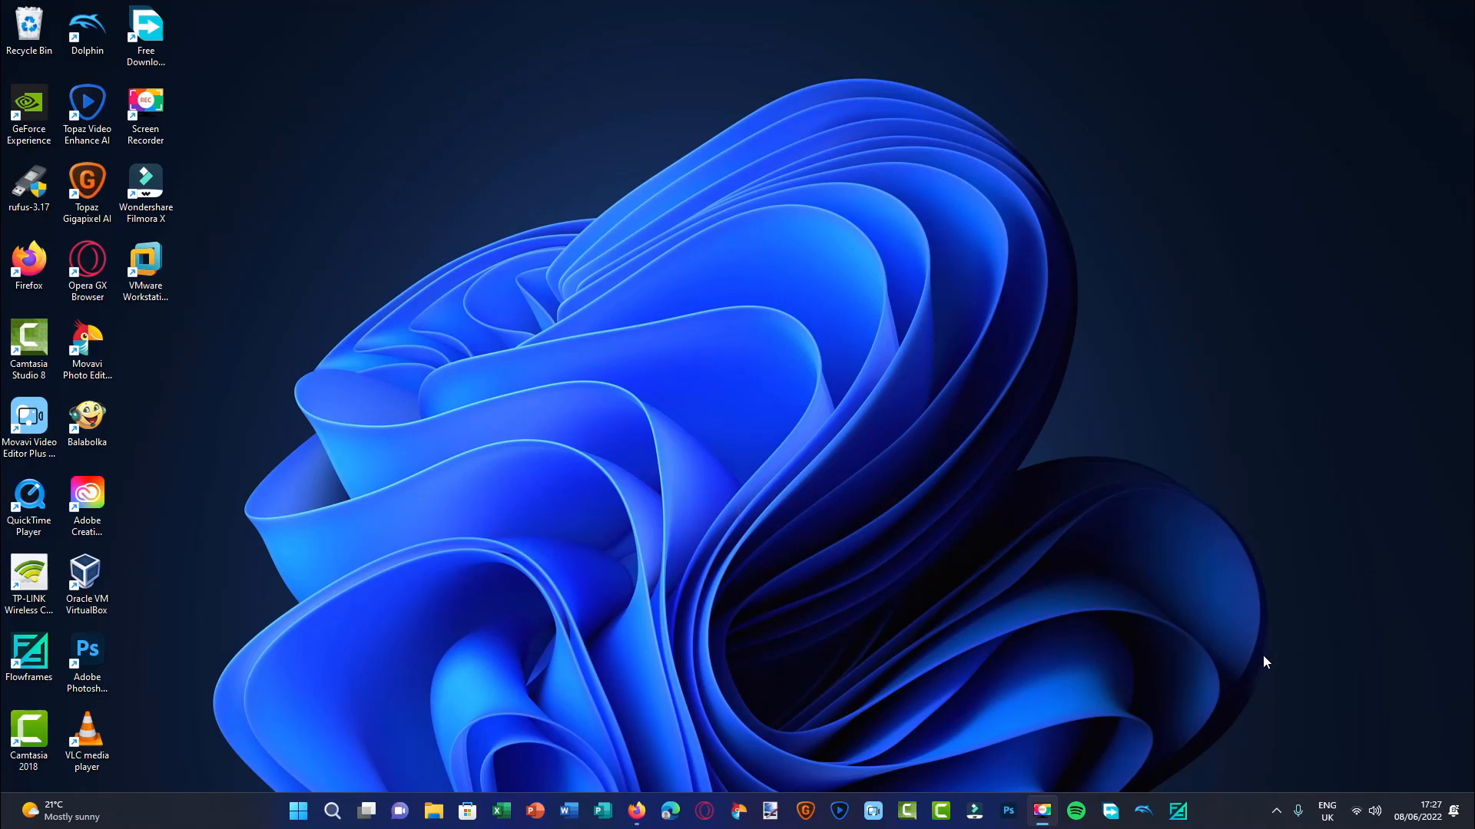
mouse_move(977, 634)
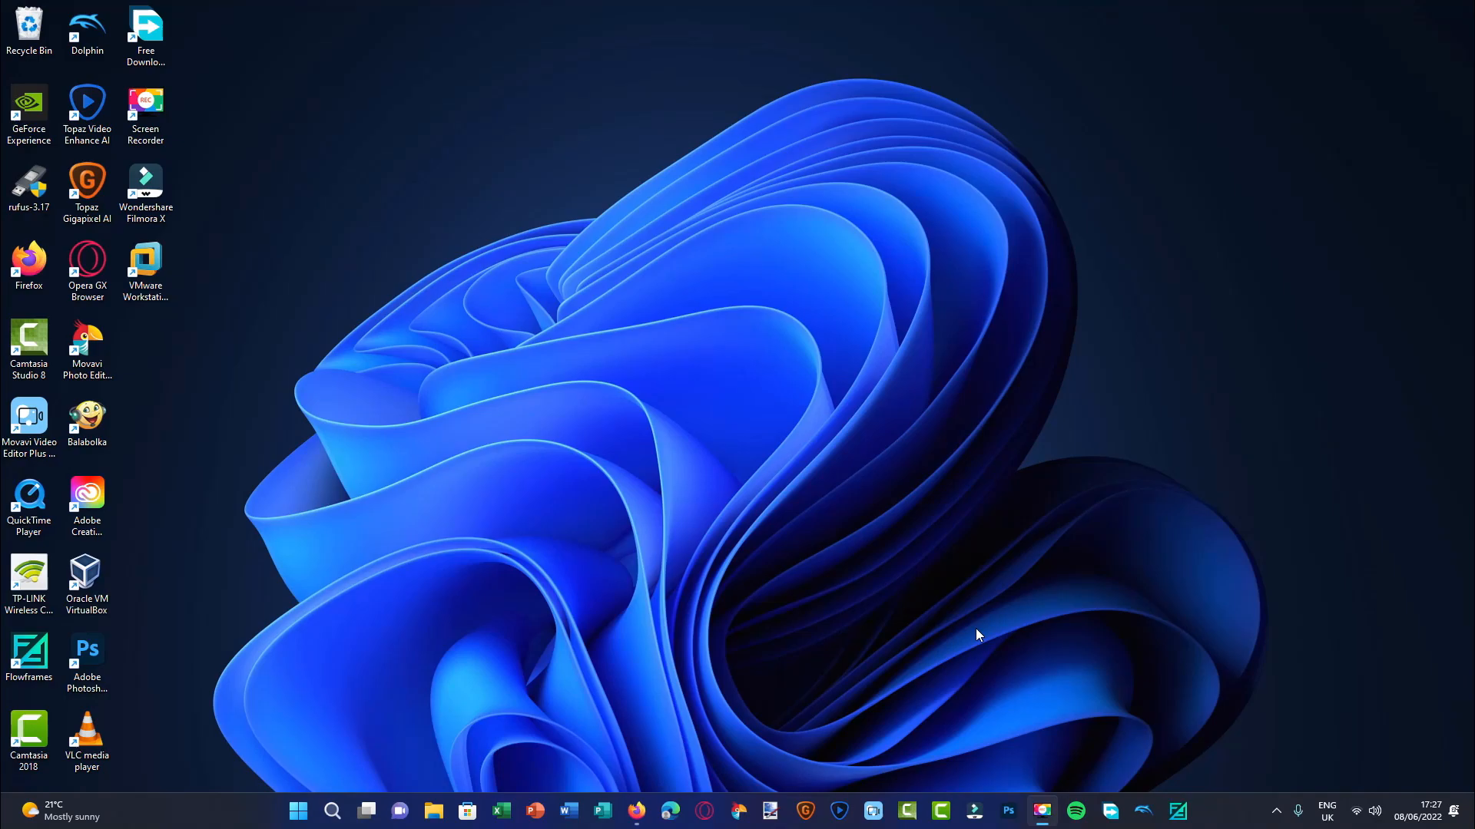
mouse_move(1024, 649)
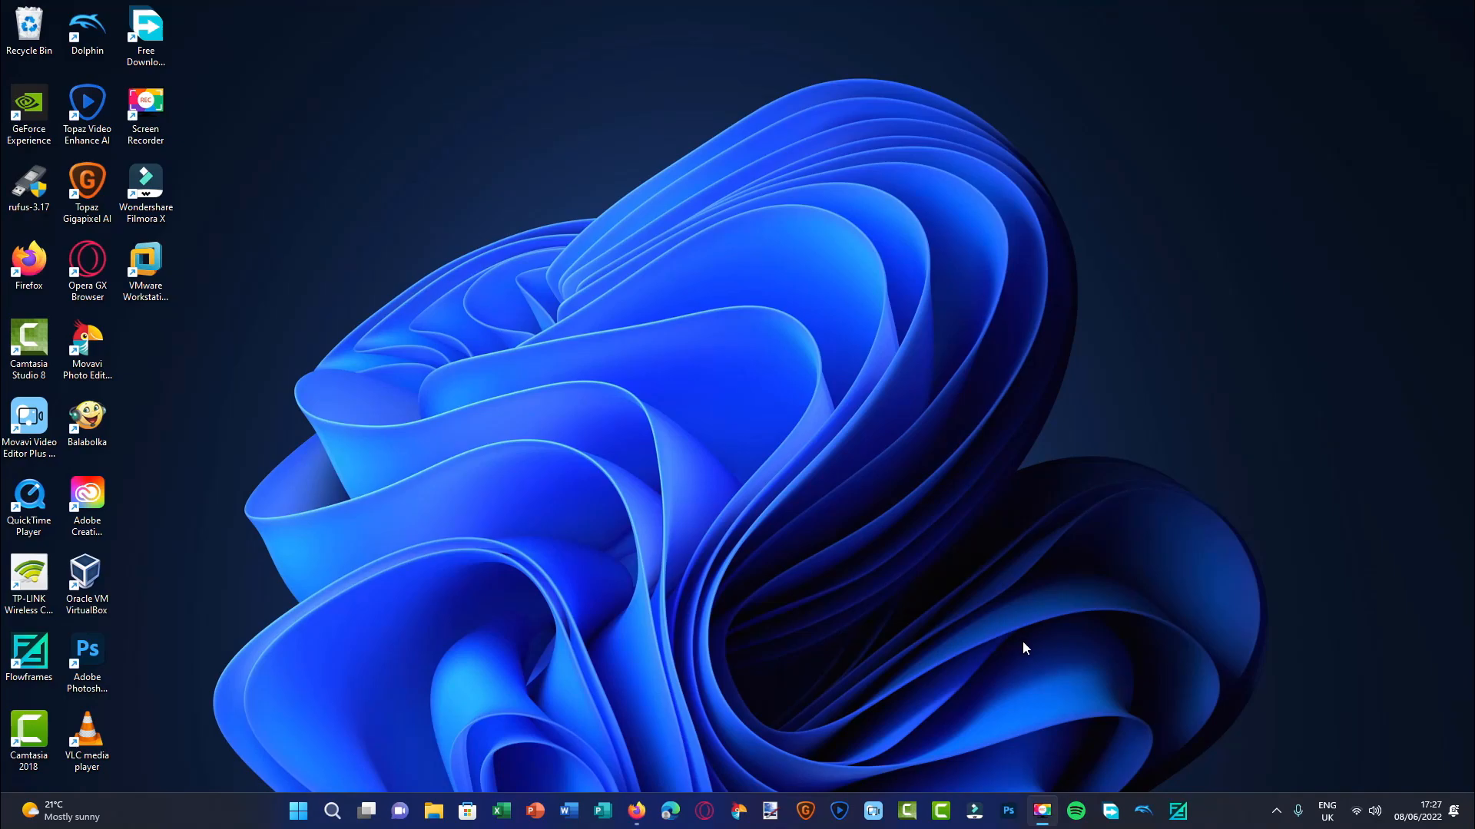
mouse_move(753, 492)
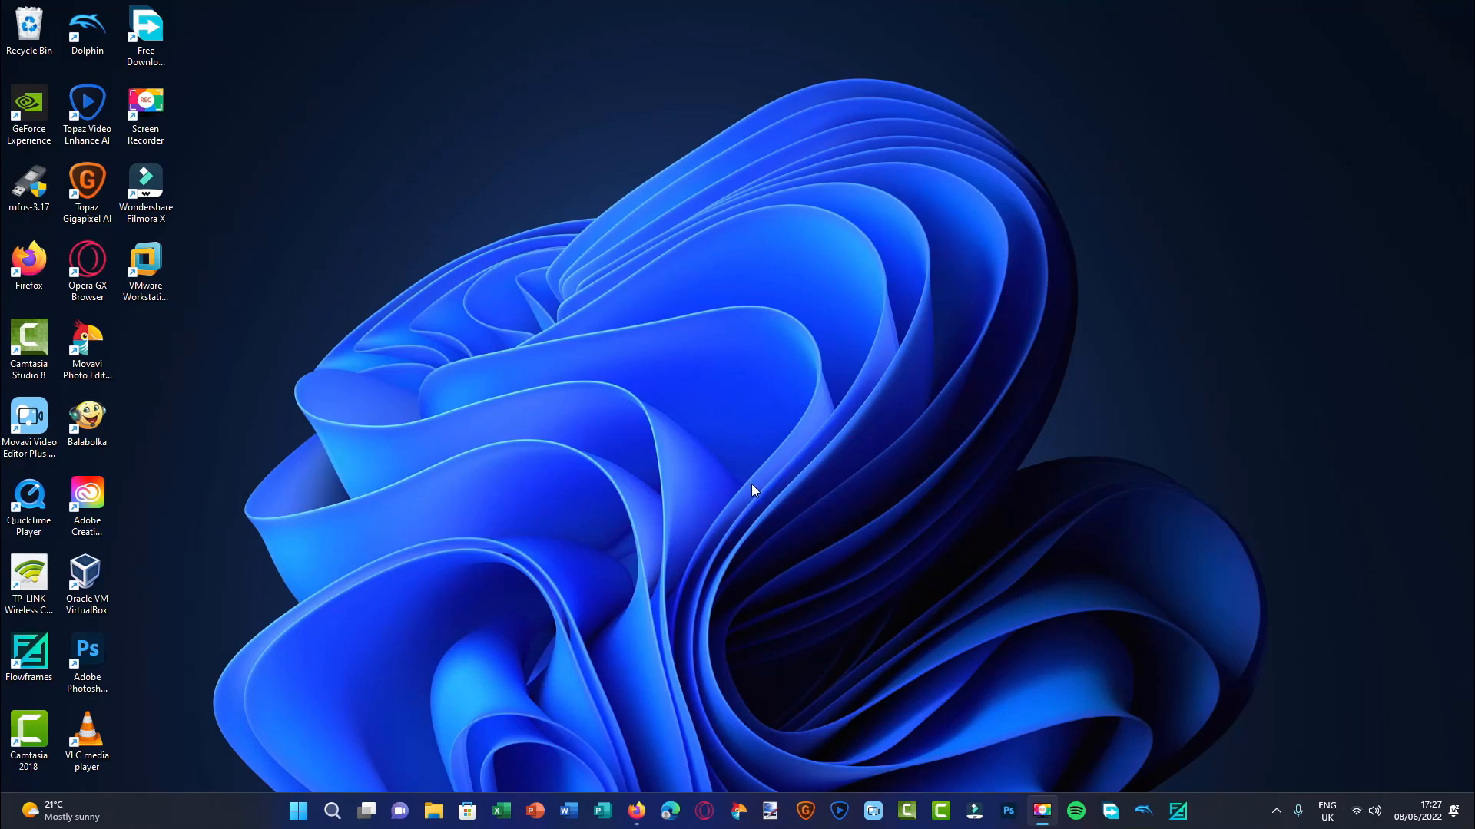
mouse_move(744, 555)
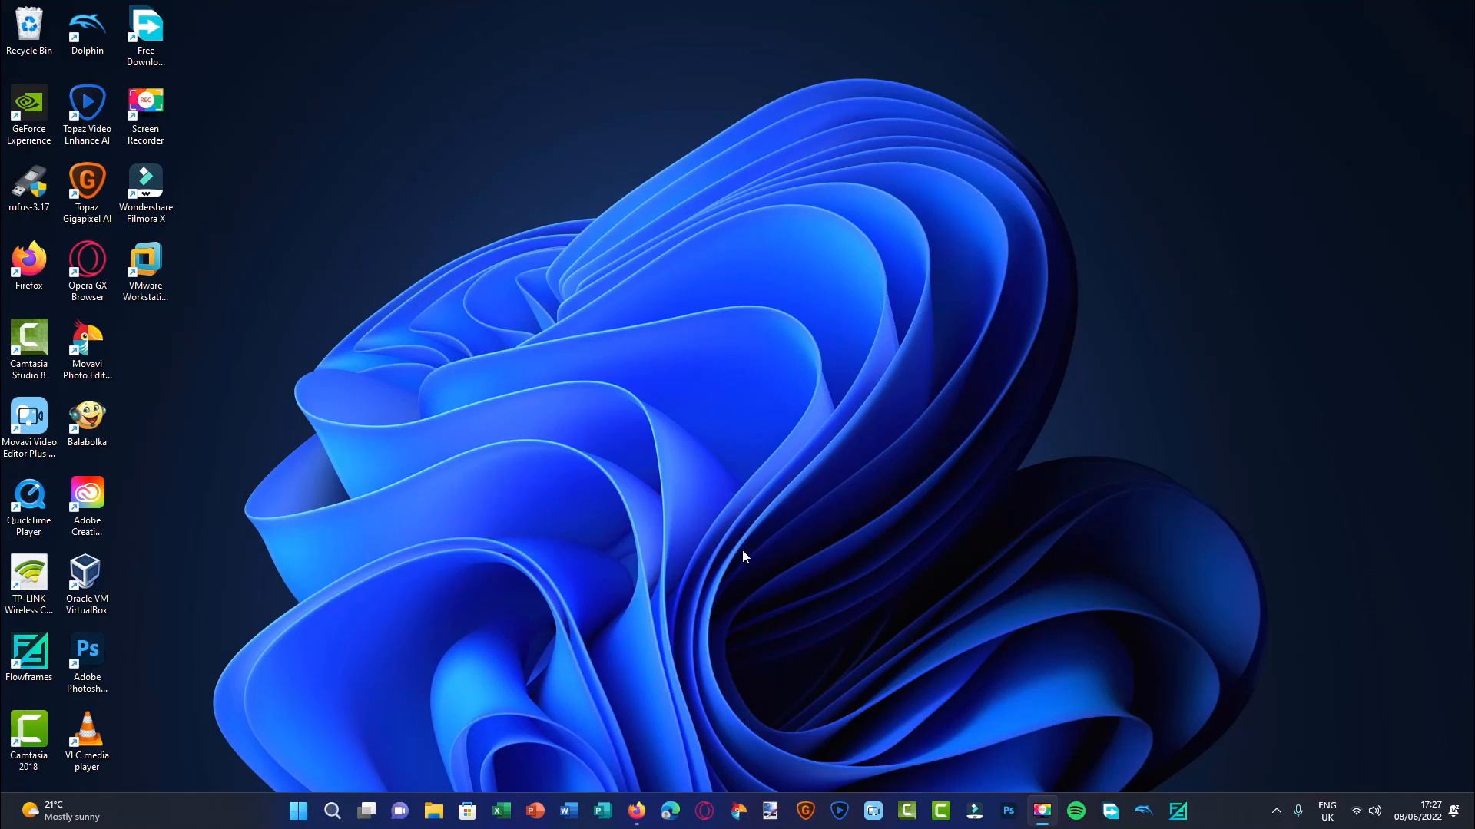
mouse_move(688, 579)
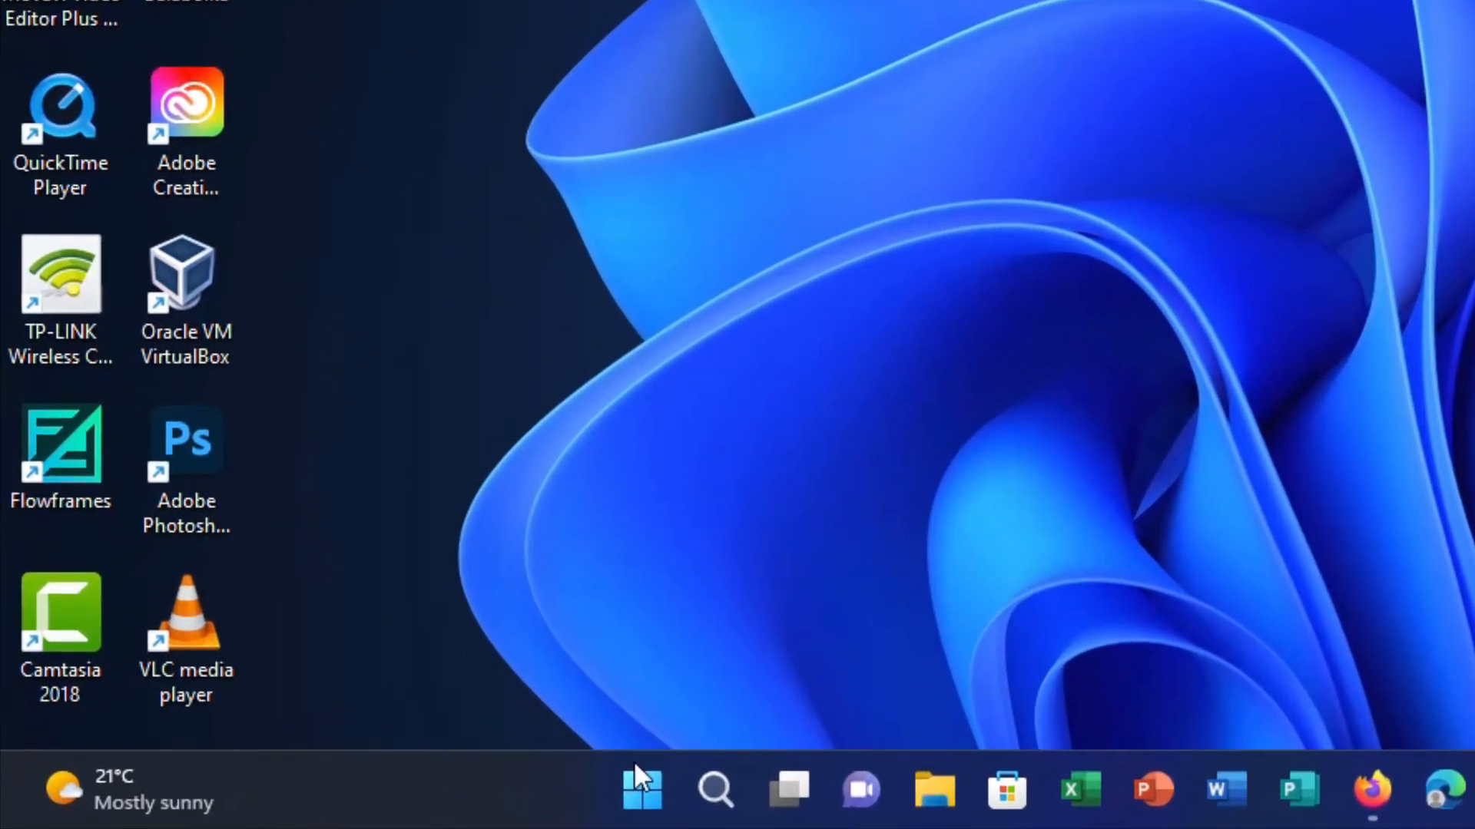
mouse_move(375, 762)
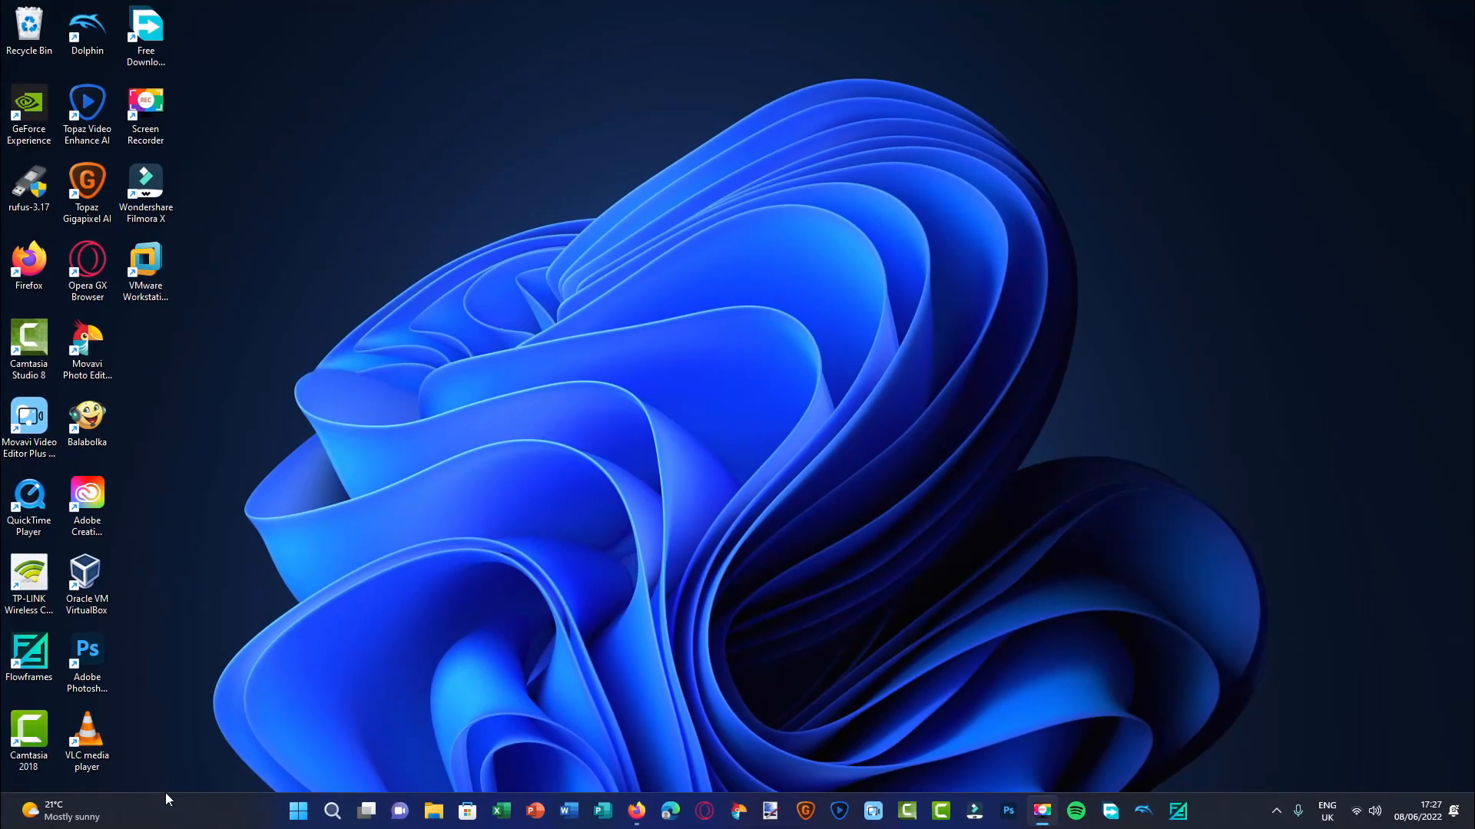
mouse_move(1195, 812)
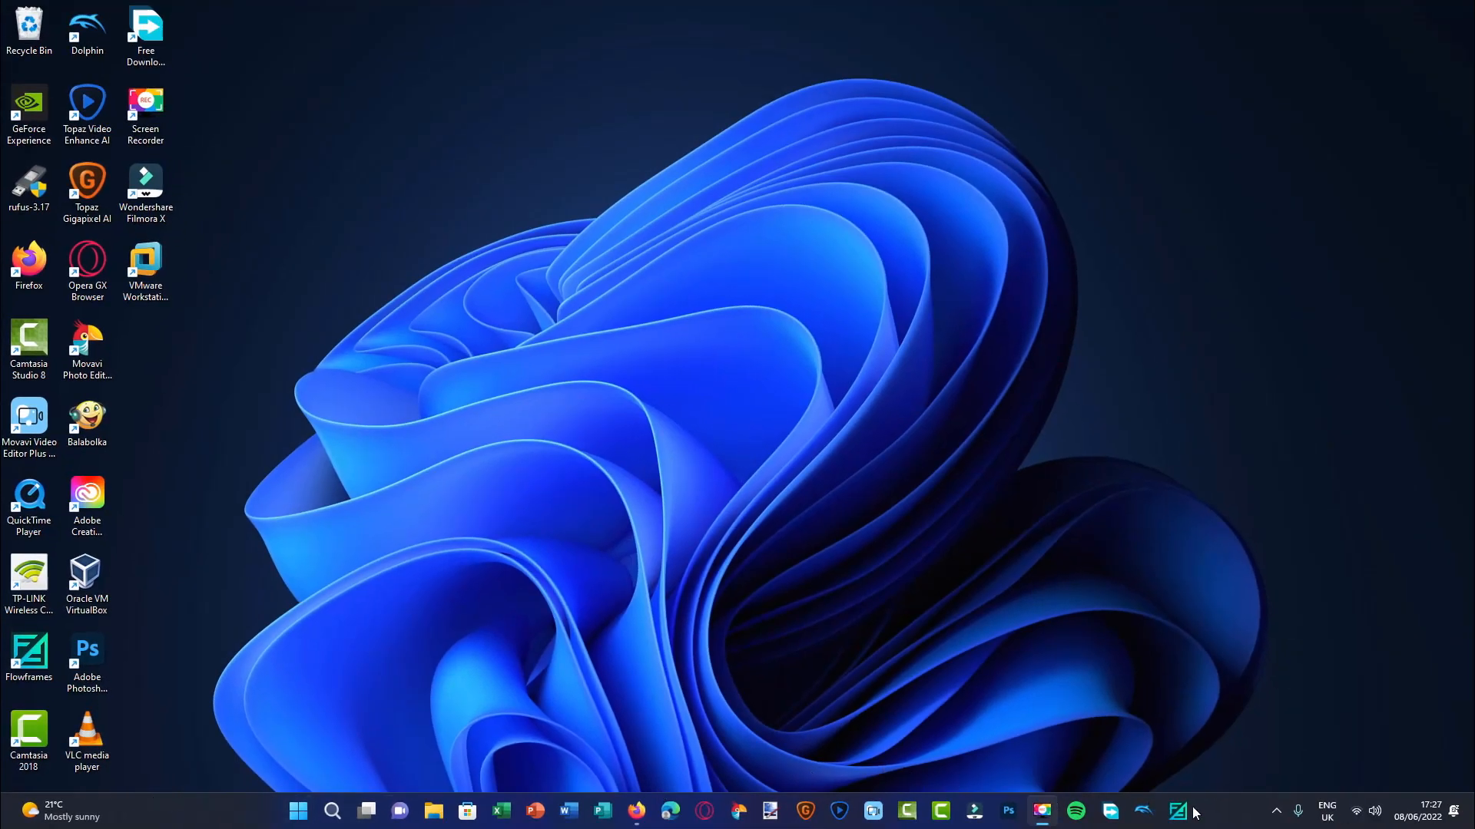
mouse_move(1456, 816)
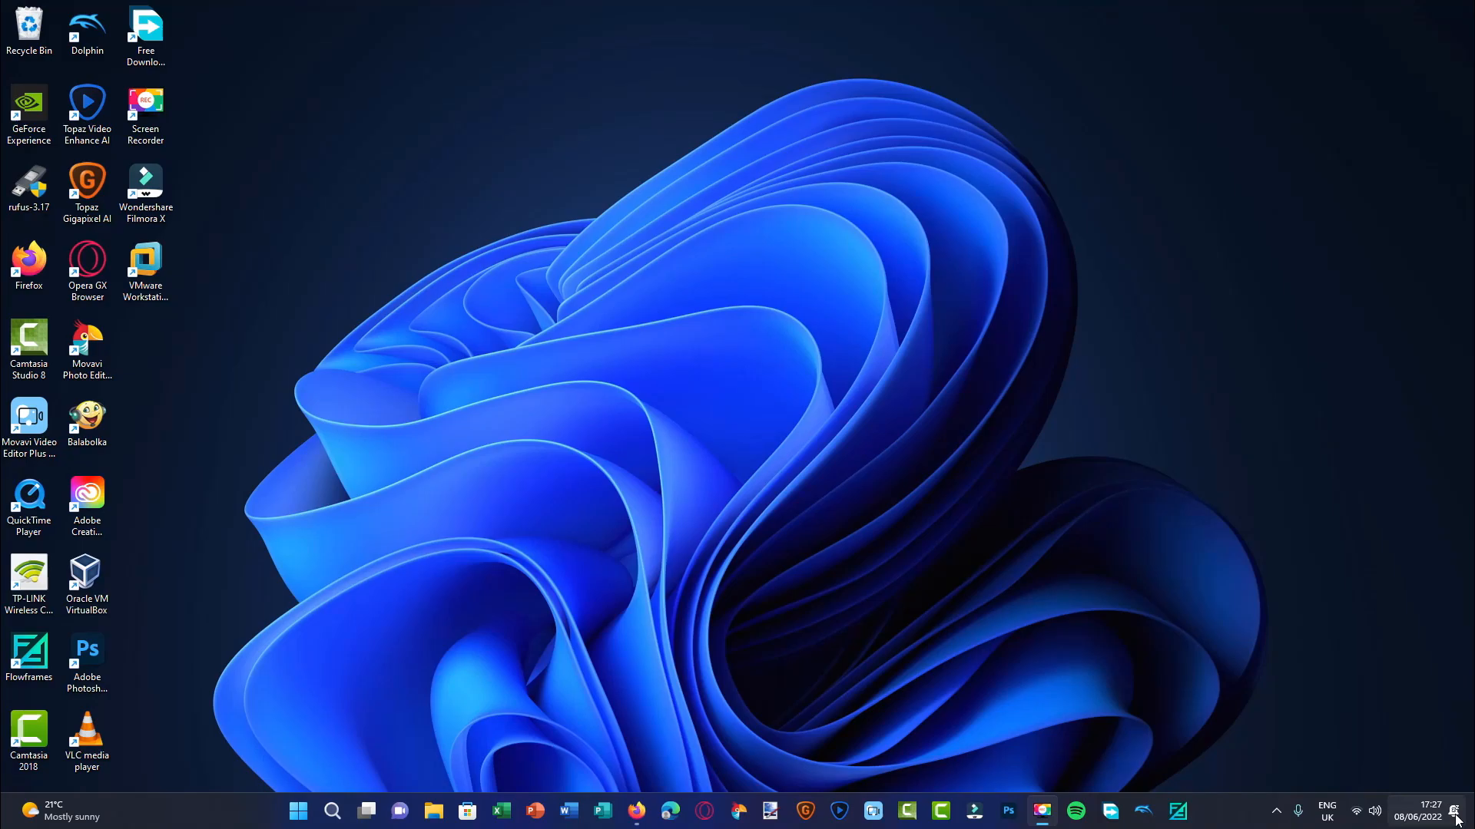
Step: Check today's date in the calendar flyout, then view network and volume quick settings
click(1430, 811)
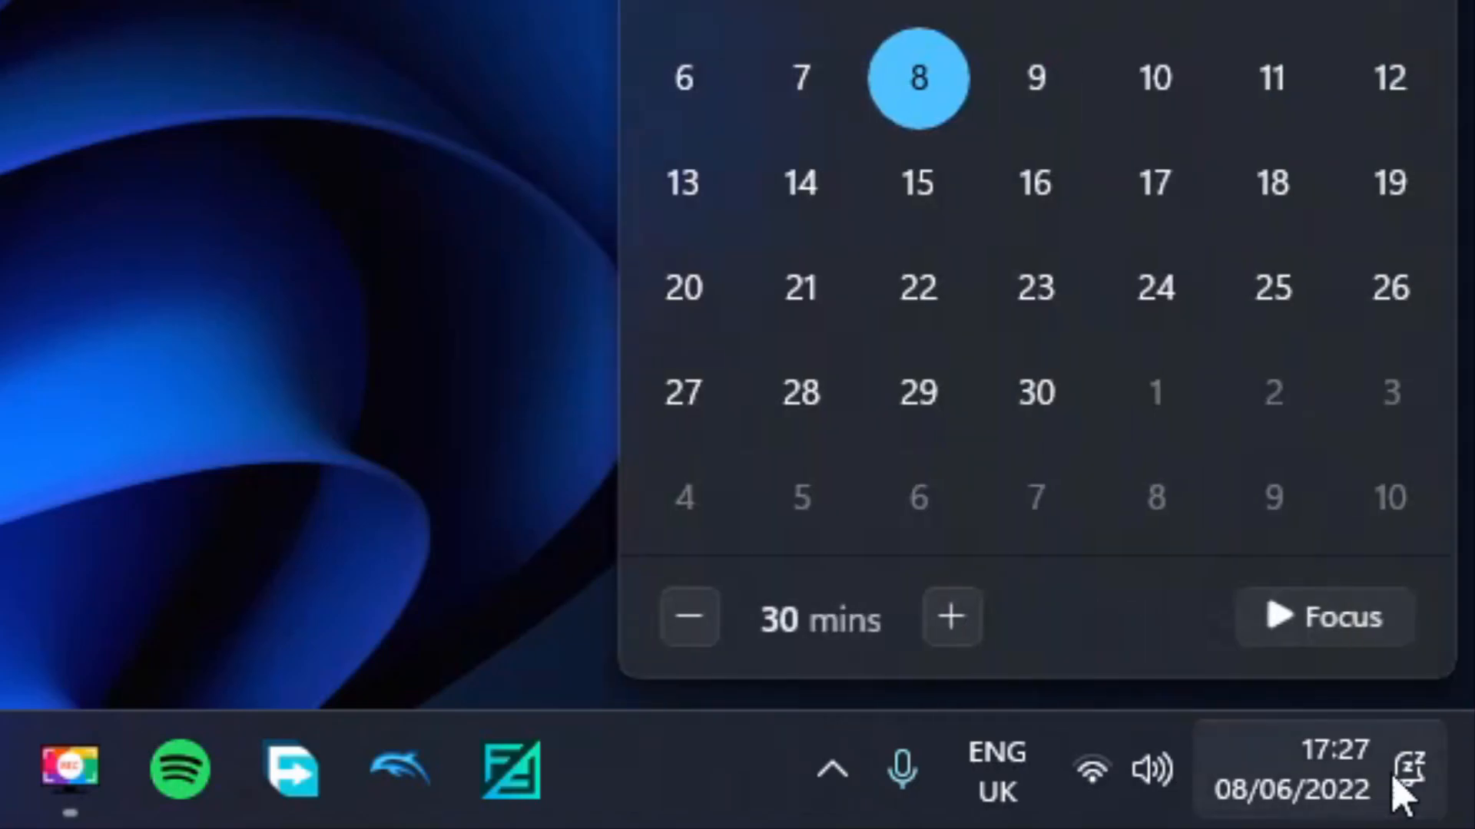
click(1291, 763)
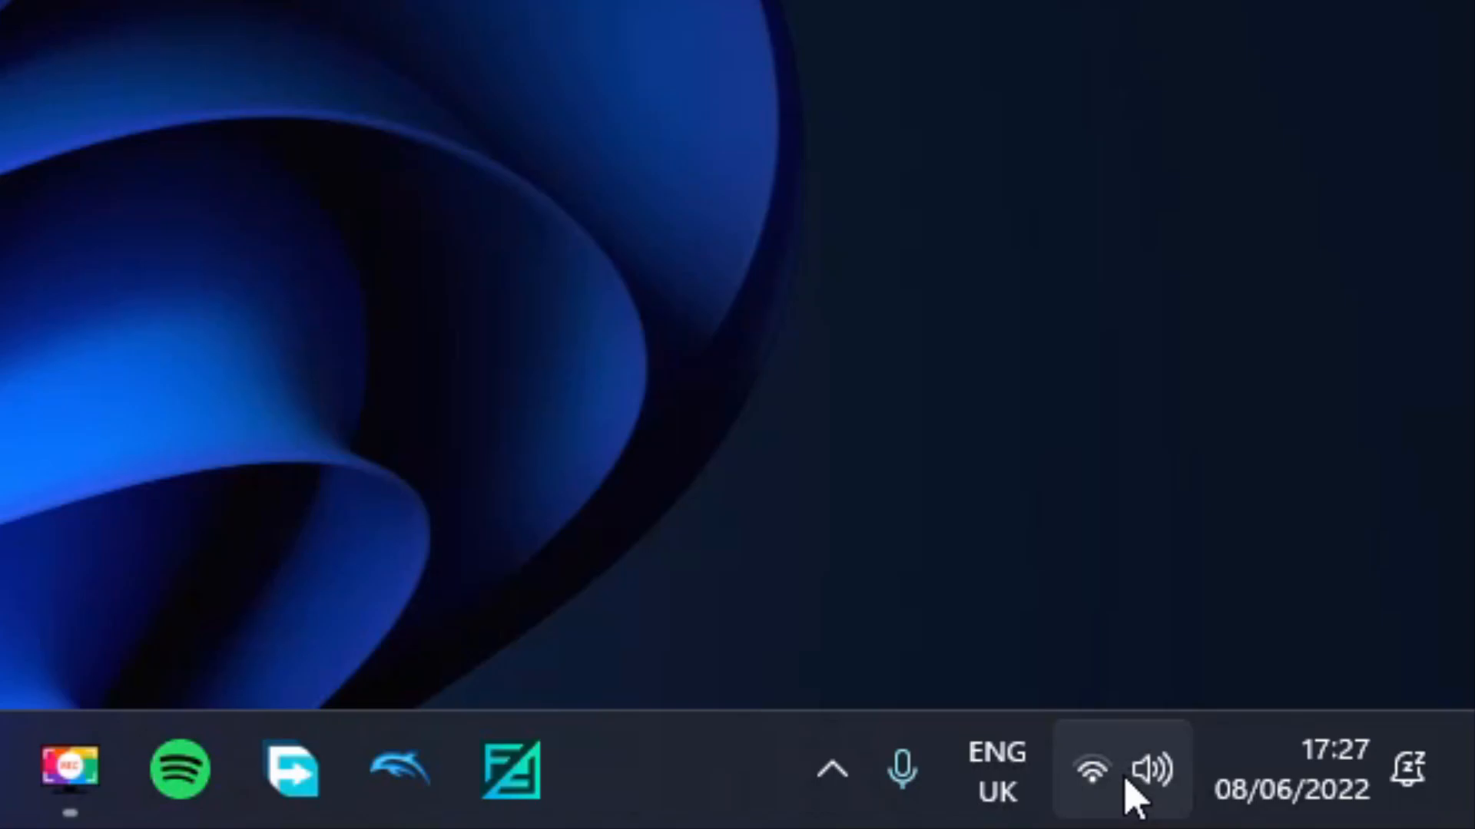
mouse_move(1090, 770)
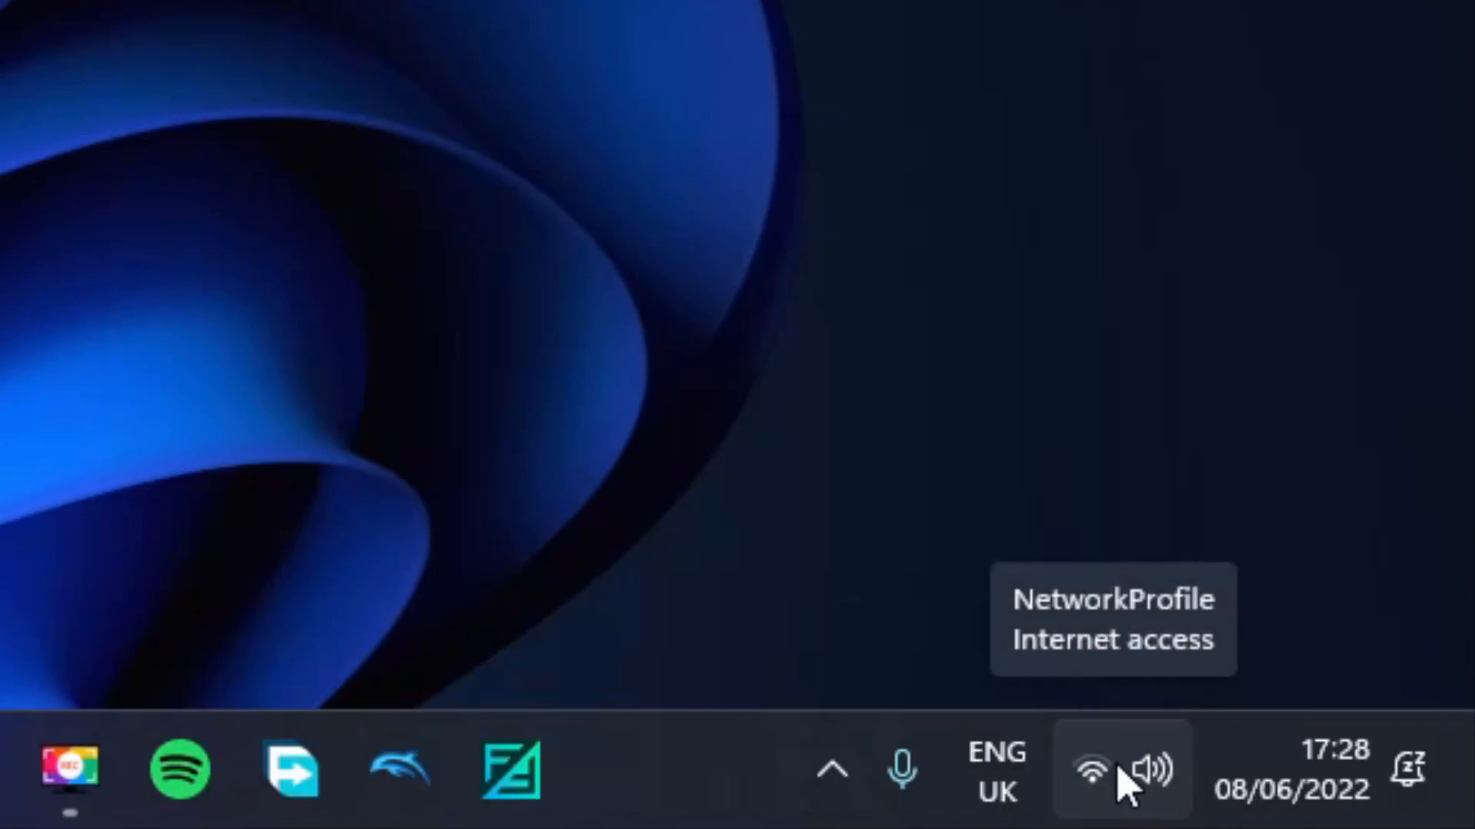
click(1119, 769)
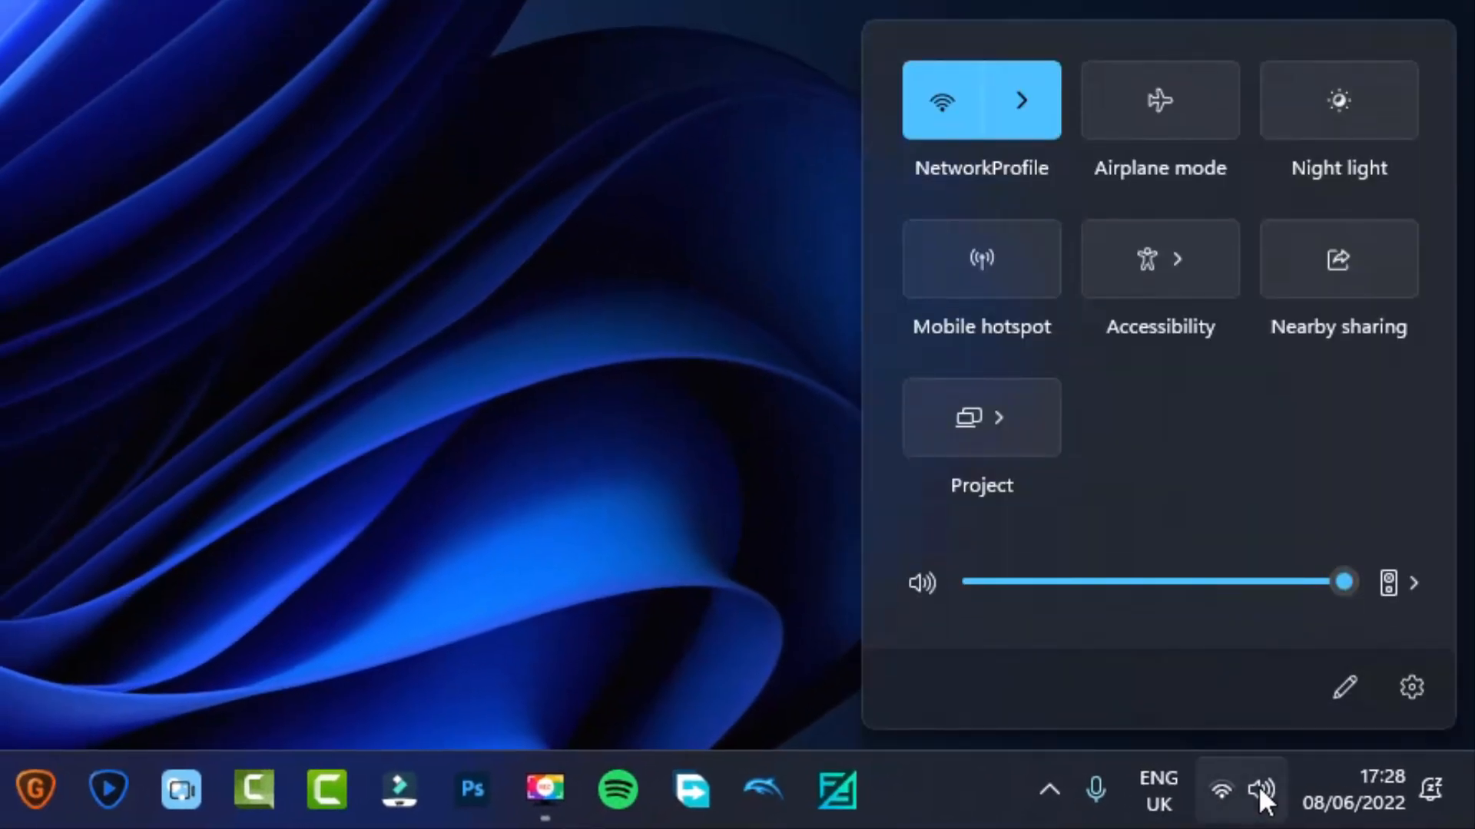
mouse_move(1255, 663)
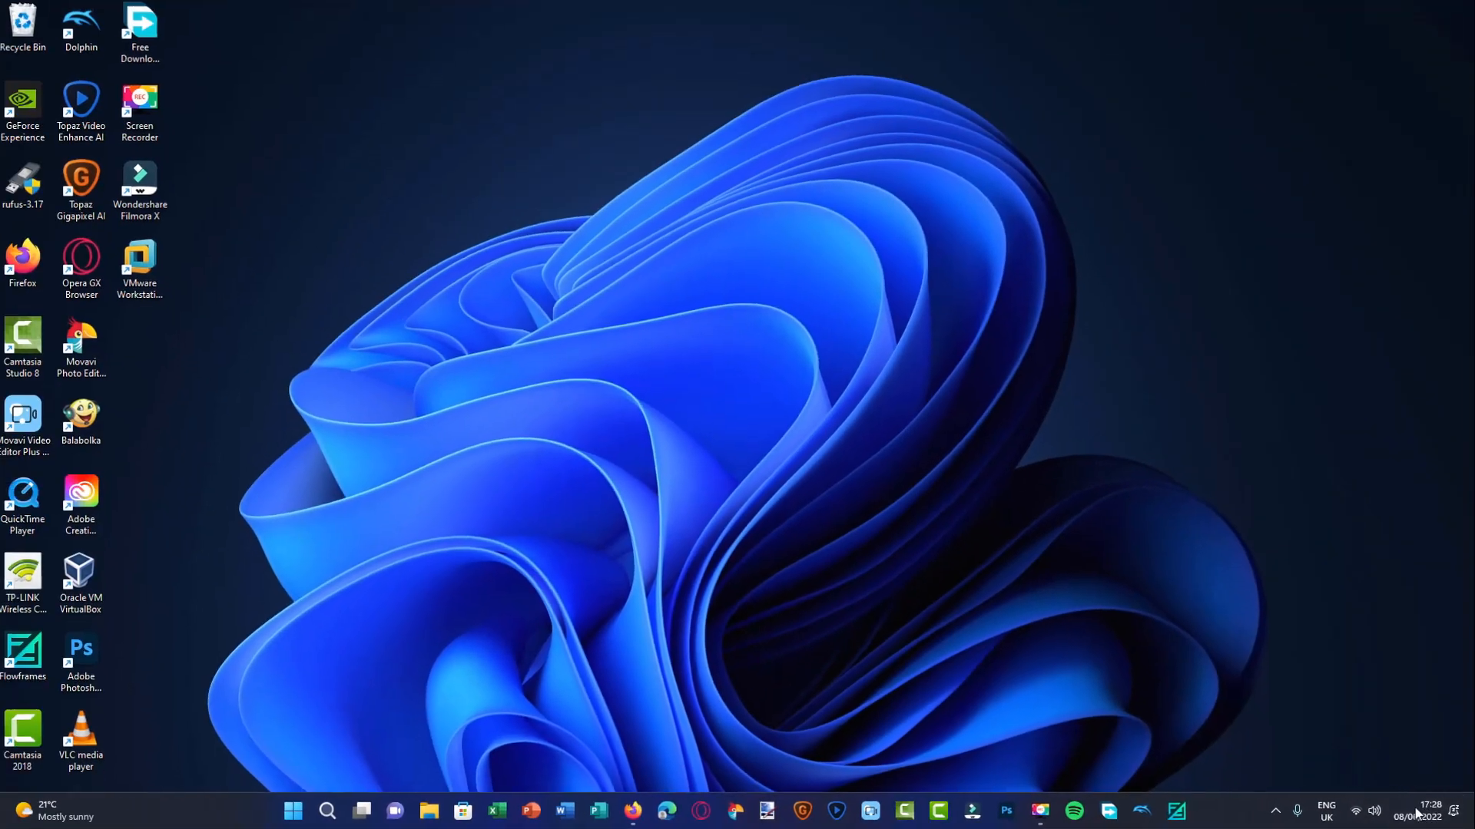
Step: Clear all pending notifications so the panel shows none above the June calendar
click(1427, 803)
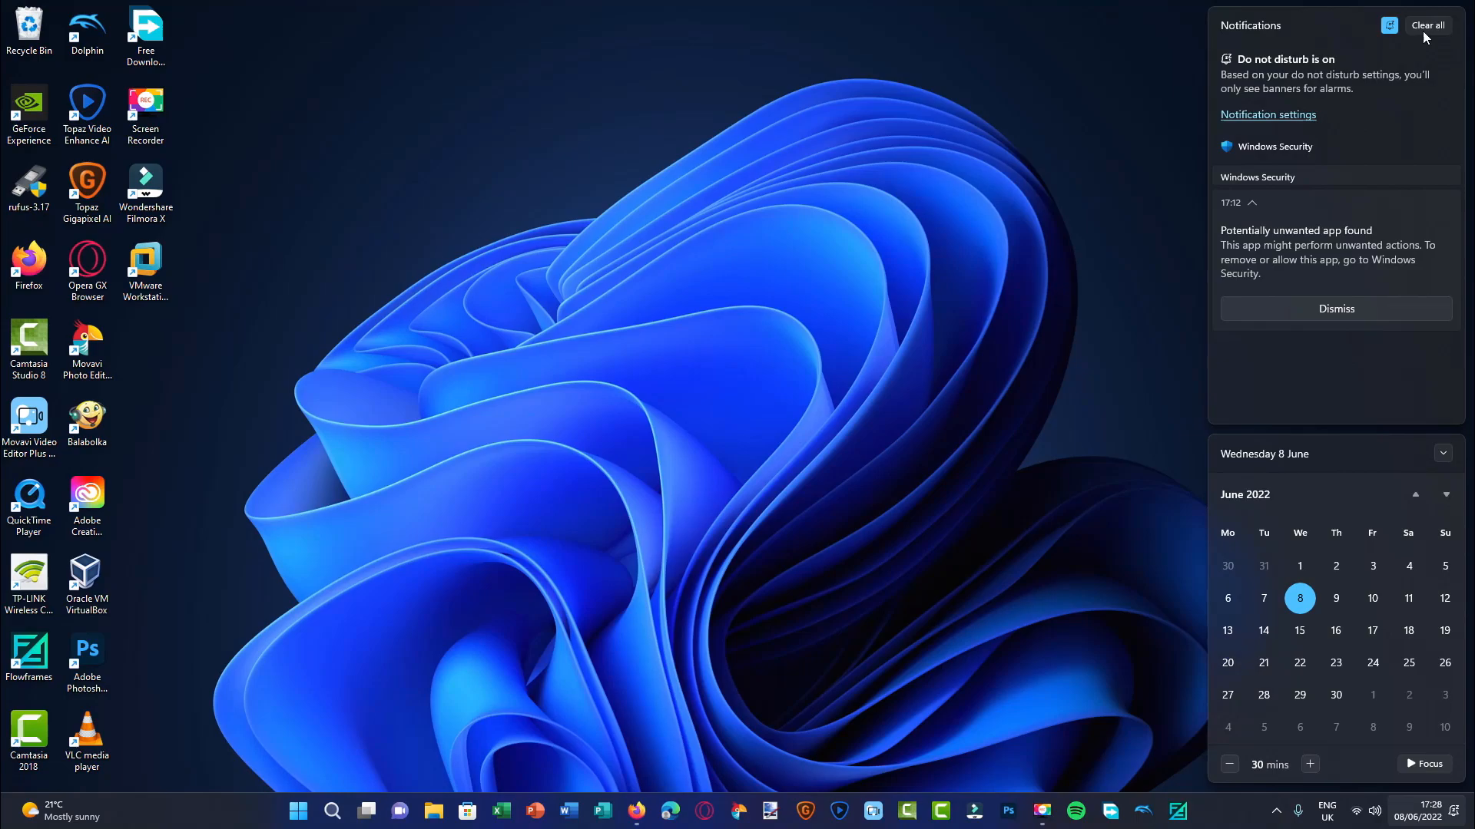
click(1426, 27)
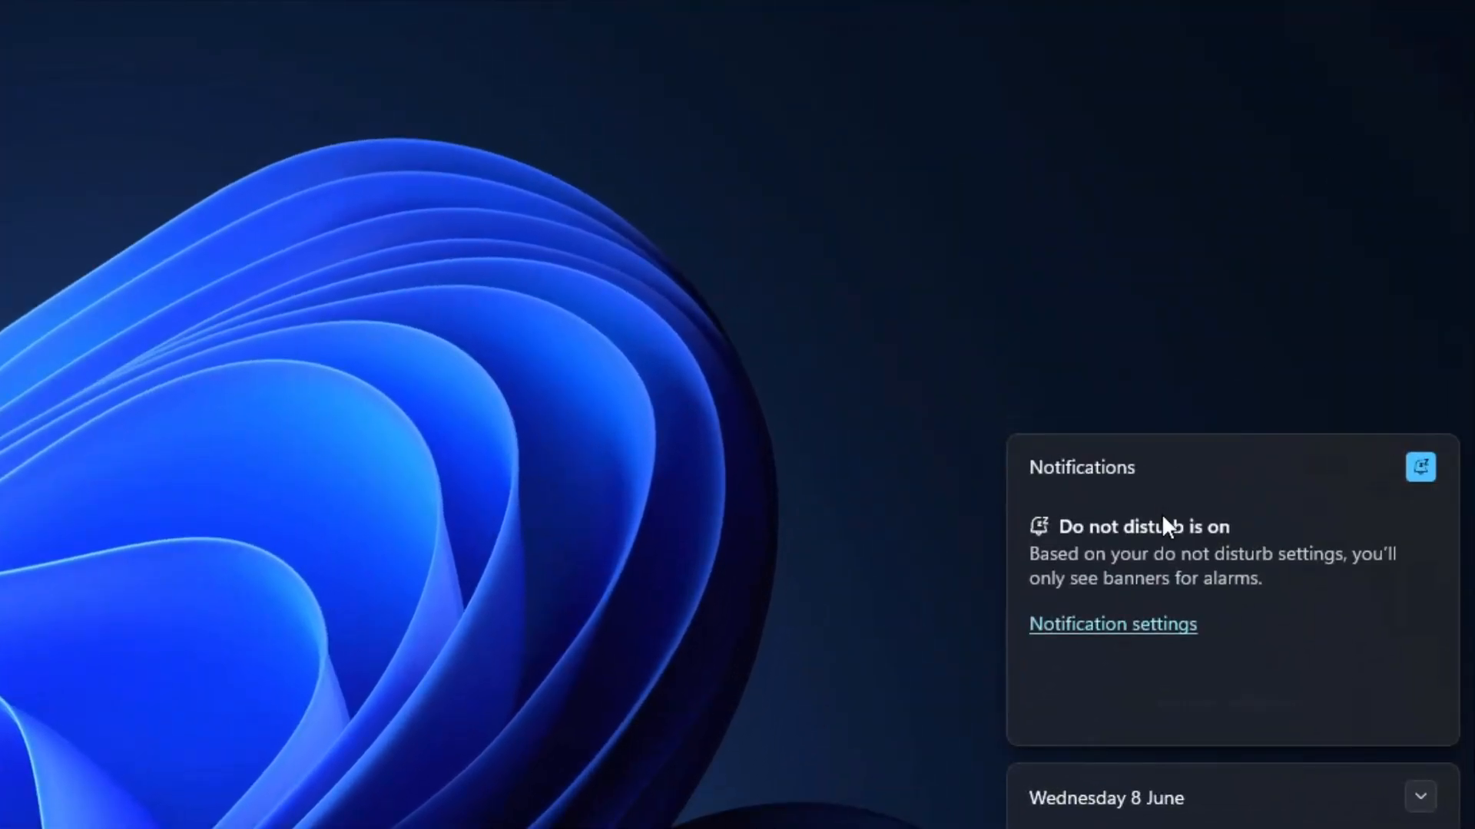
mouse_move(1284, 487)
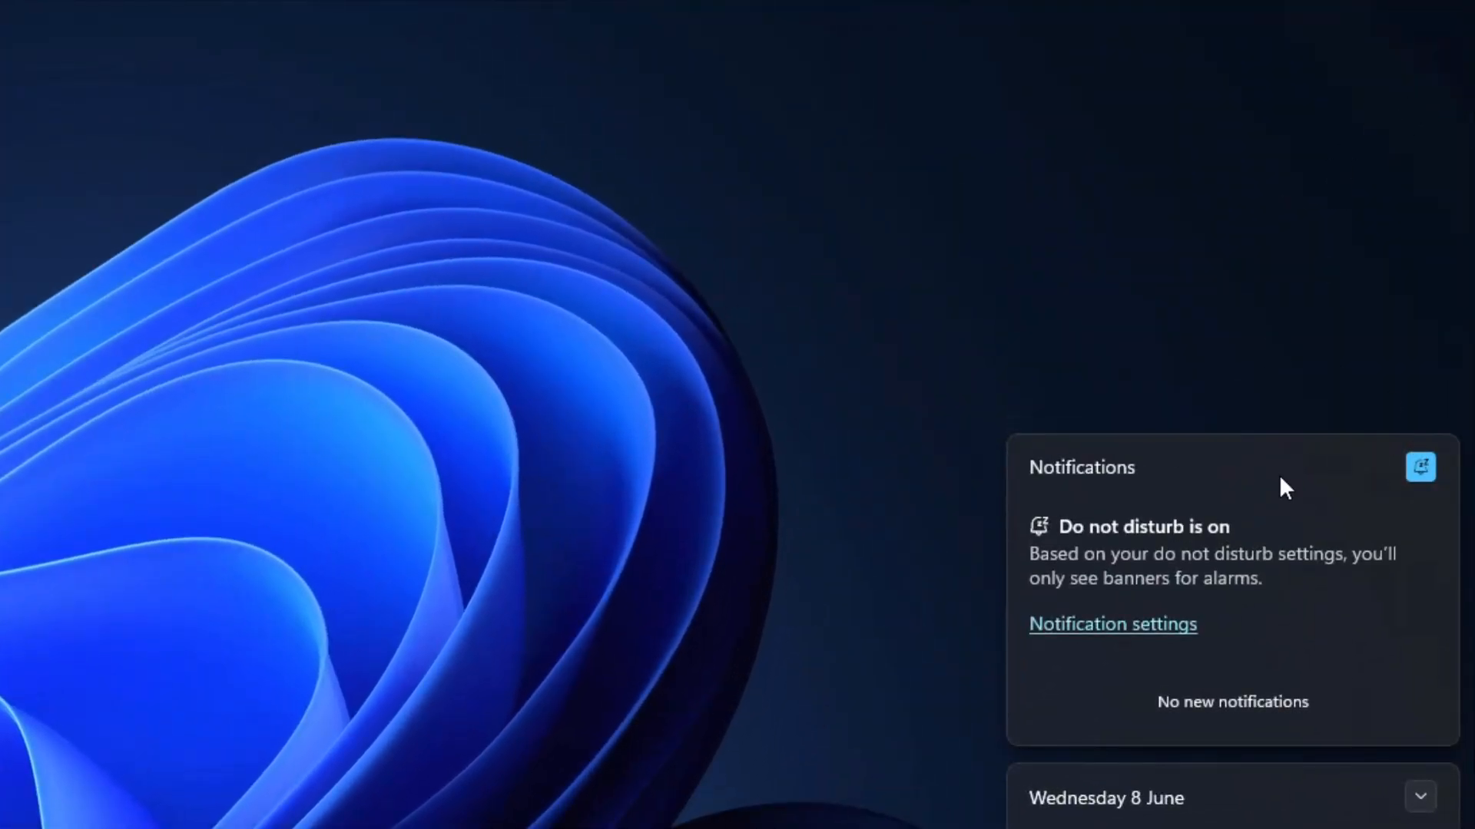
mouse_move(1235, 693)
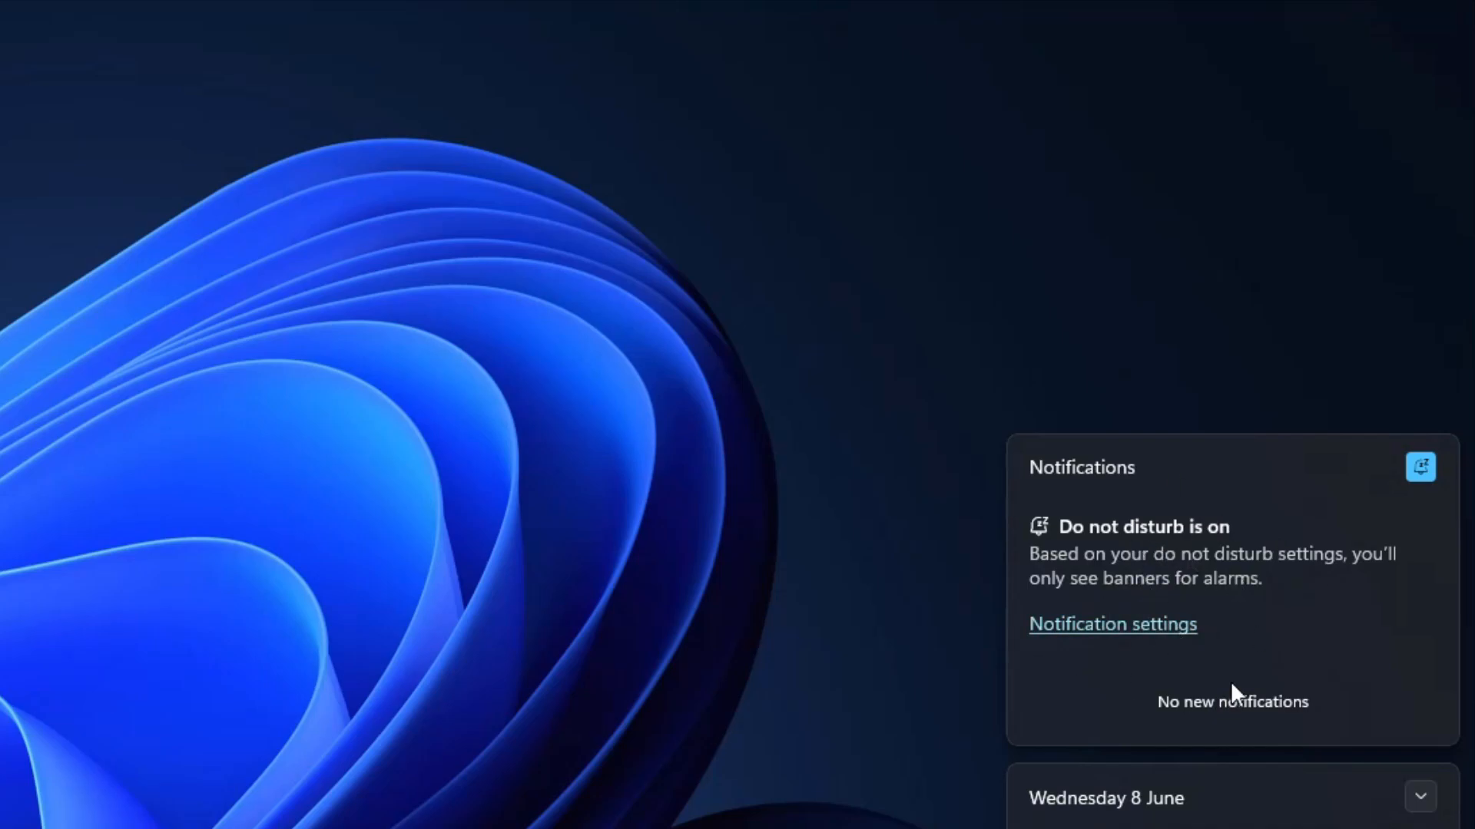
mouse_move(1238, 700)
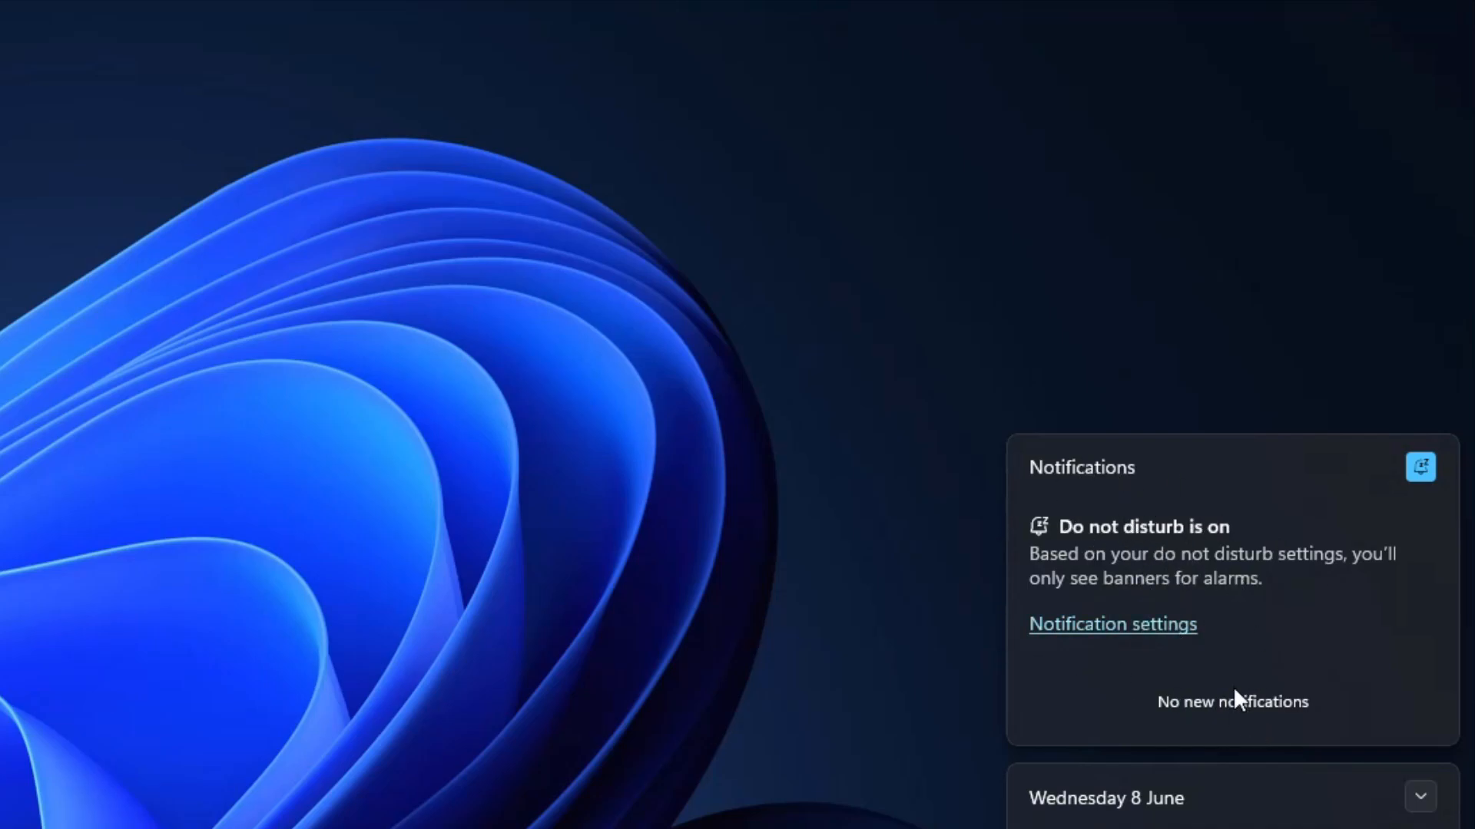
mouse_move(1120, 536)
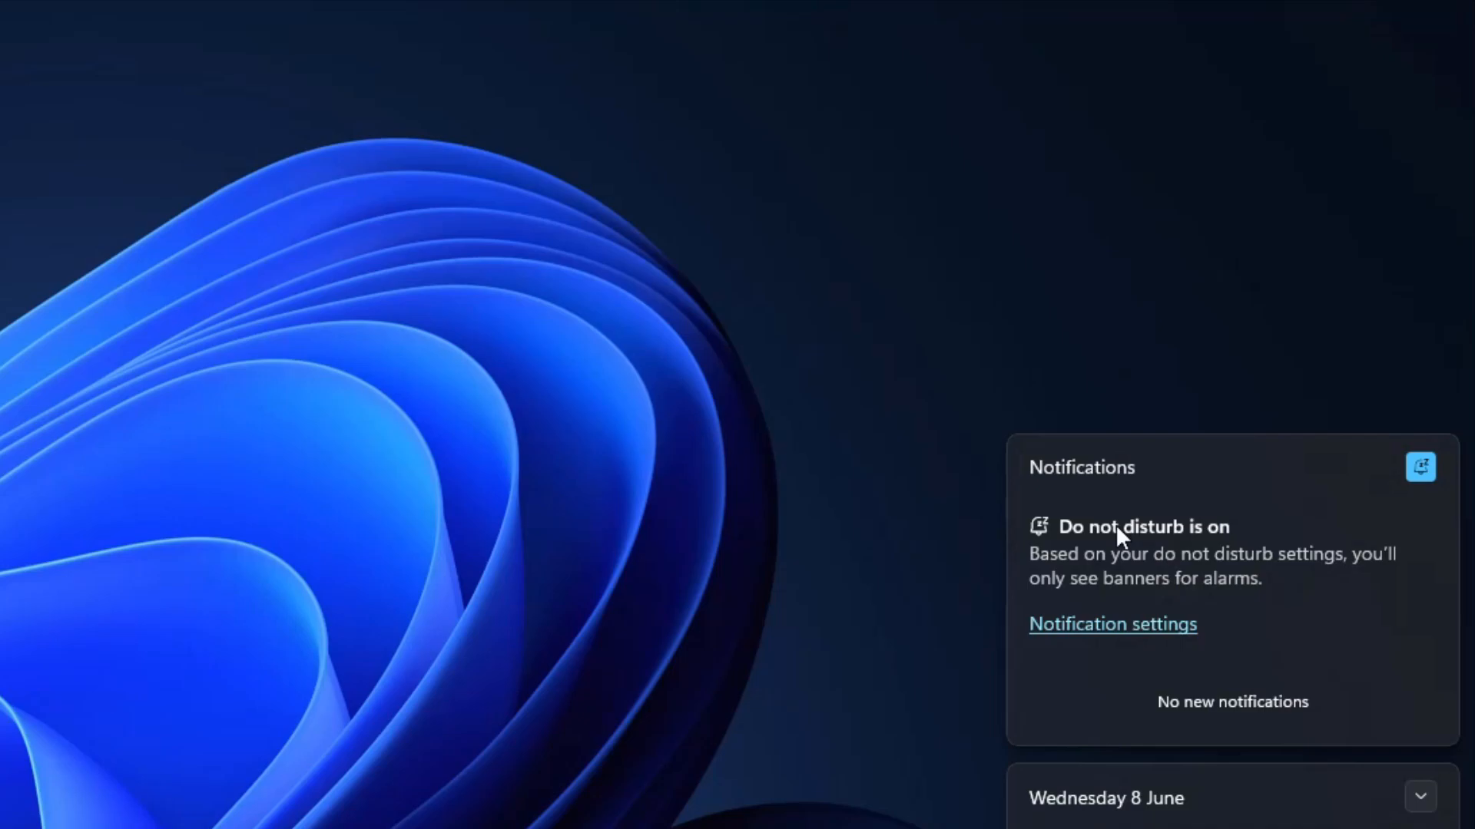
mouse_move(760, 626)
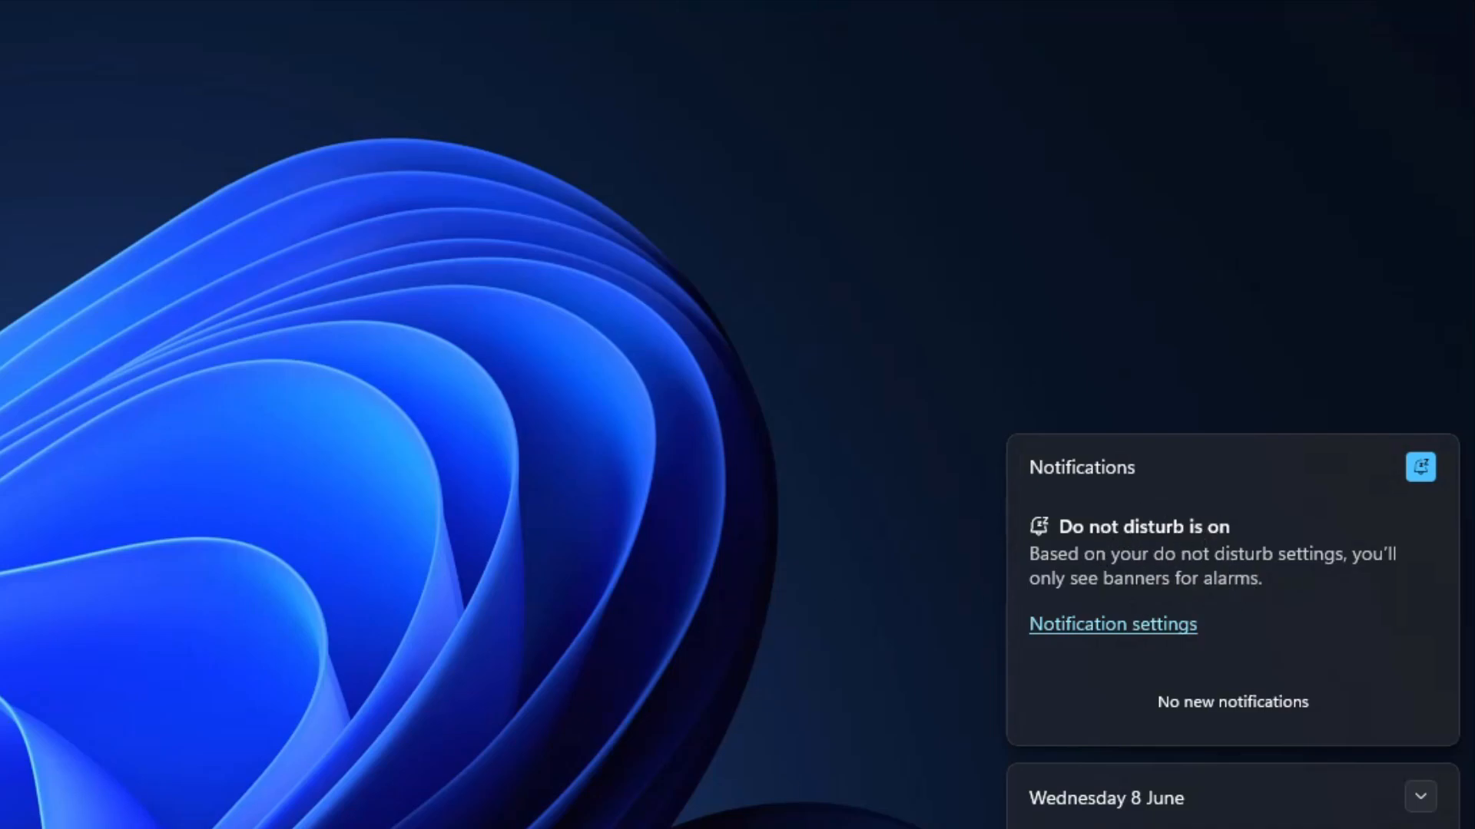
click(1420, 798)
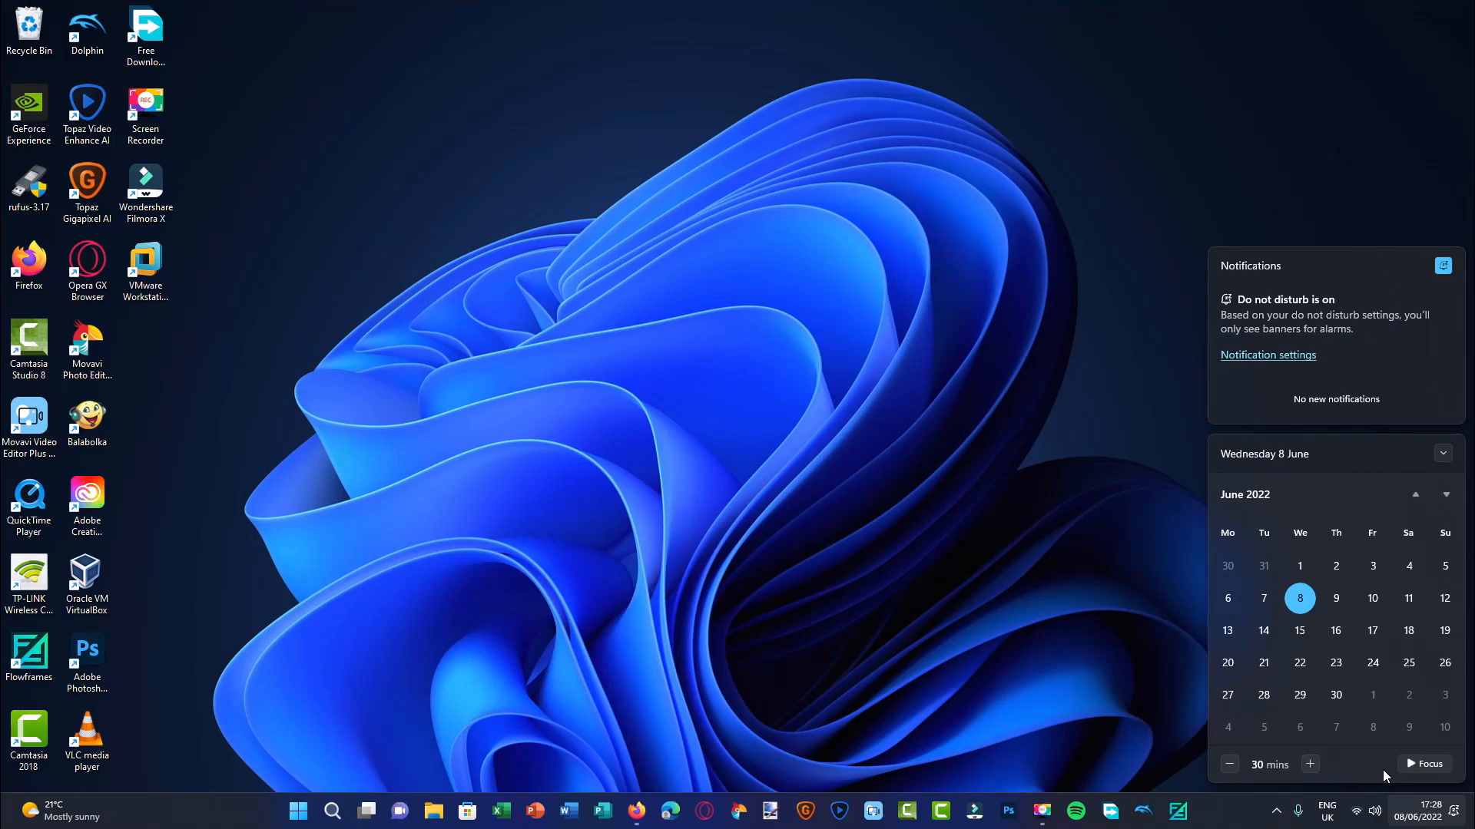
mouse_move(1078, 725)
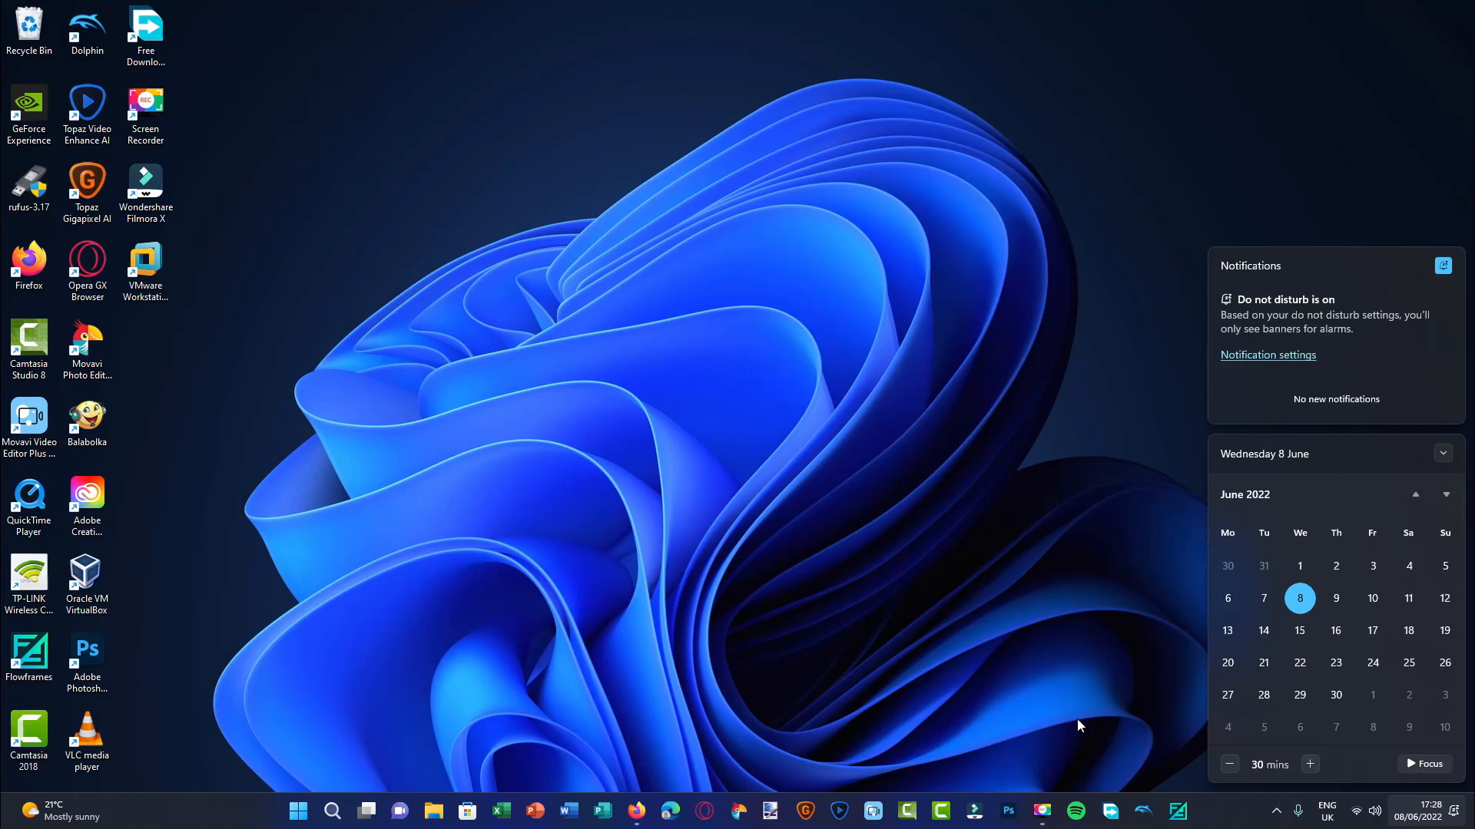
Step: Rename the pinned Start folder of Word, Excel and PowerPoint to 'Office' and close Start
click(296, 809)
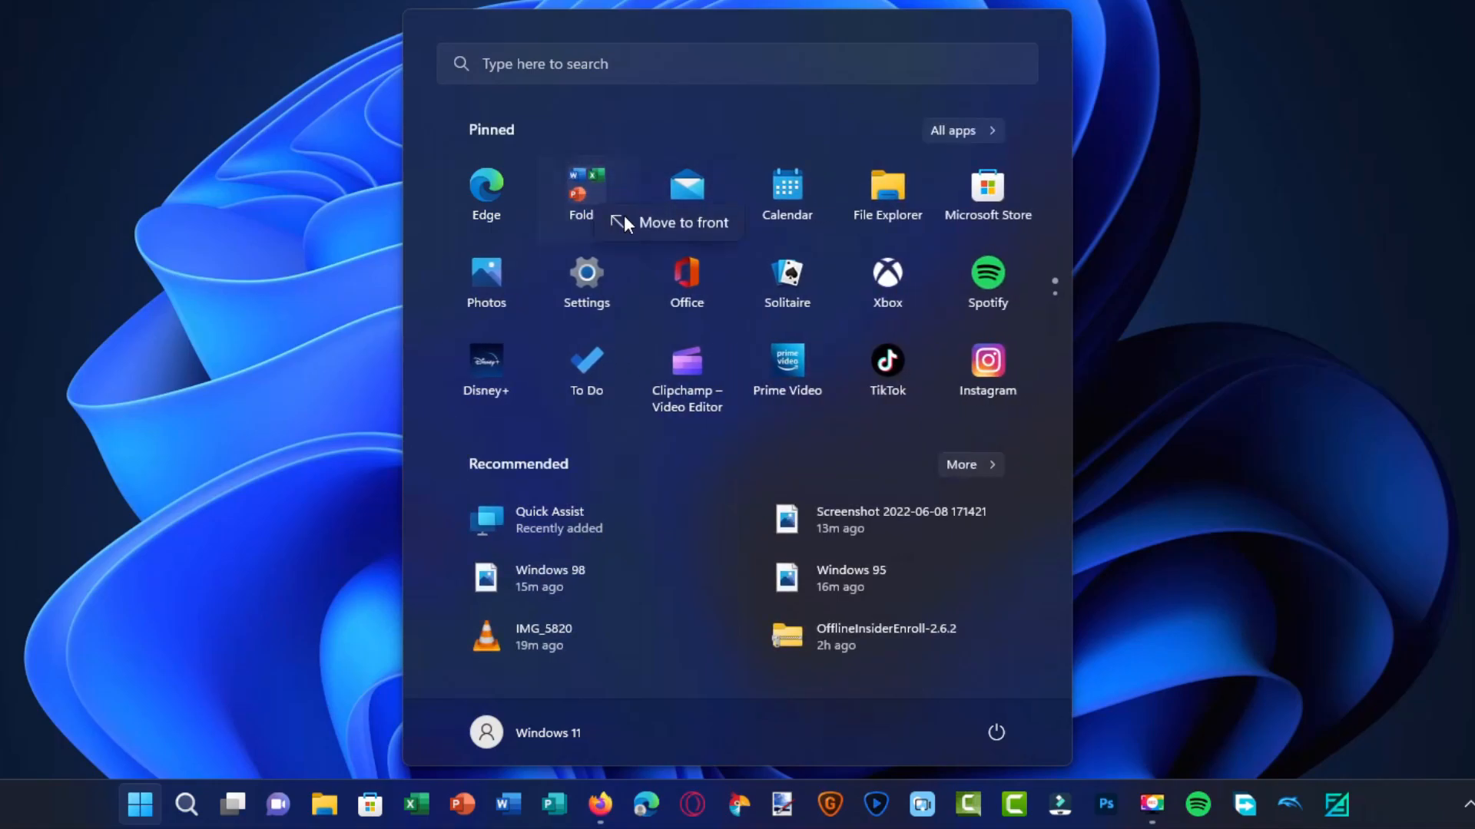
click(585, 193)
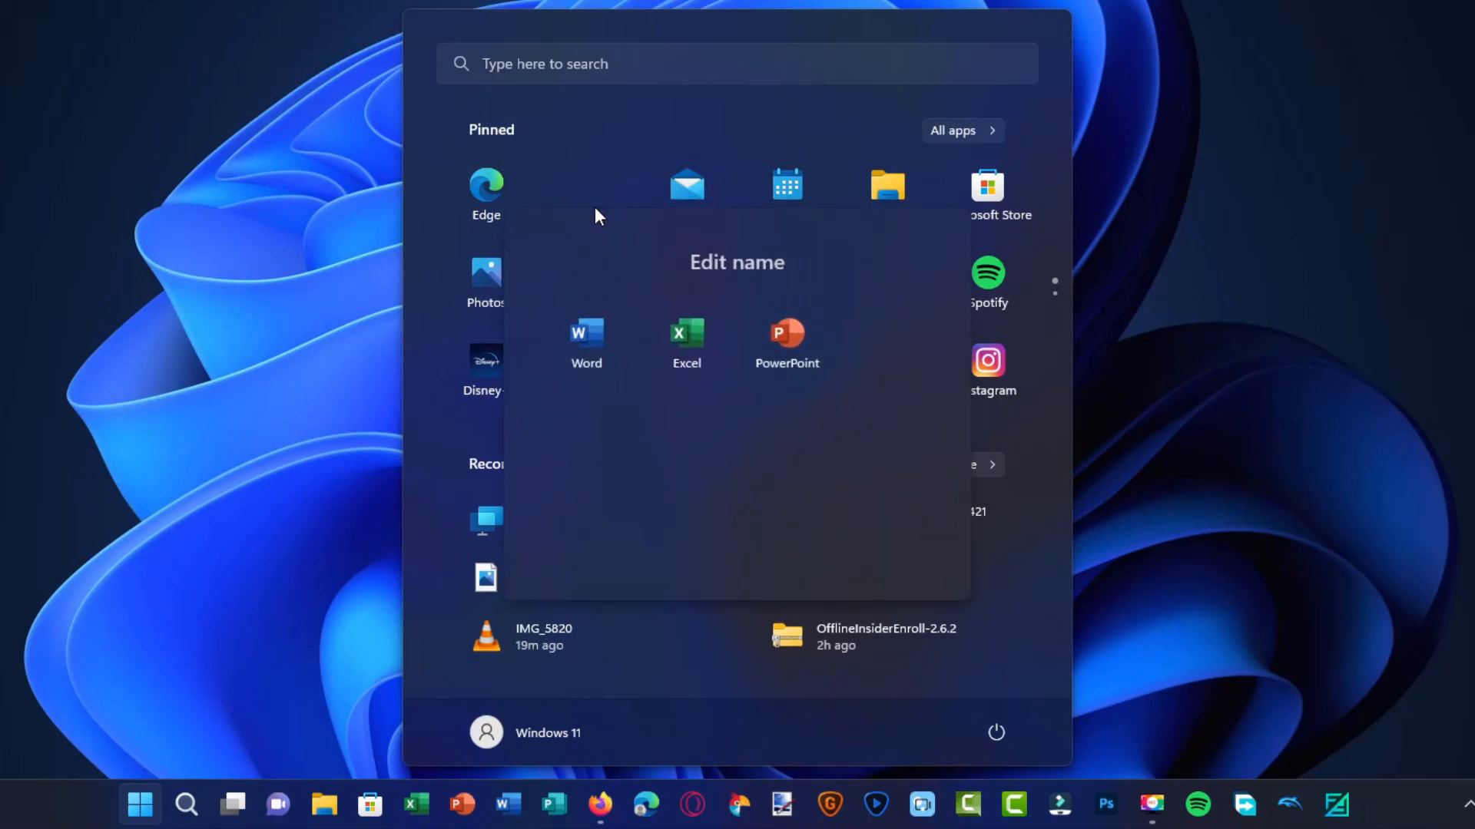
click(735, 261)
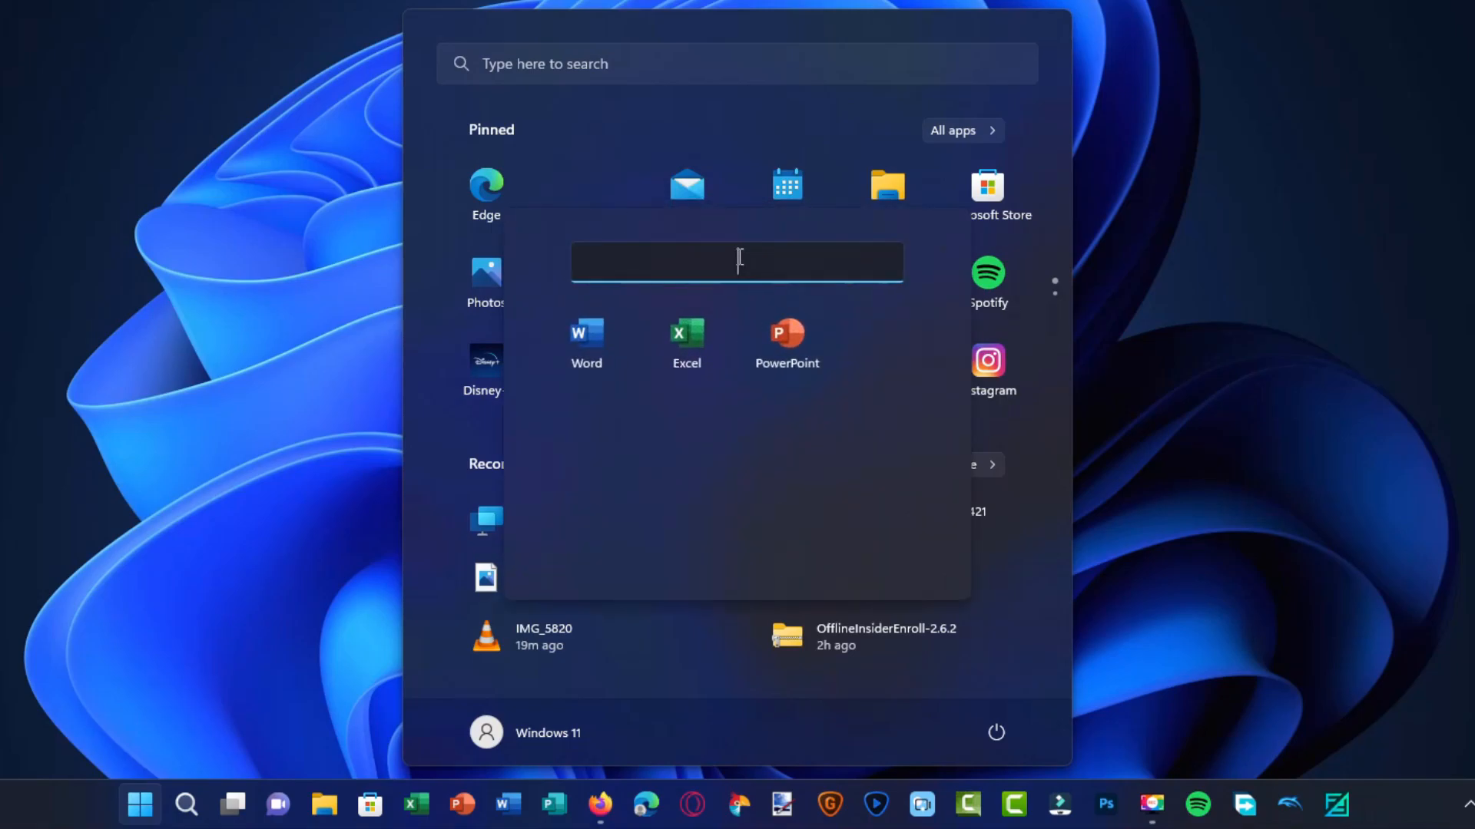
text(Office)
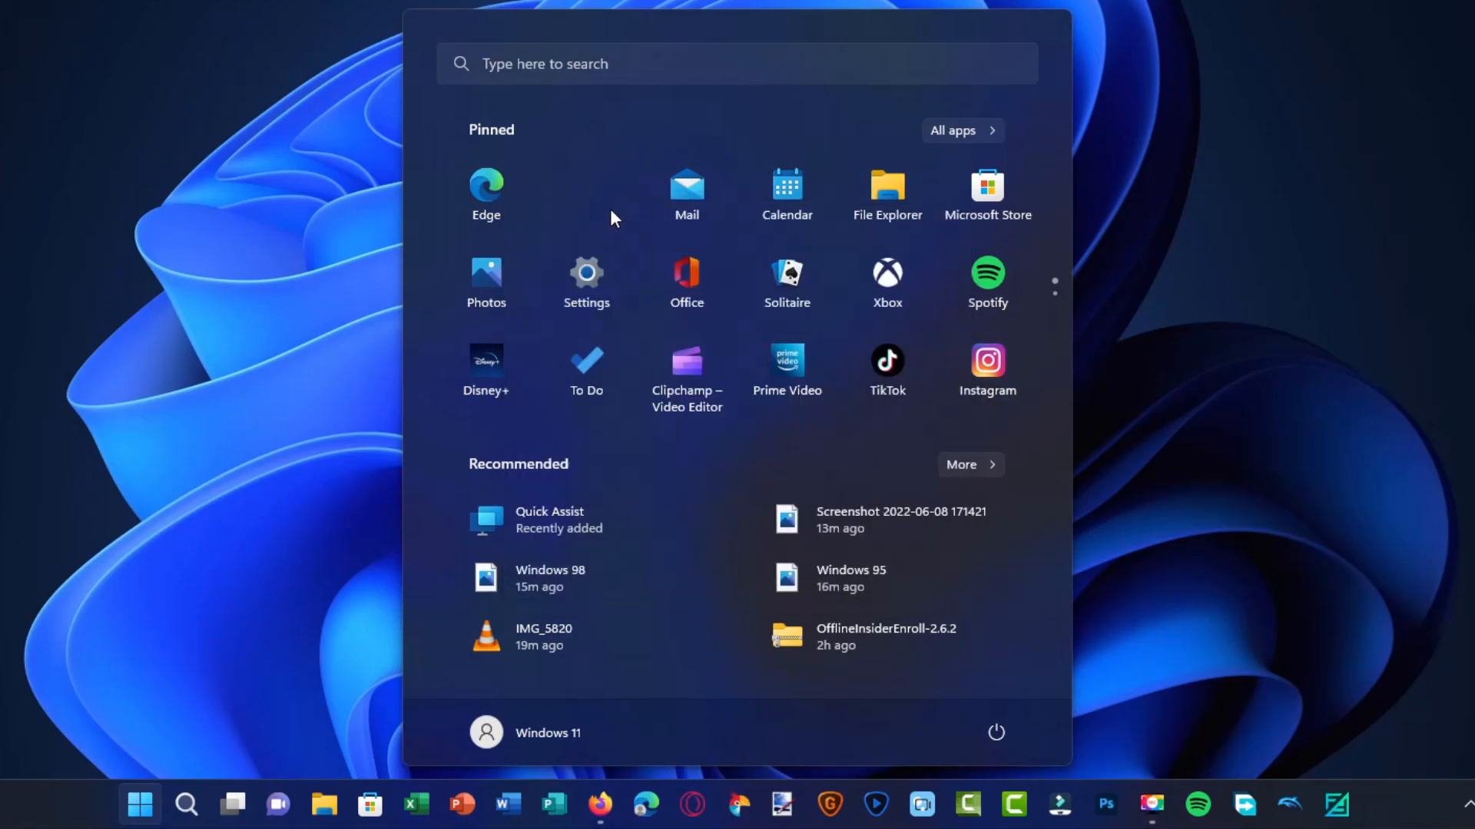
click(140, 807)
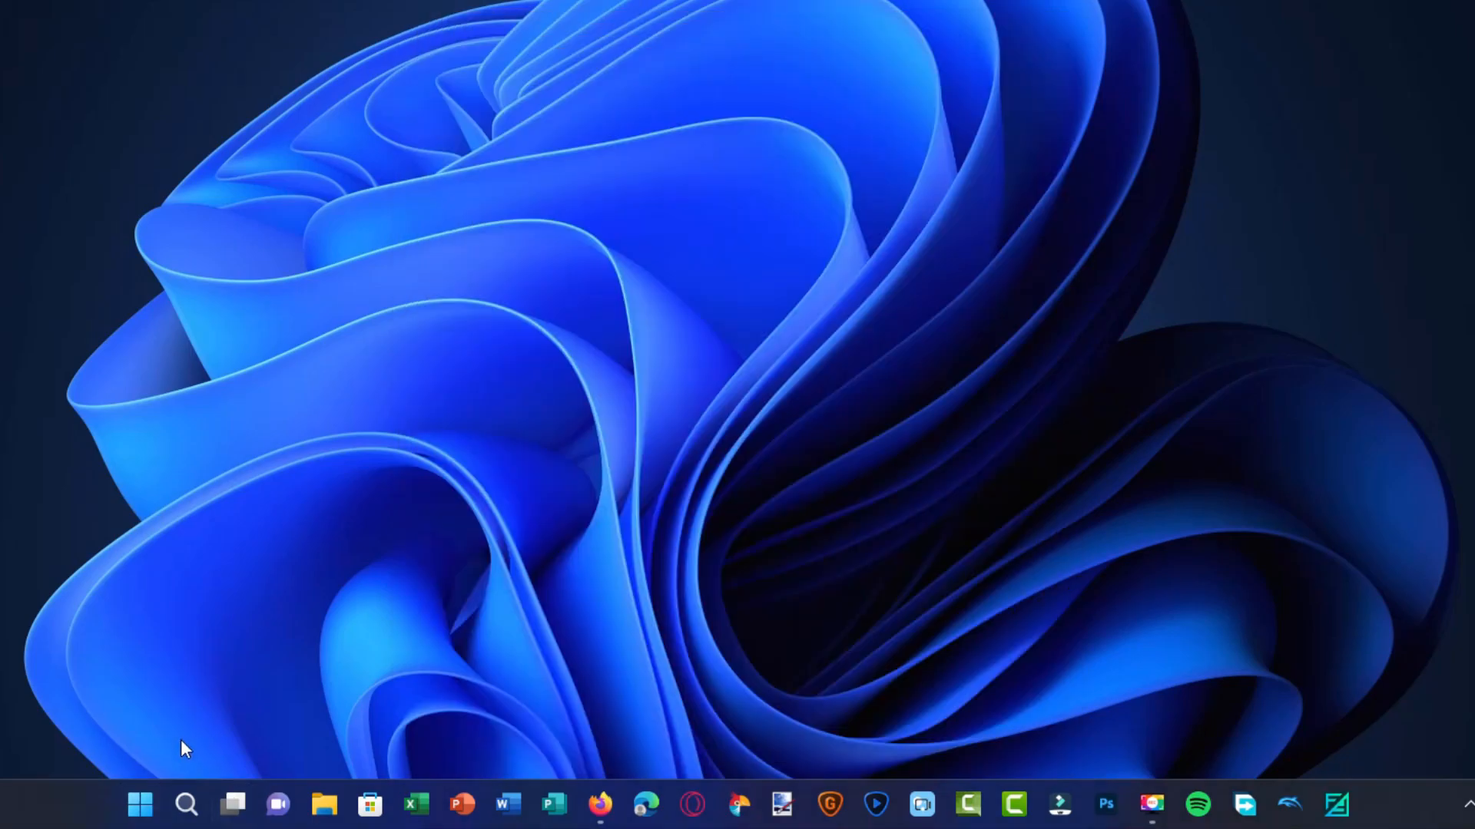
mouse_move(207, 746)
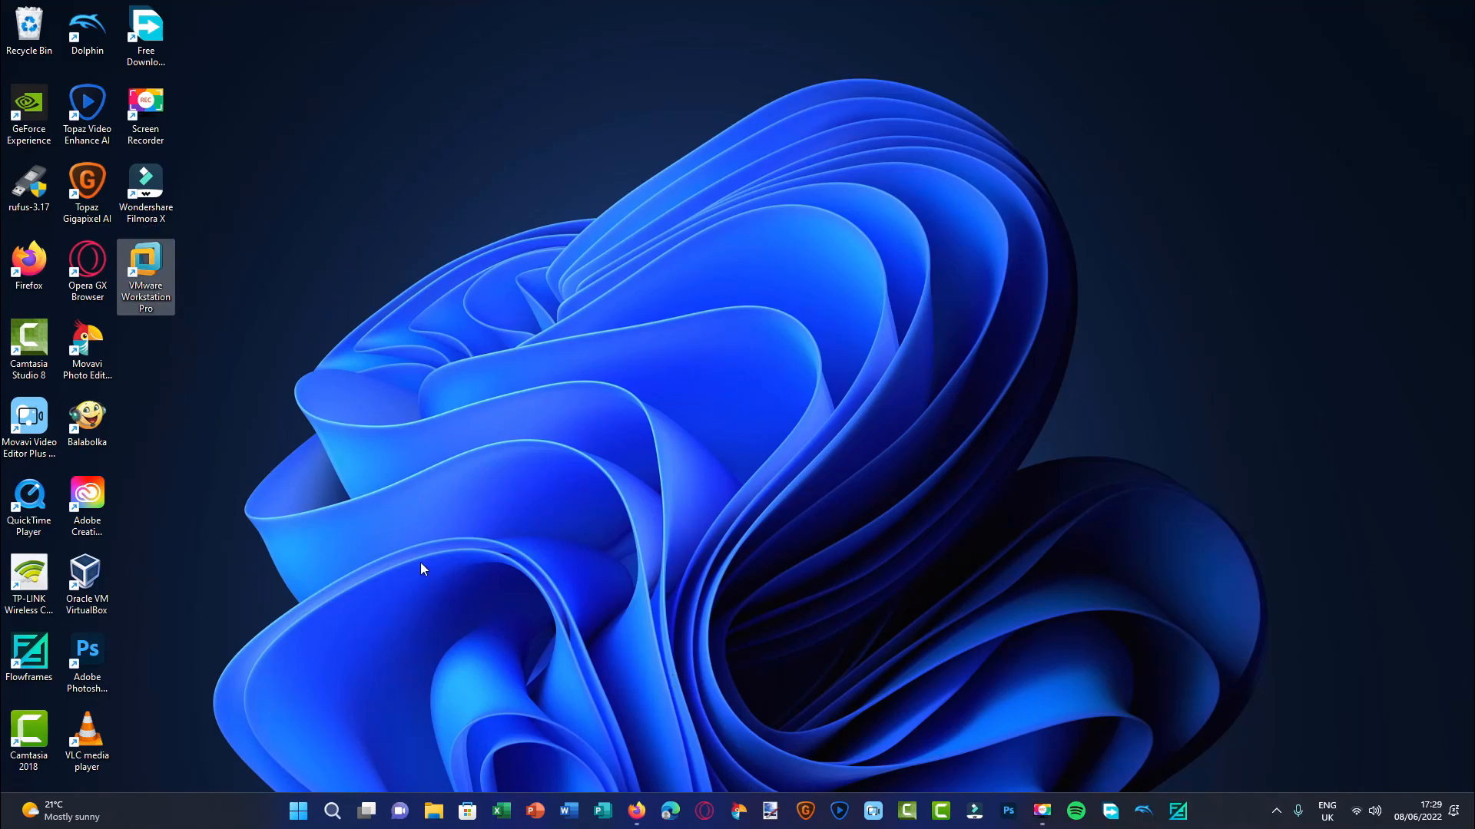
mouse_move(465, 811)
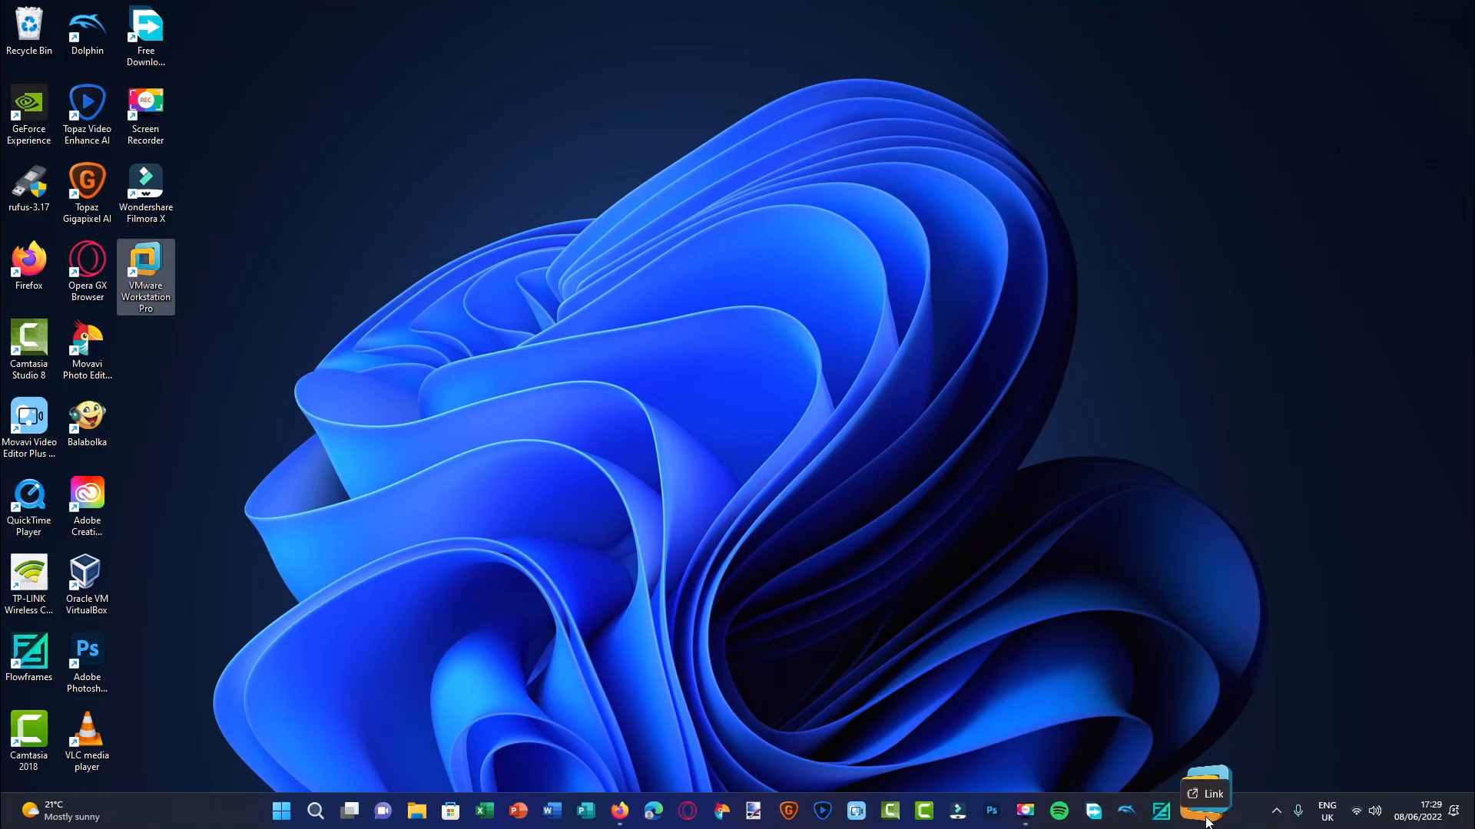
mouse_move(1141, 694)
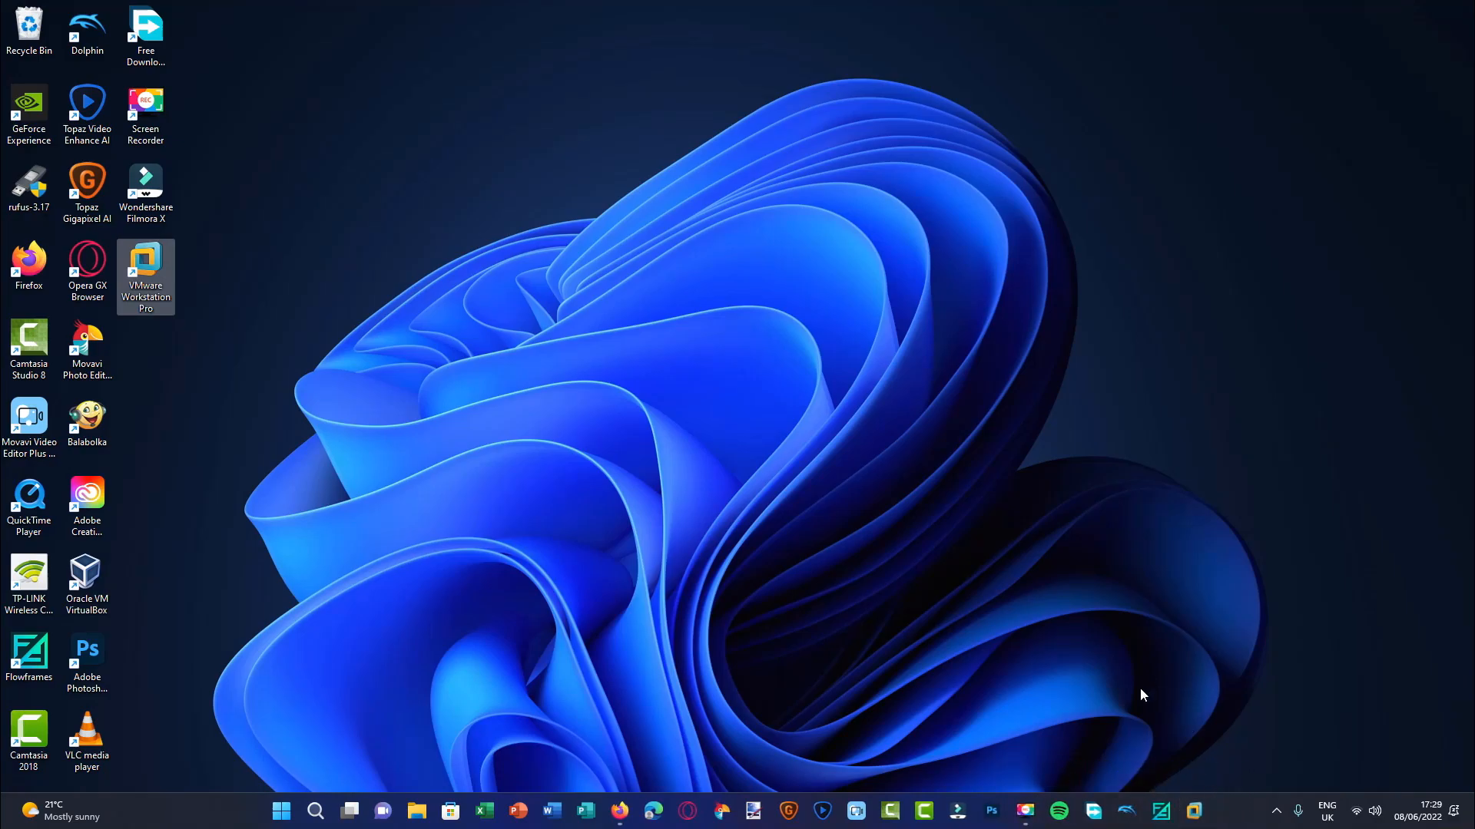
Step: Show File Explorer's jump list of pinned and frequent folders from the taskbar
right_click(416, 810)
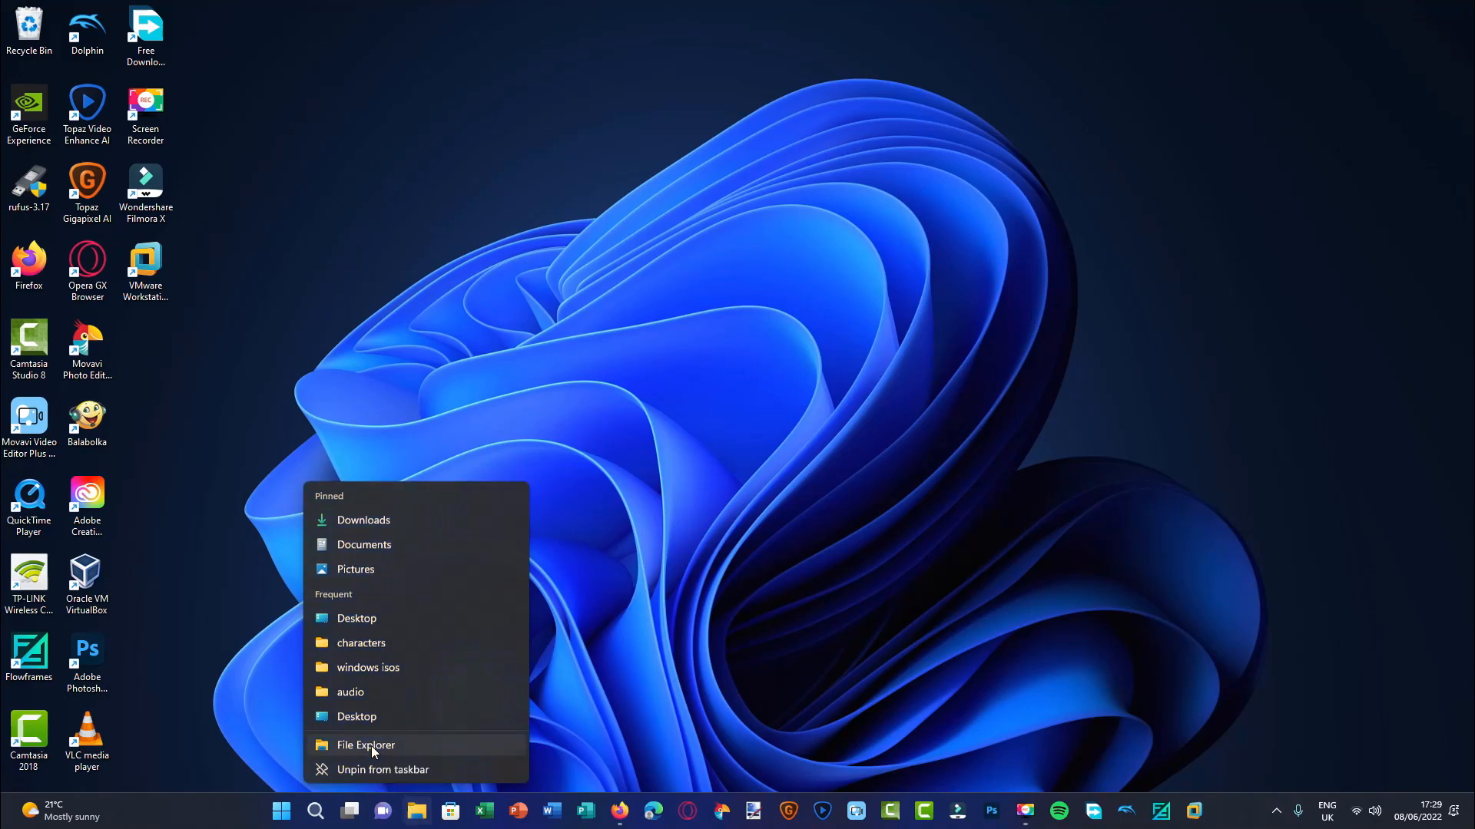
Step: Launch a File Explorer window at Home with Quick access folders and recent files
click(366, 745)
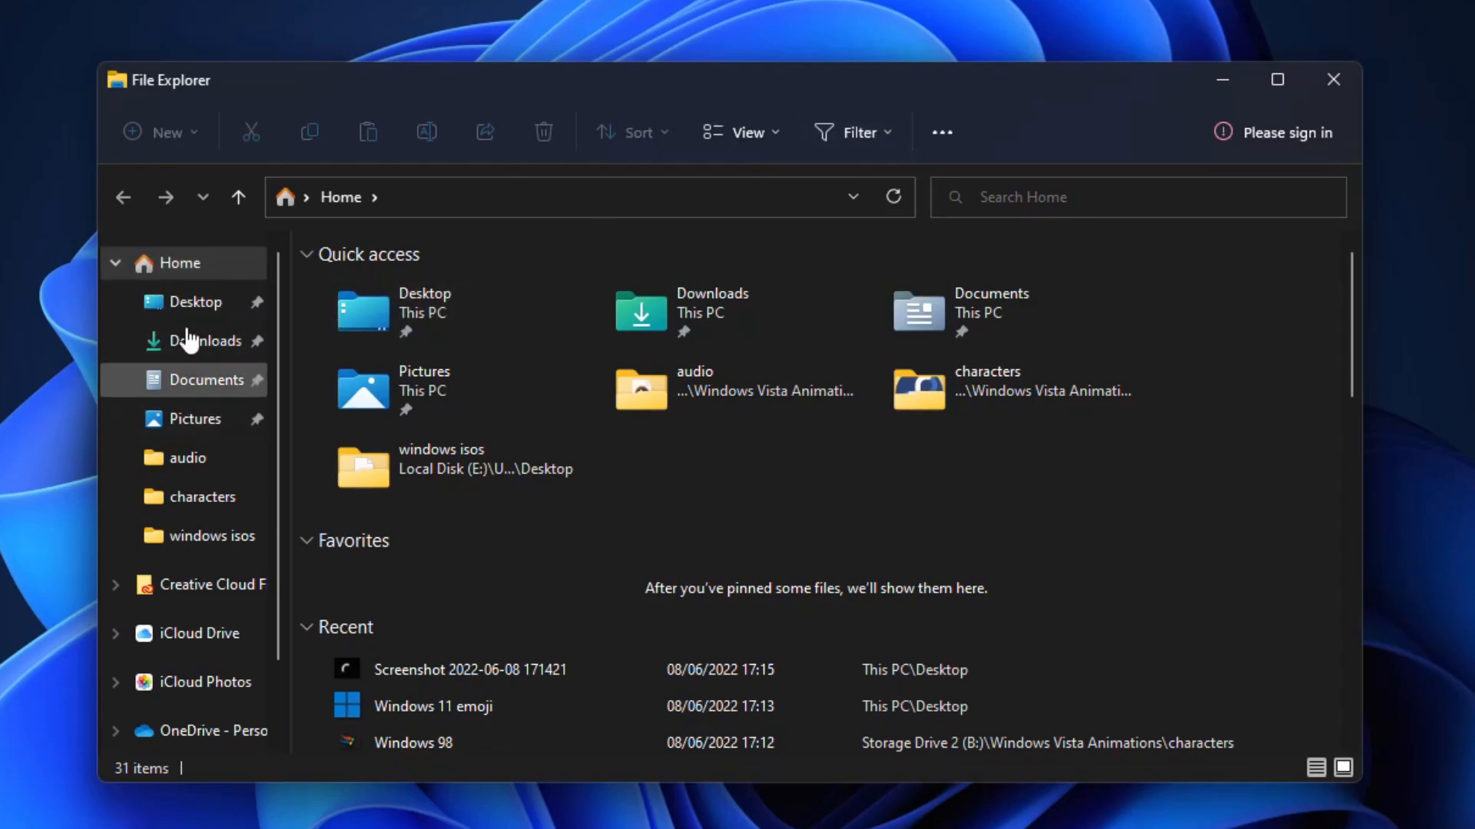
mouse_move(179, 262)
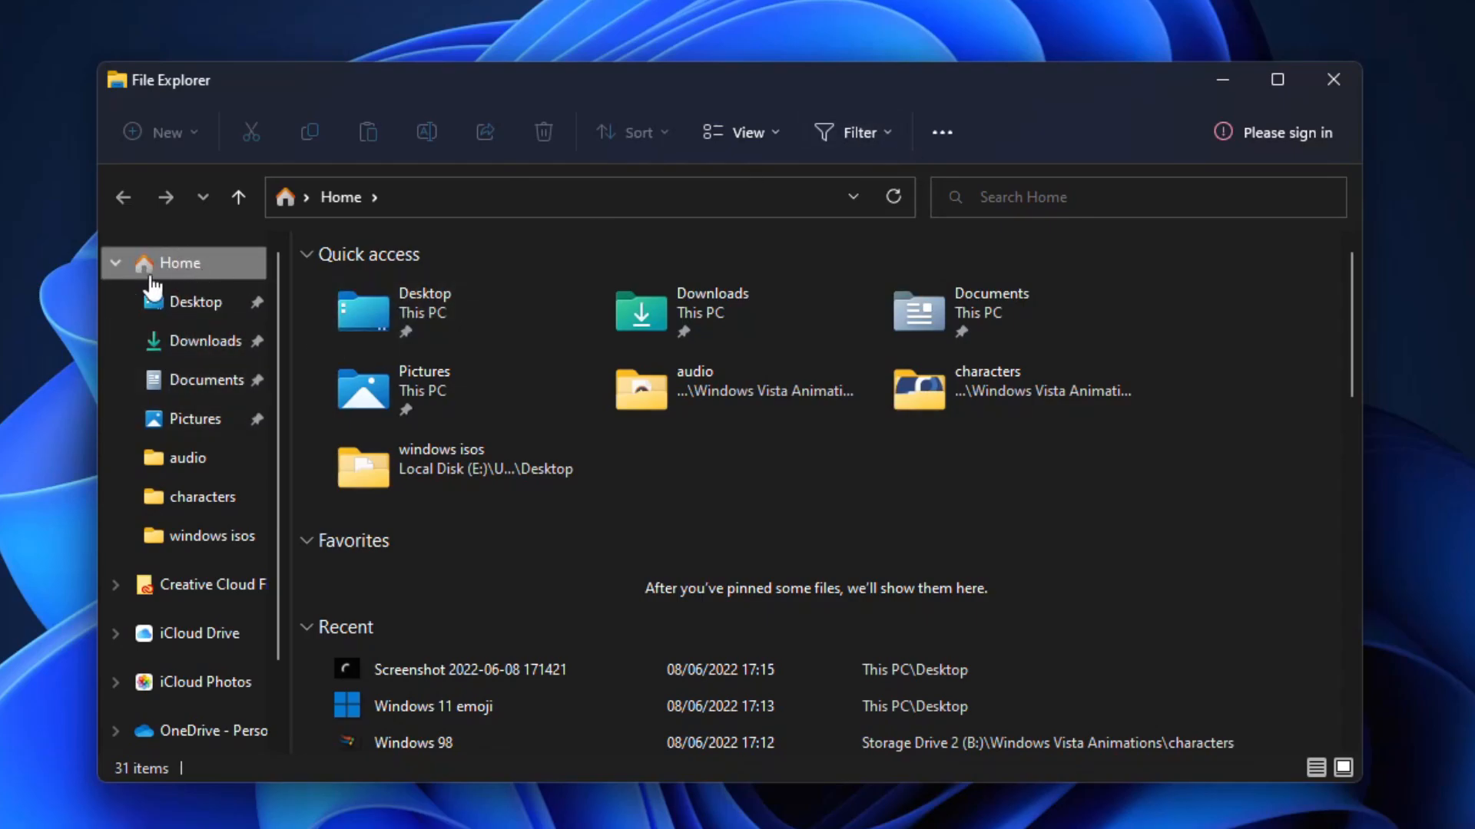
mouse_move(174, 278)
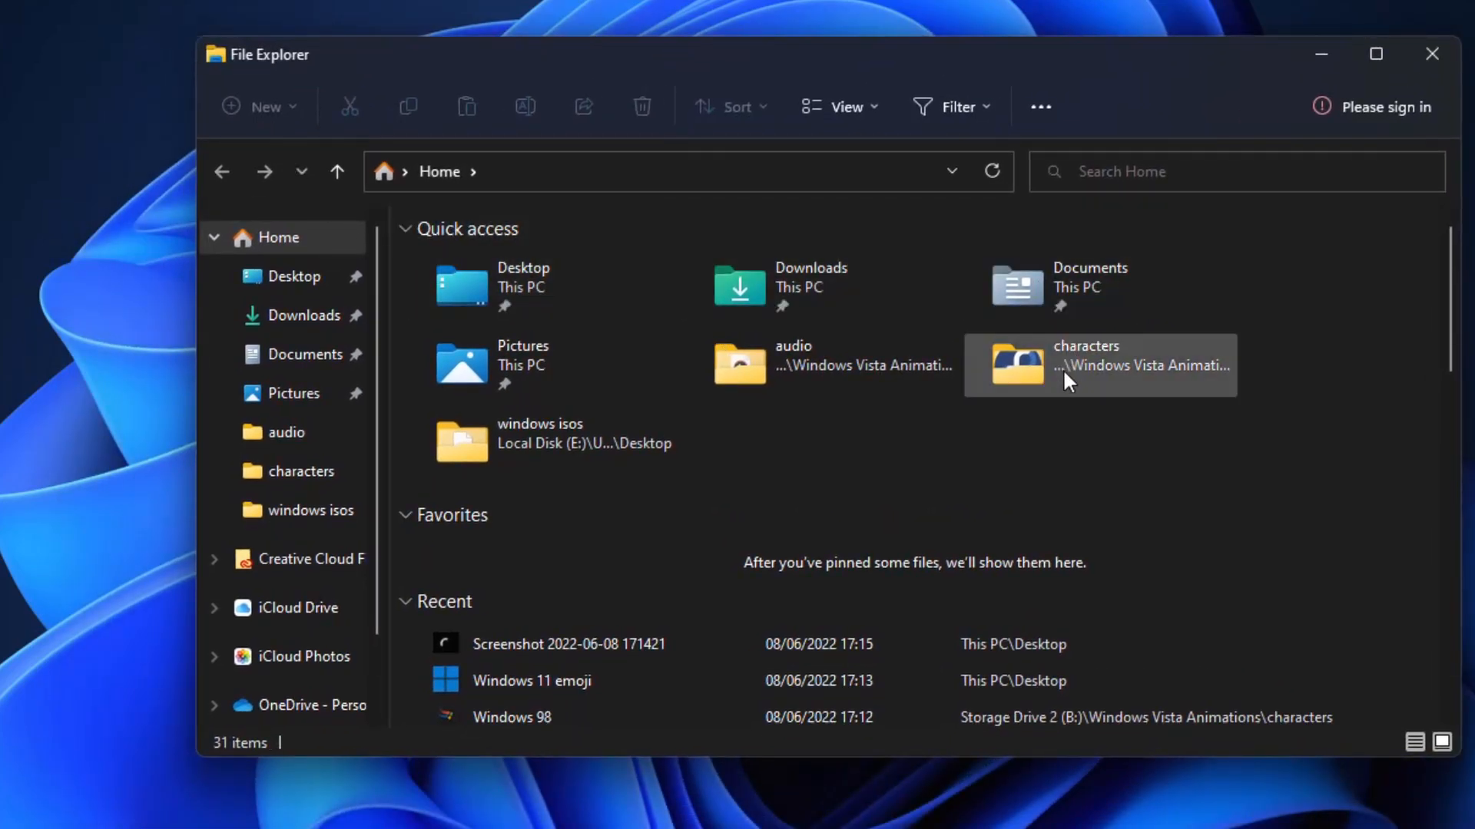
mouse_move(541, 461)
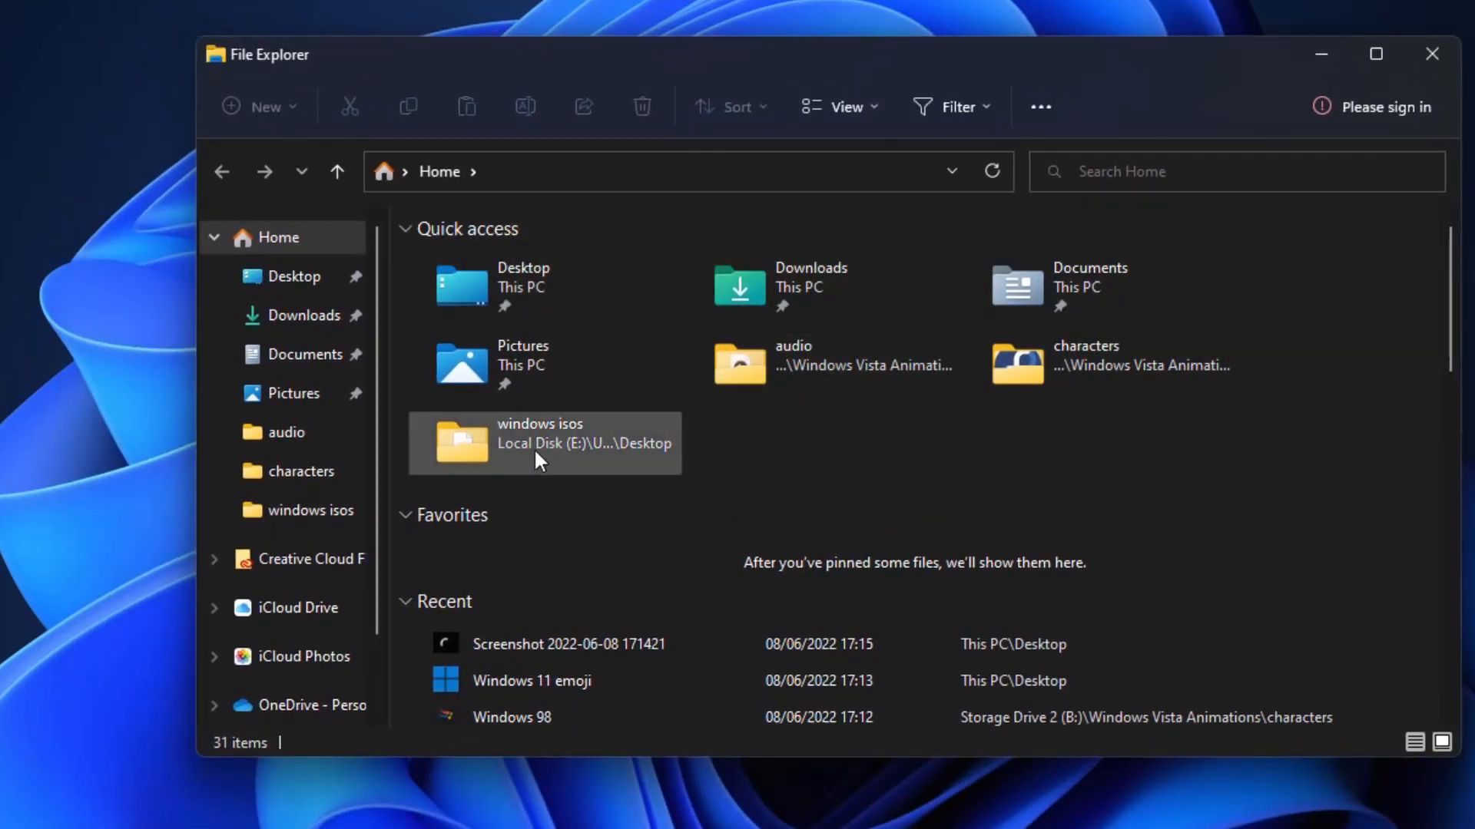
mouse_move(770, 388)
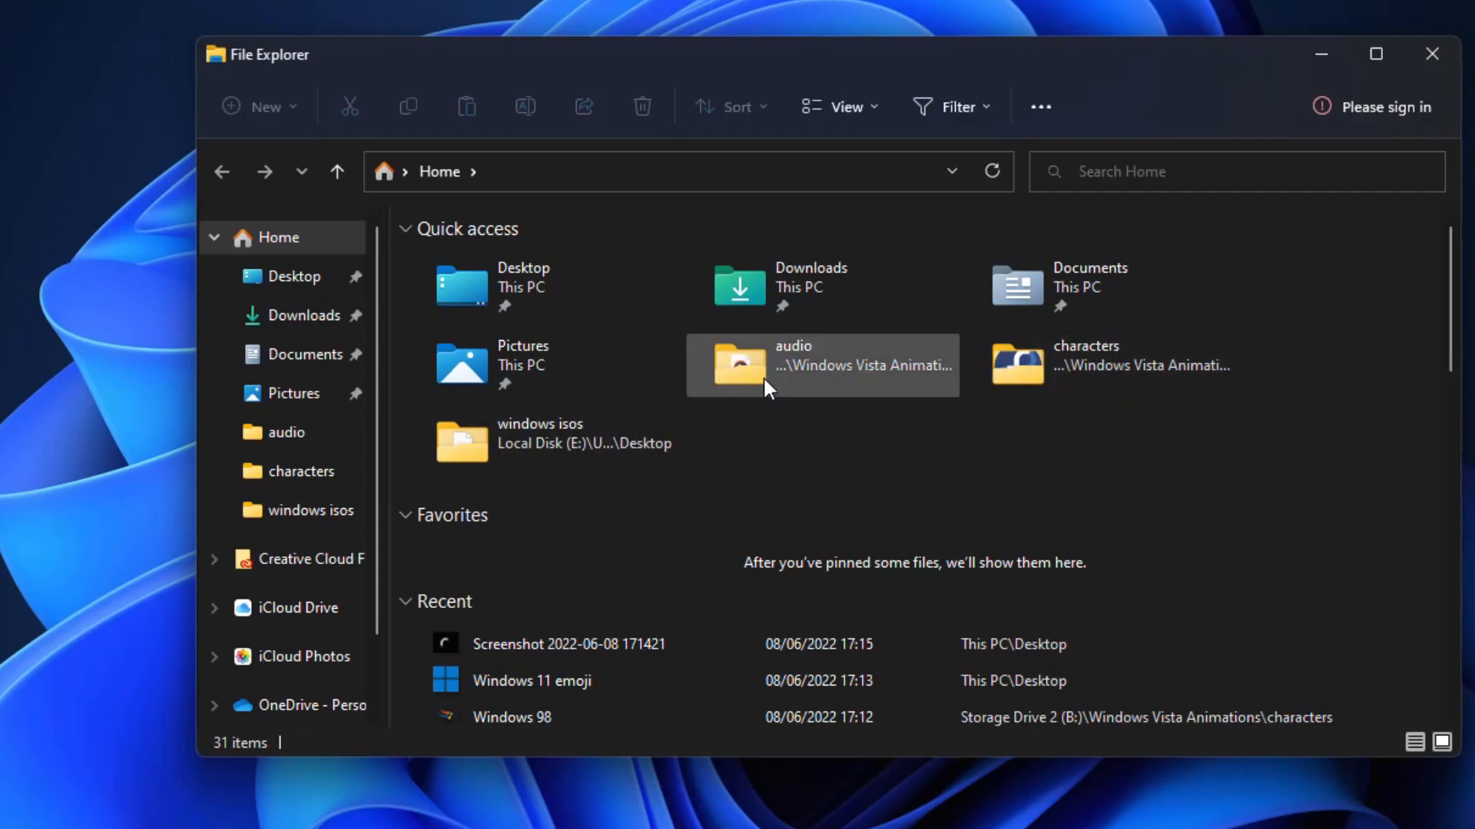
mouse_move(949, 73)
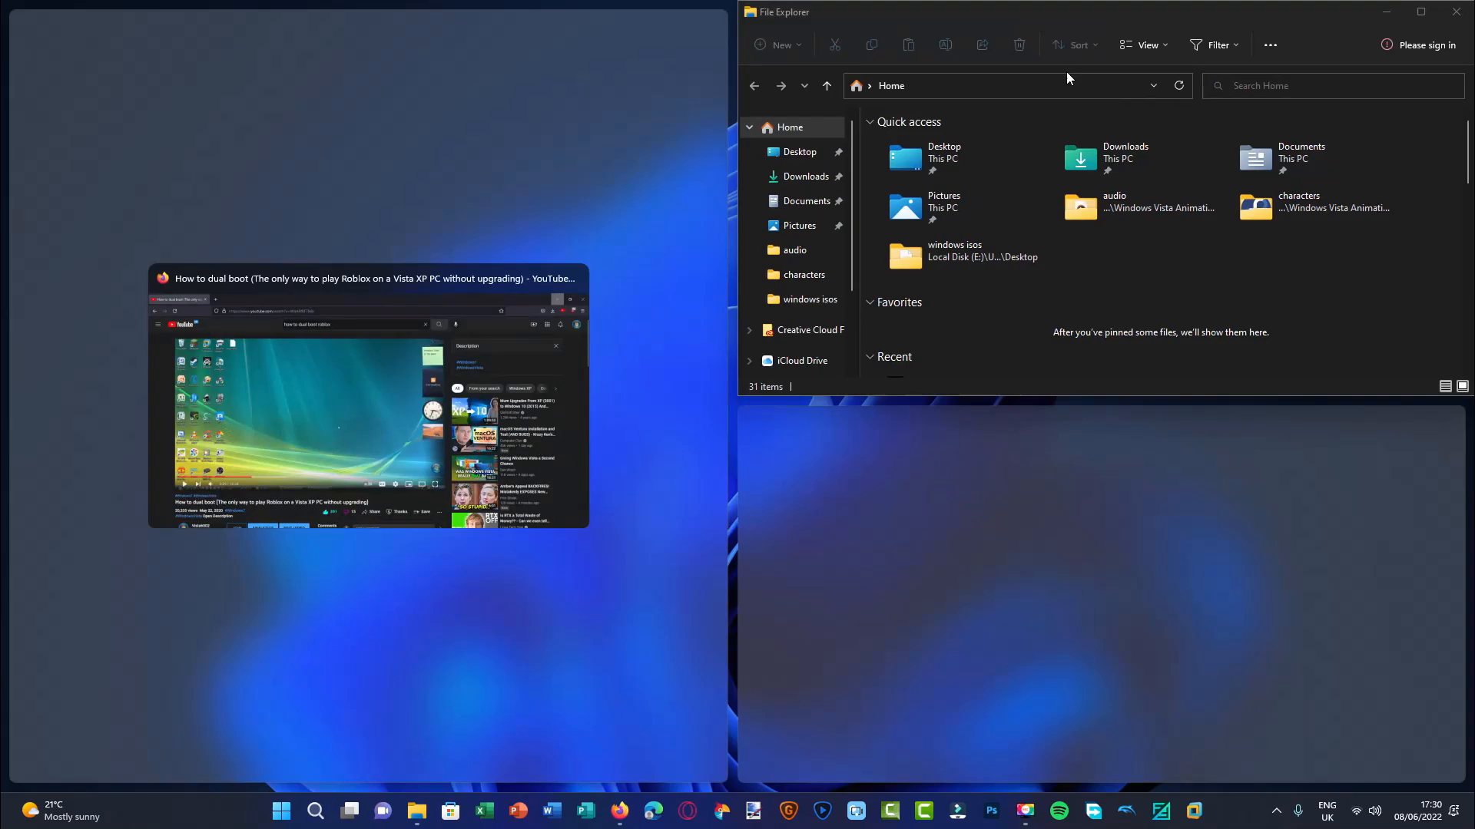
mouse_move(574, 279)
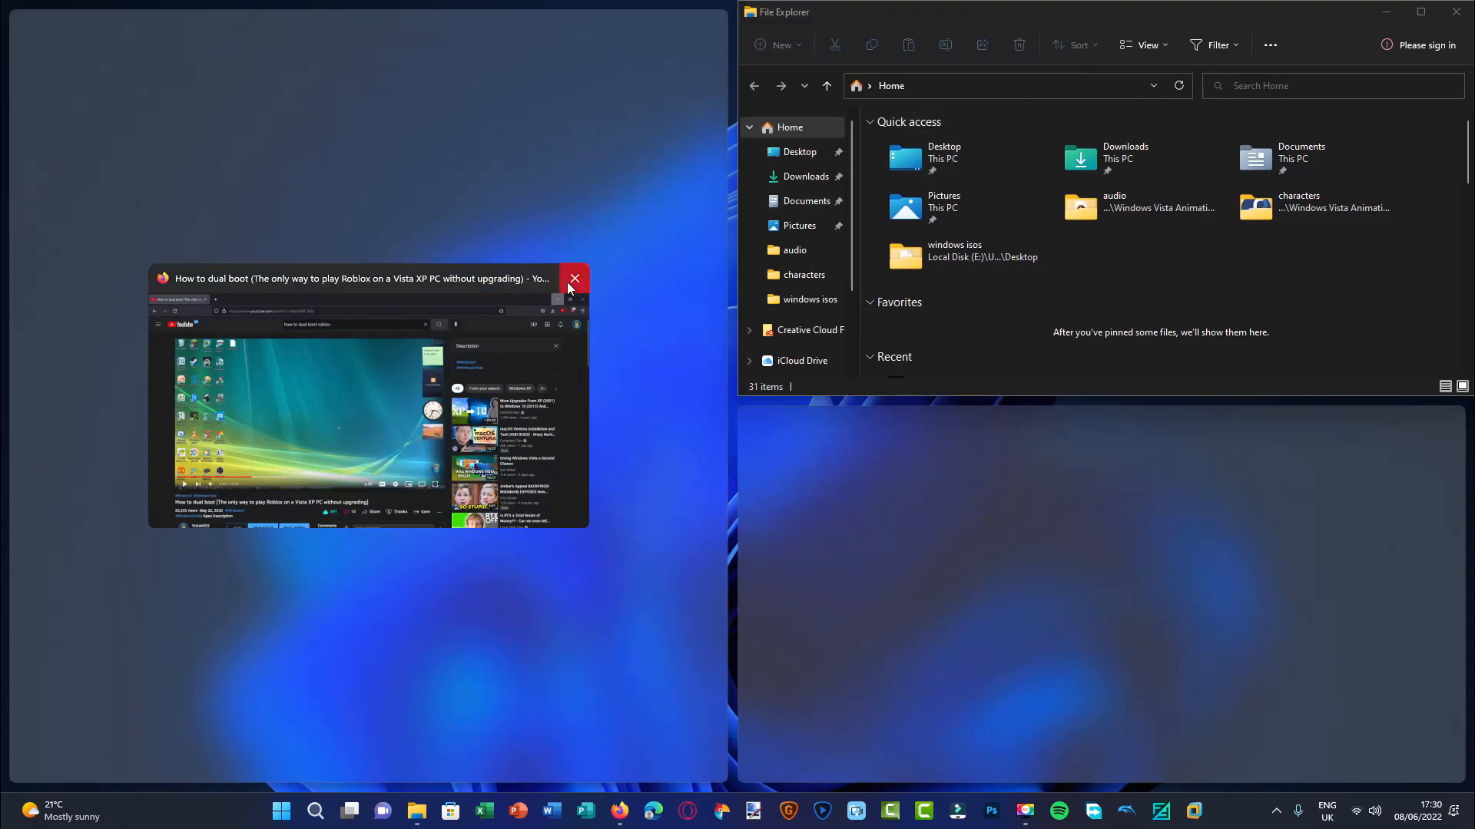
Step: Close the YouTube Firefox window, maximize then restore File Explorer, and bring up Start
click(573, 279)
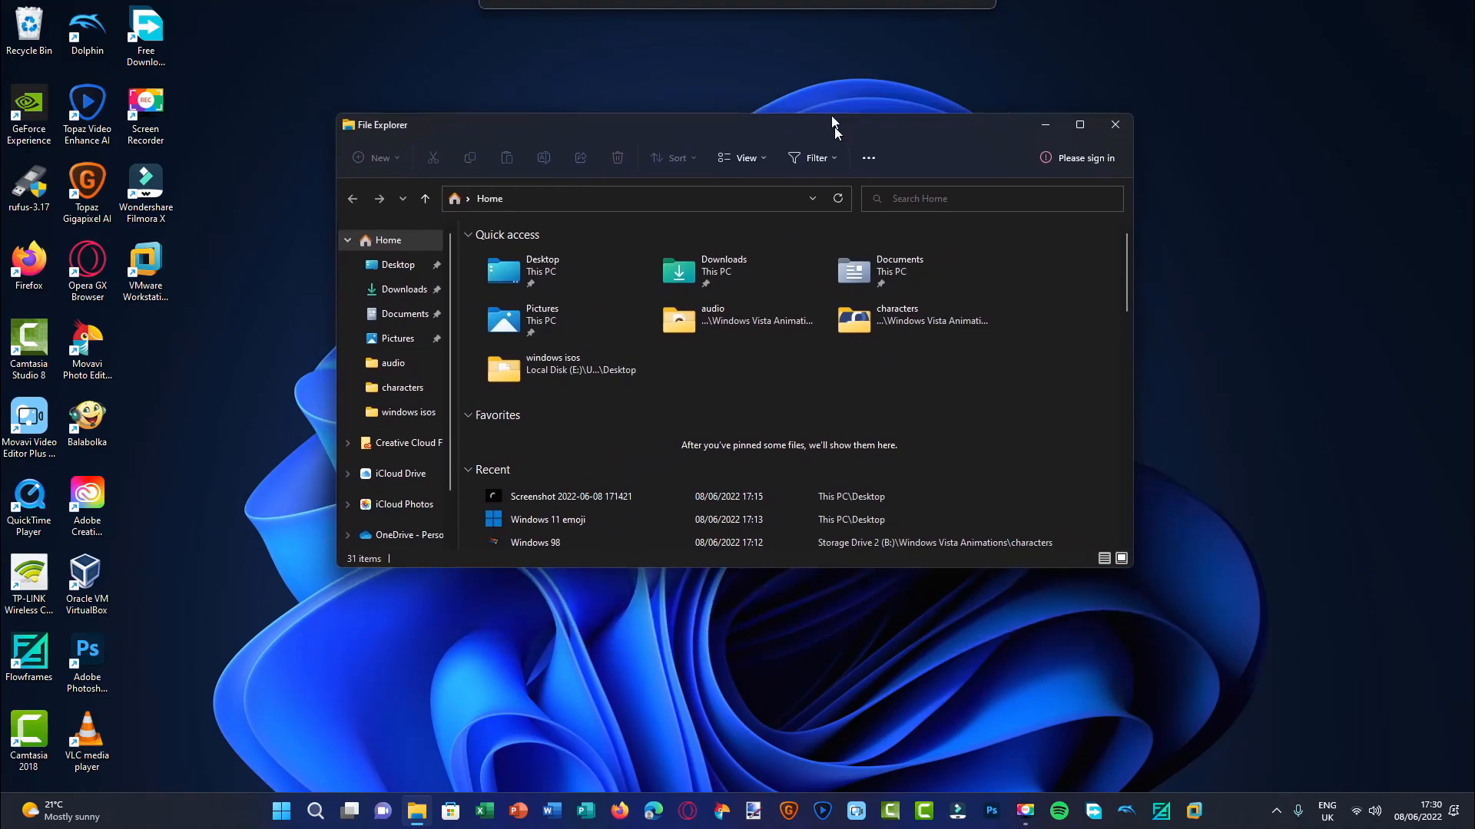
click(1080, 124)
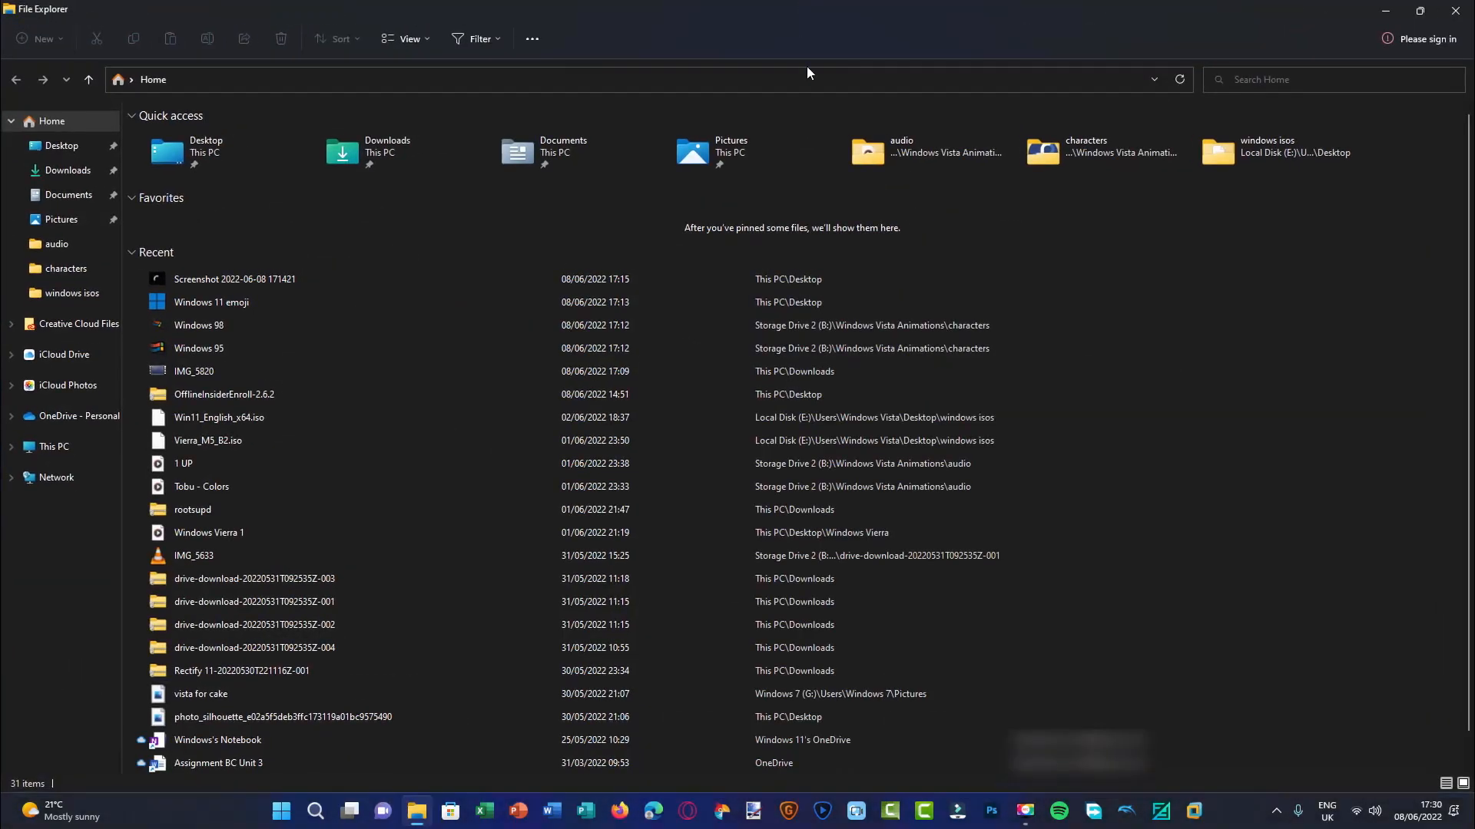
mouse_move(777, 183)
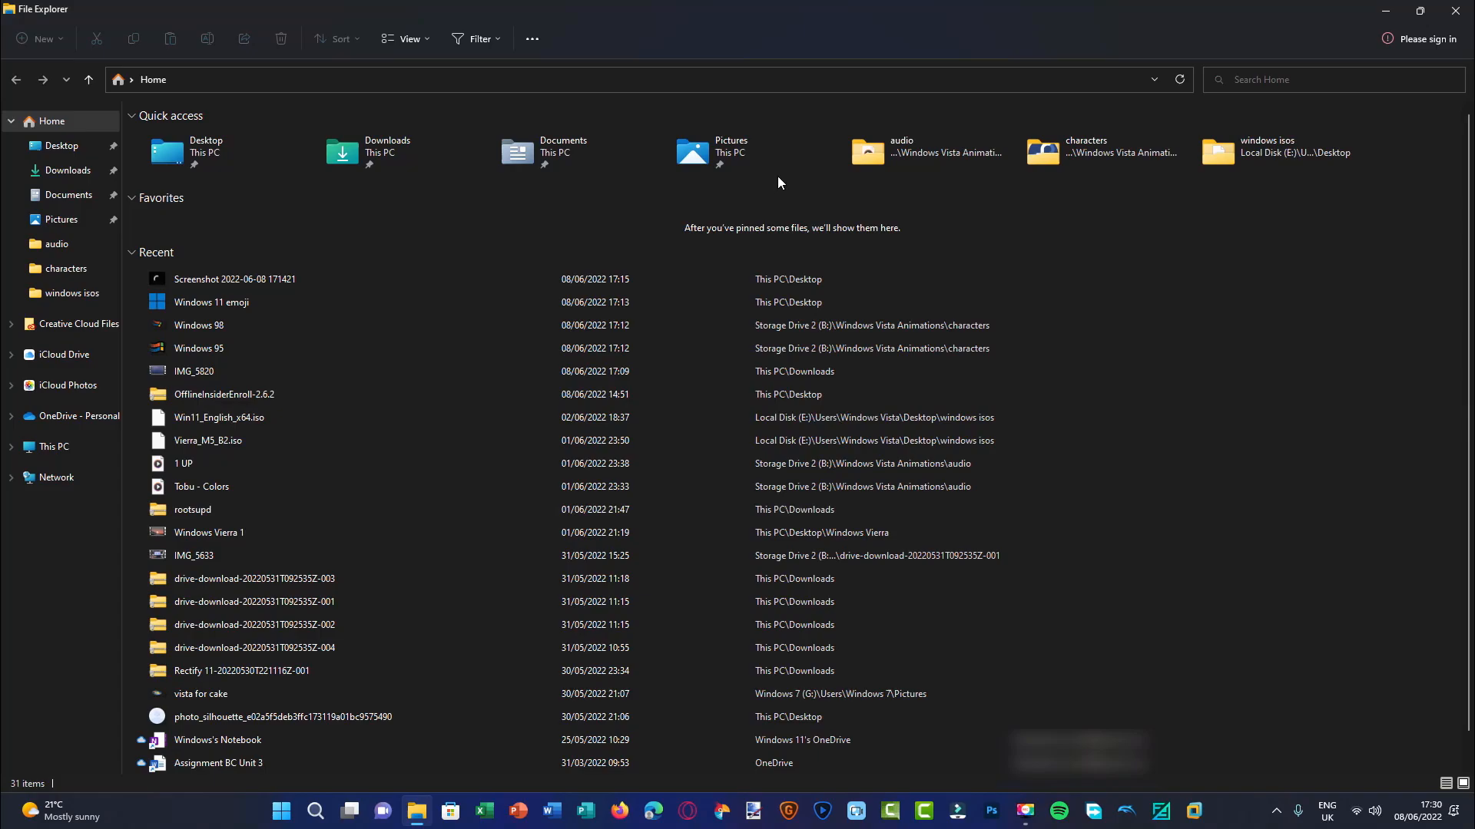
click(1418, 11)
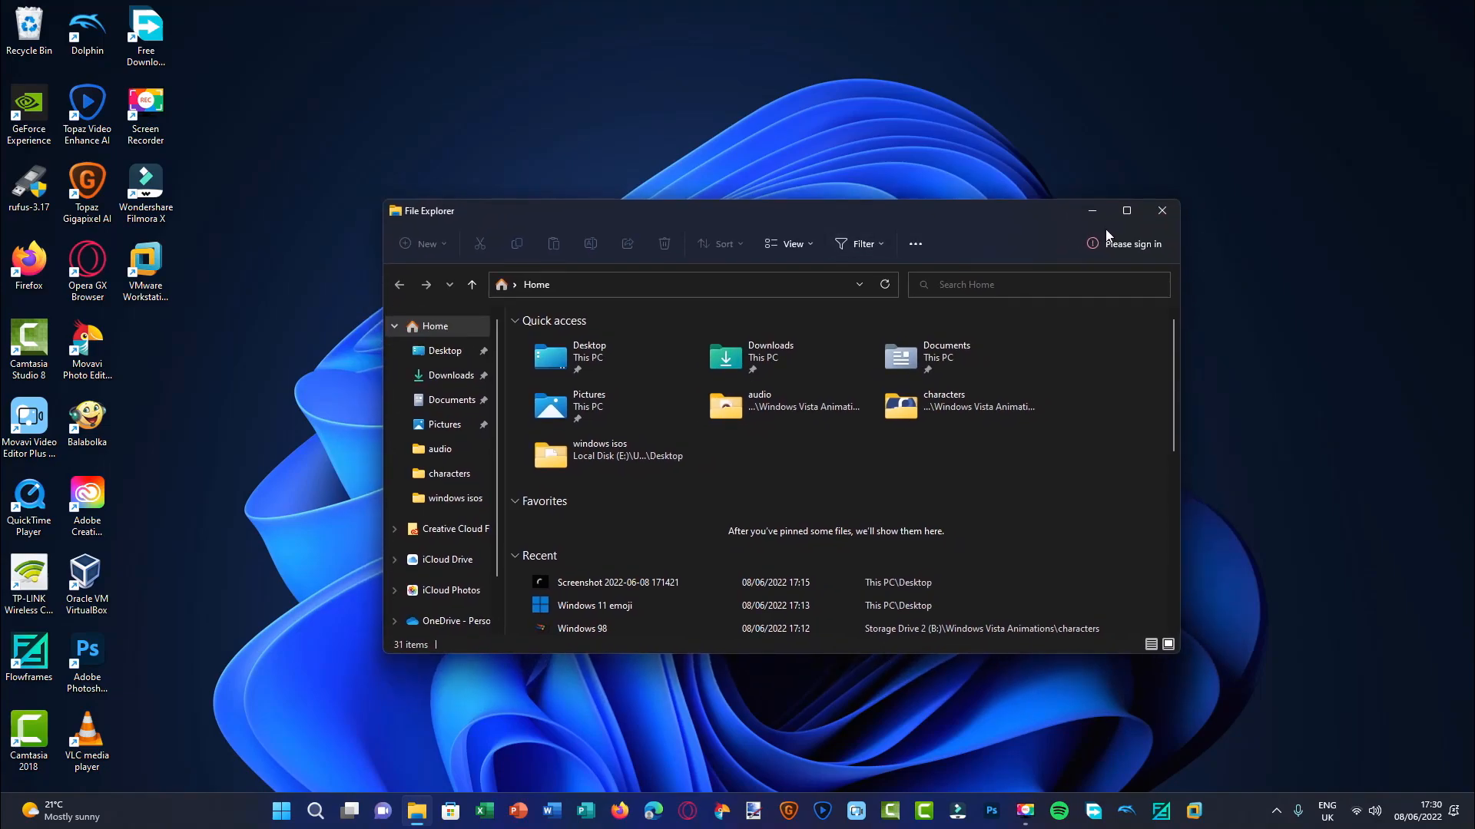
click(280, 809)
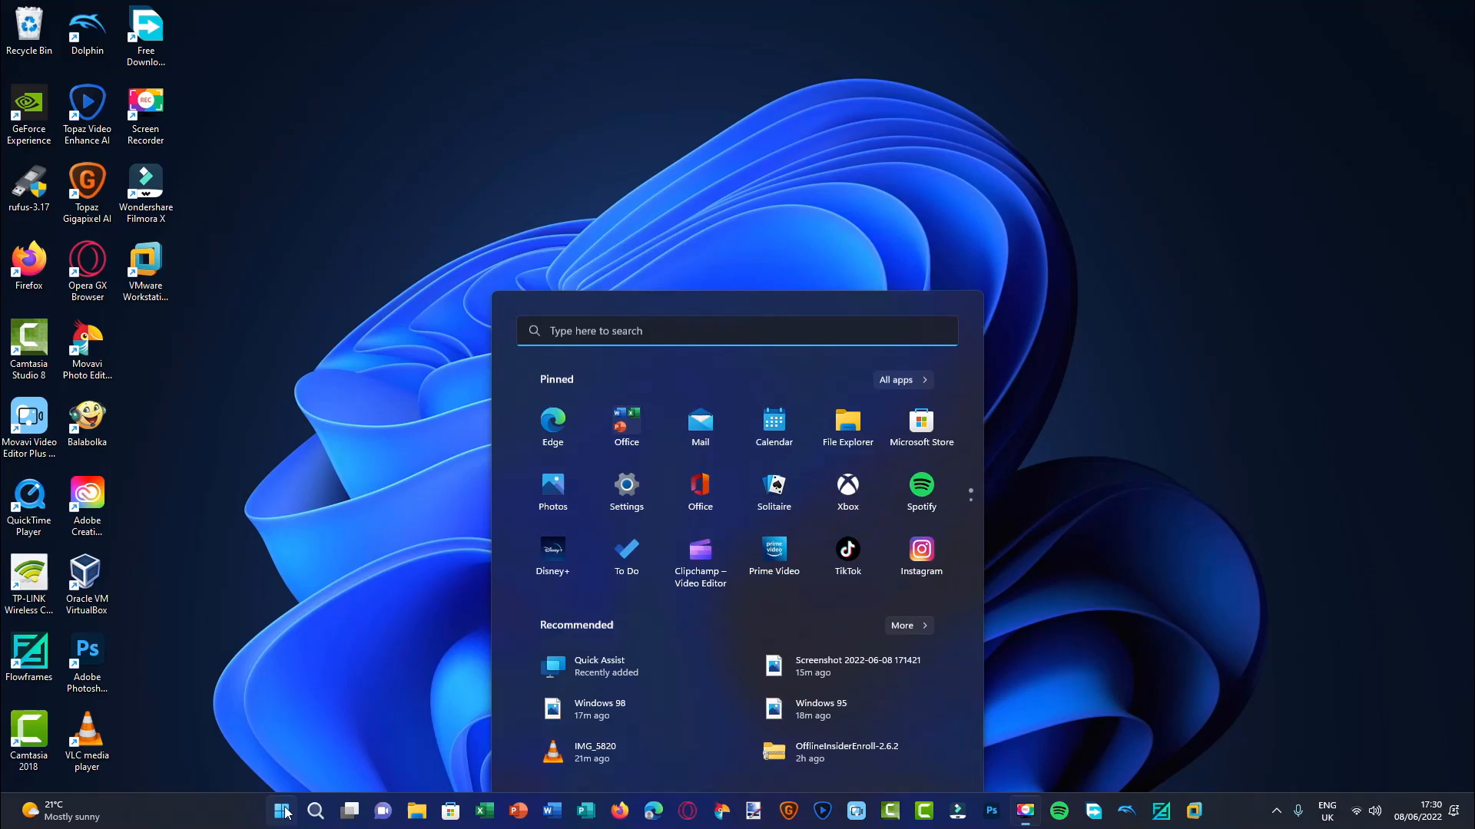
Step: Dismiss the Start menu, leaving the empty desktop
click(280, 811)
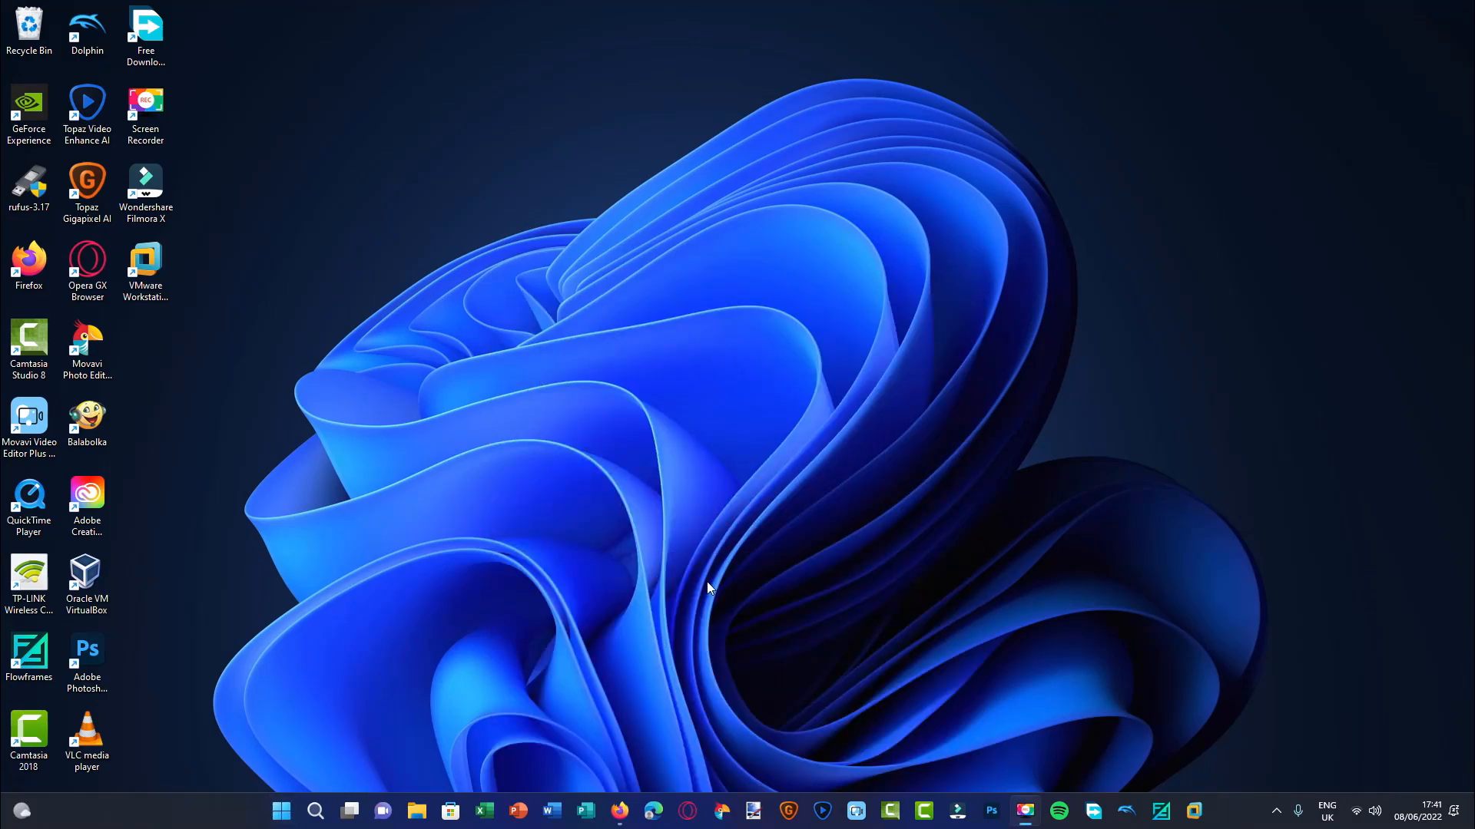
mouse_move(722, 590)
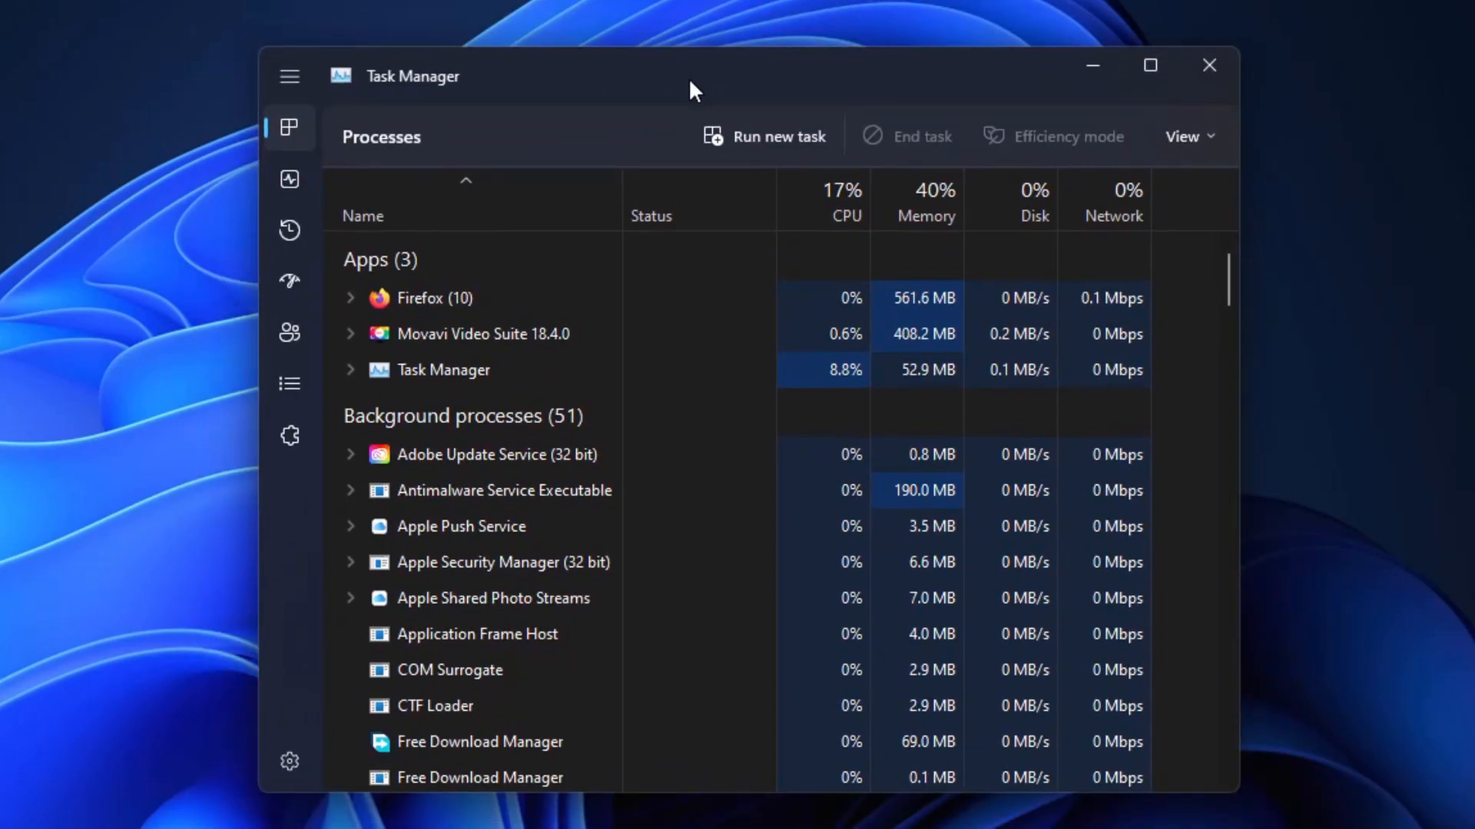
Step: Switch between the Processes list and the CPU Performance details in Task Manager
click(288, 180)
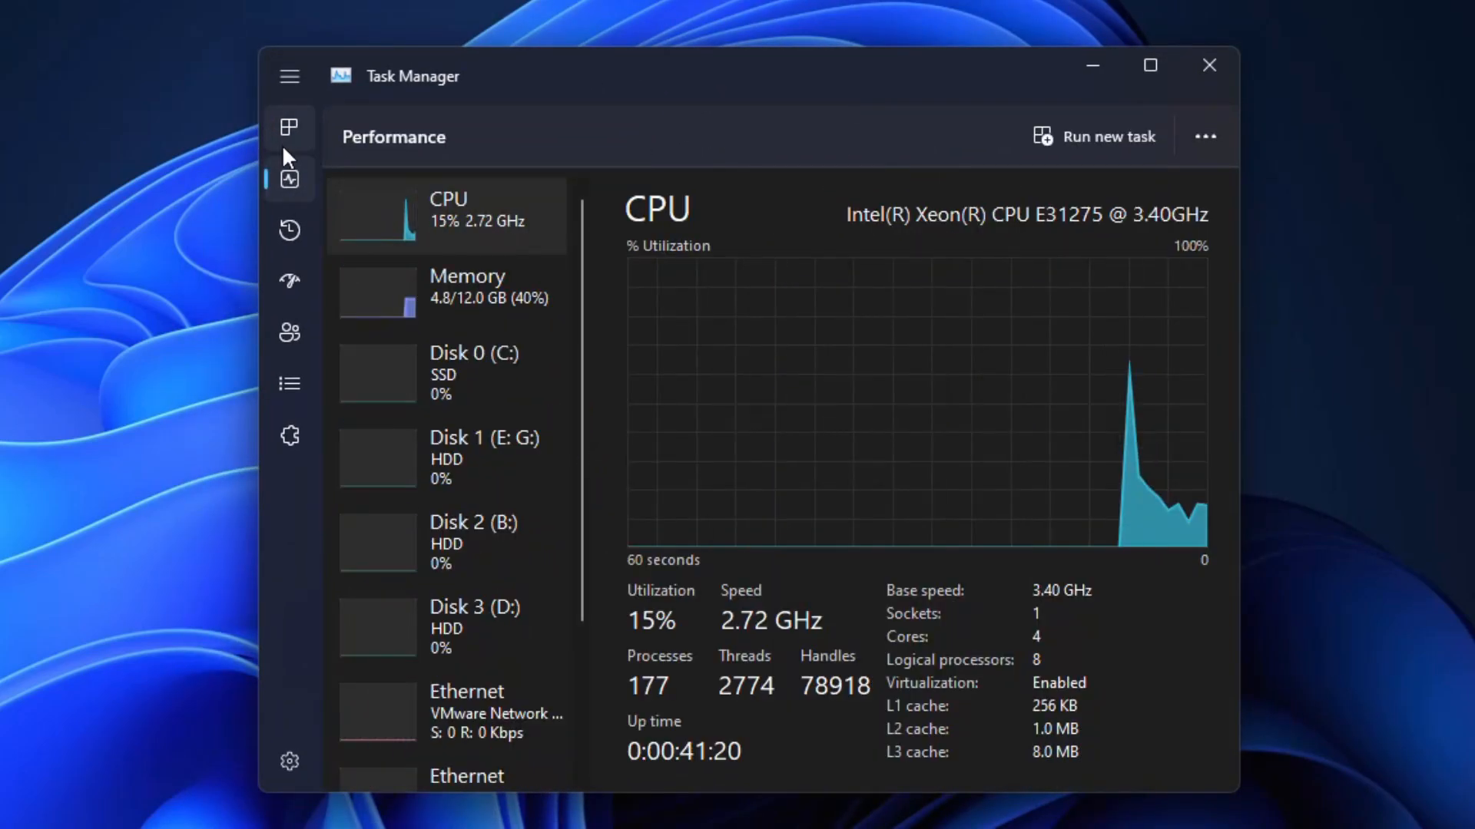
click(289, 127)
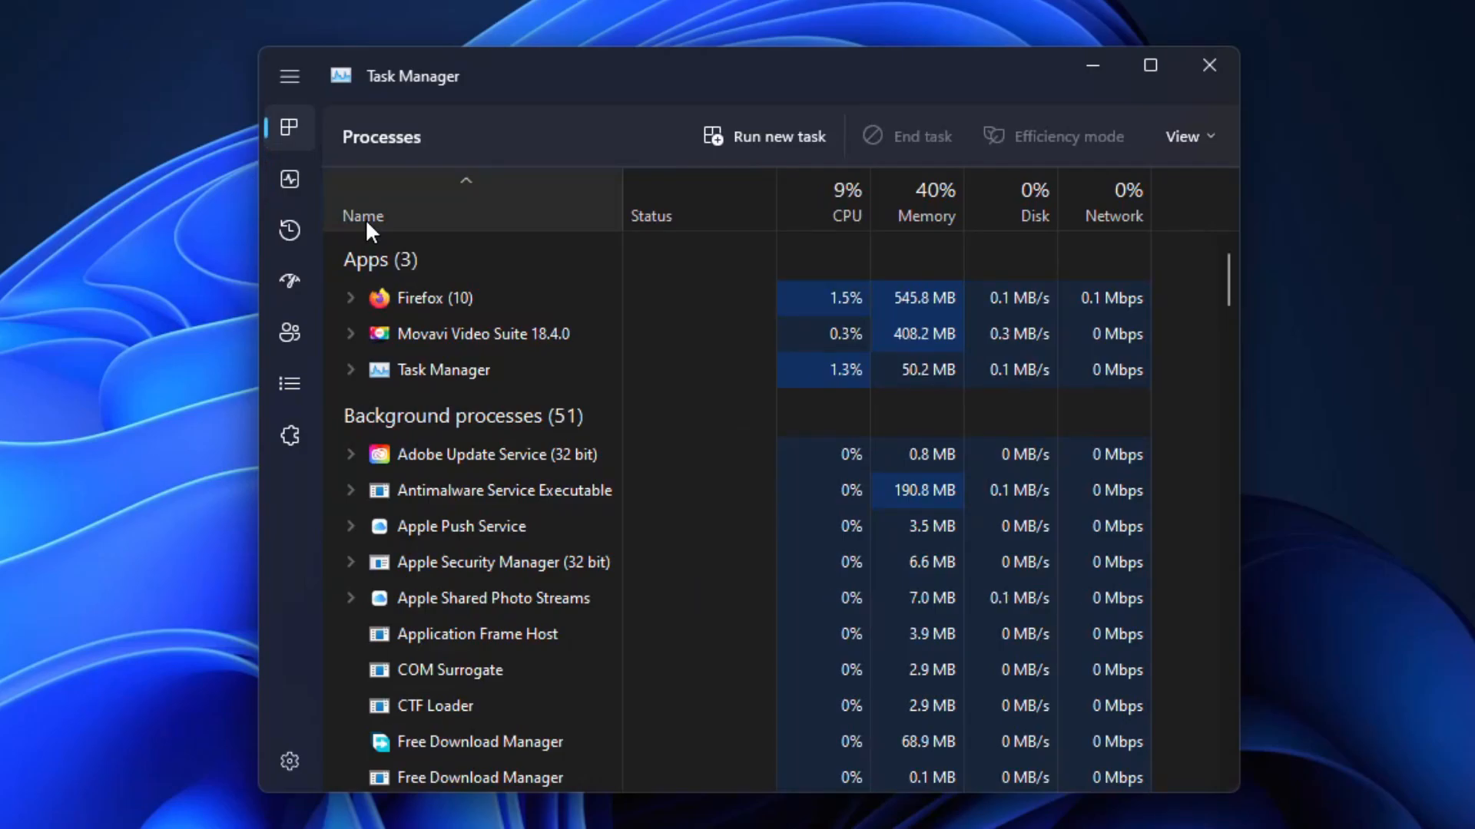
click(289, 178)
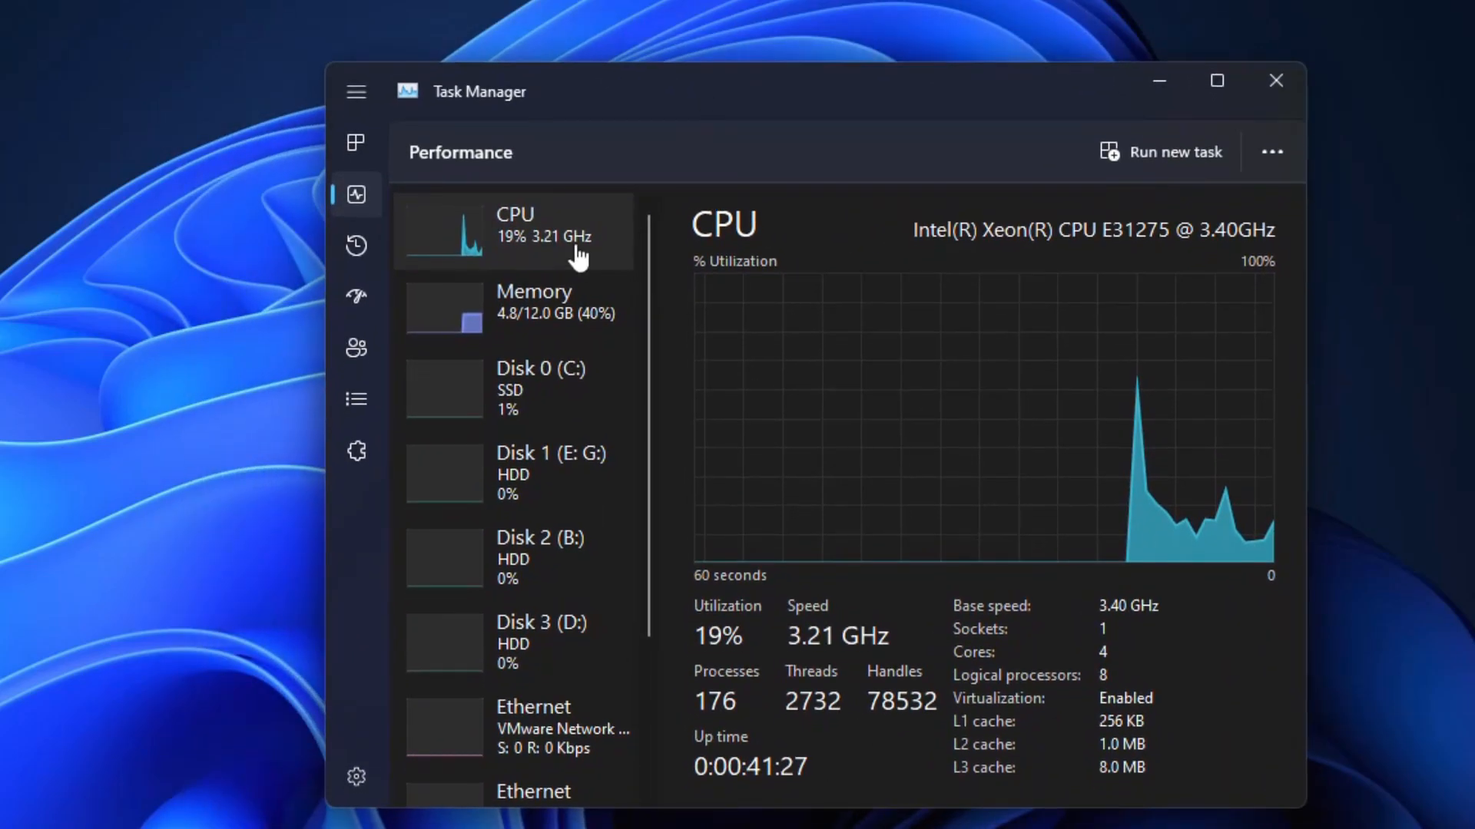
click(354, 142)
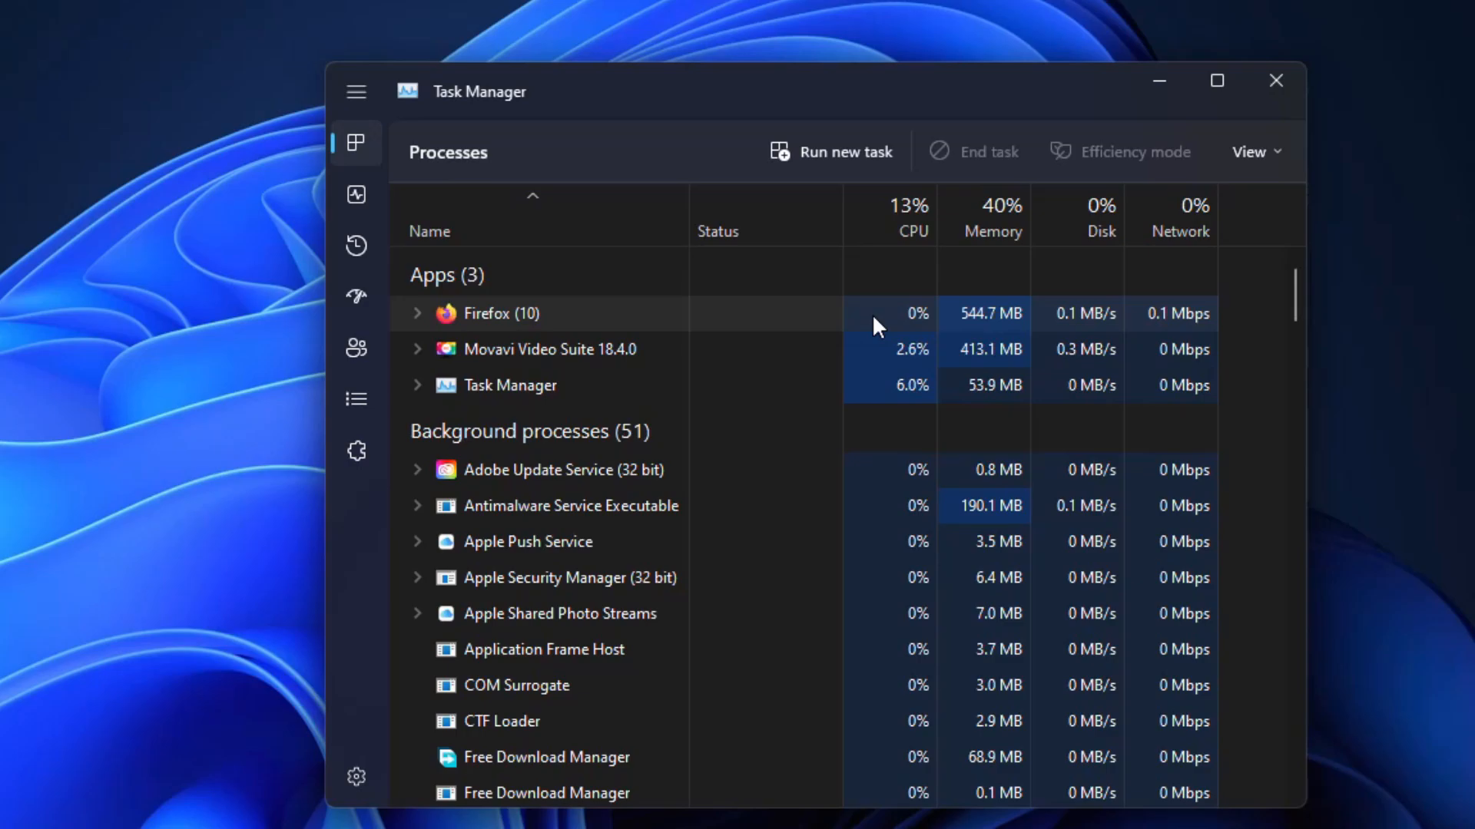
mouse_move(739, 198)
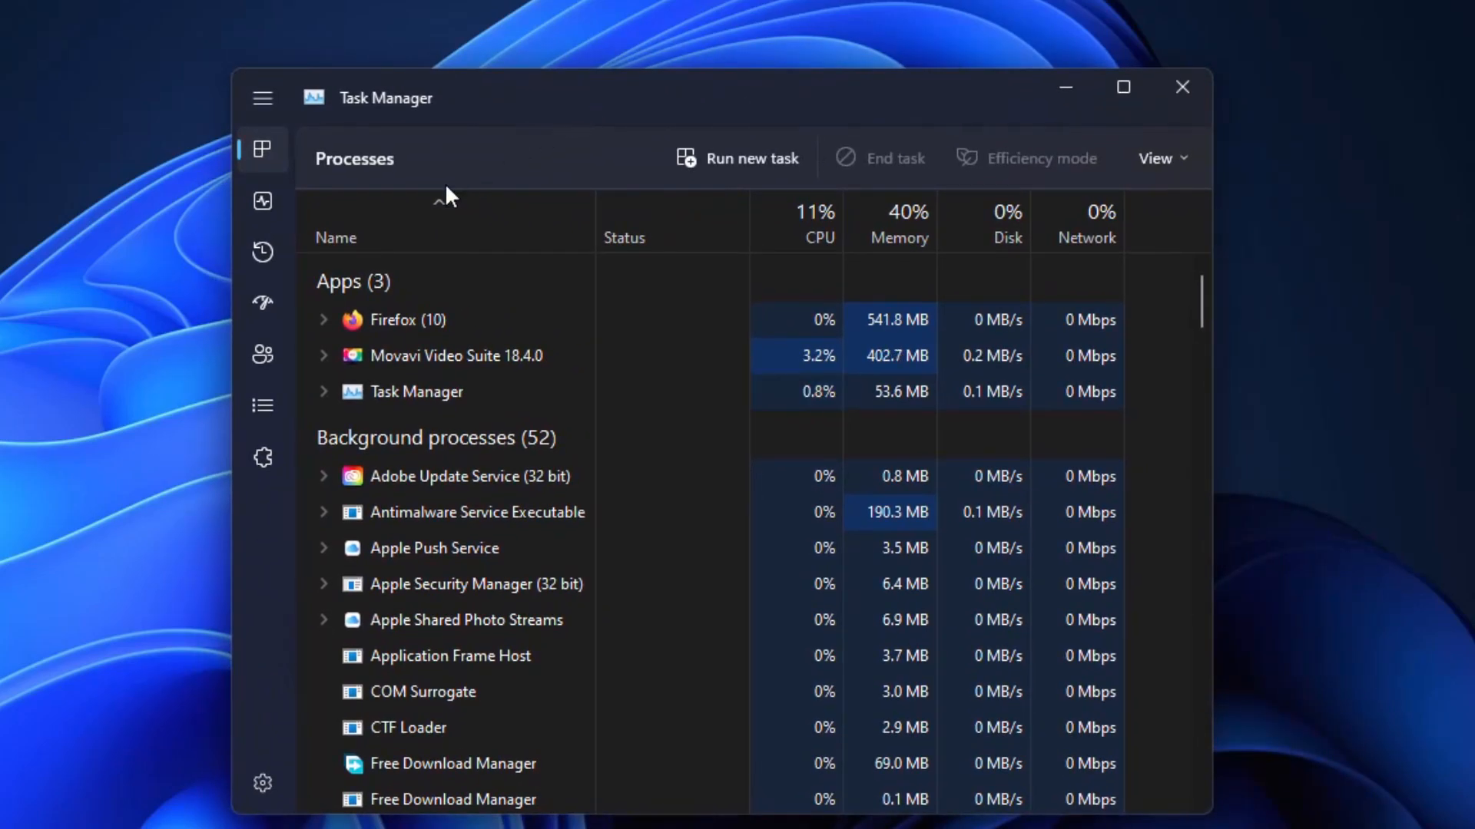
Step: View the performance graphs and per-user usage, expand the navigation, then close Task Manager
click(261, 199)
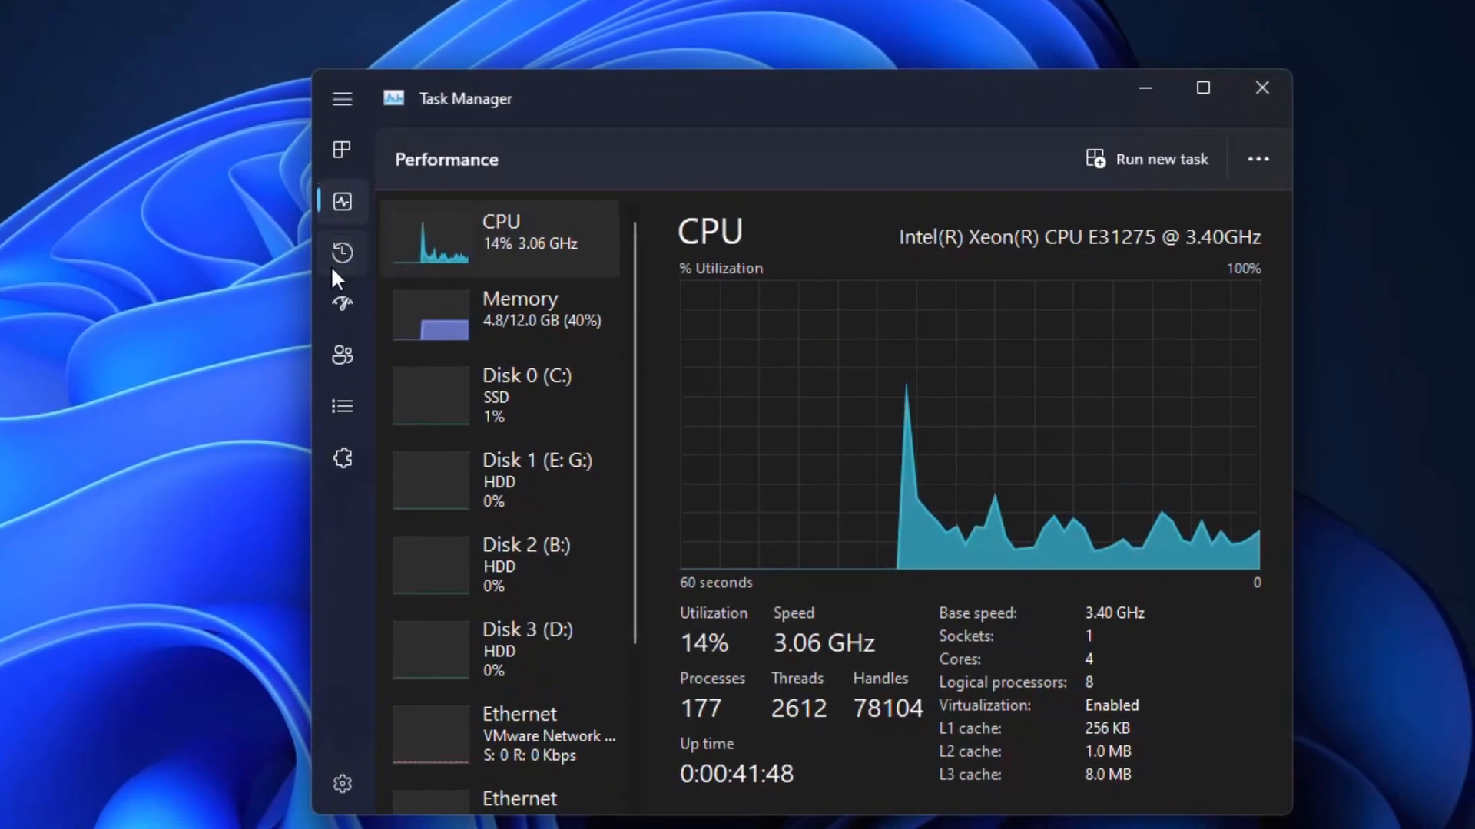
click(342, 355)
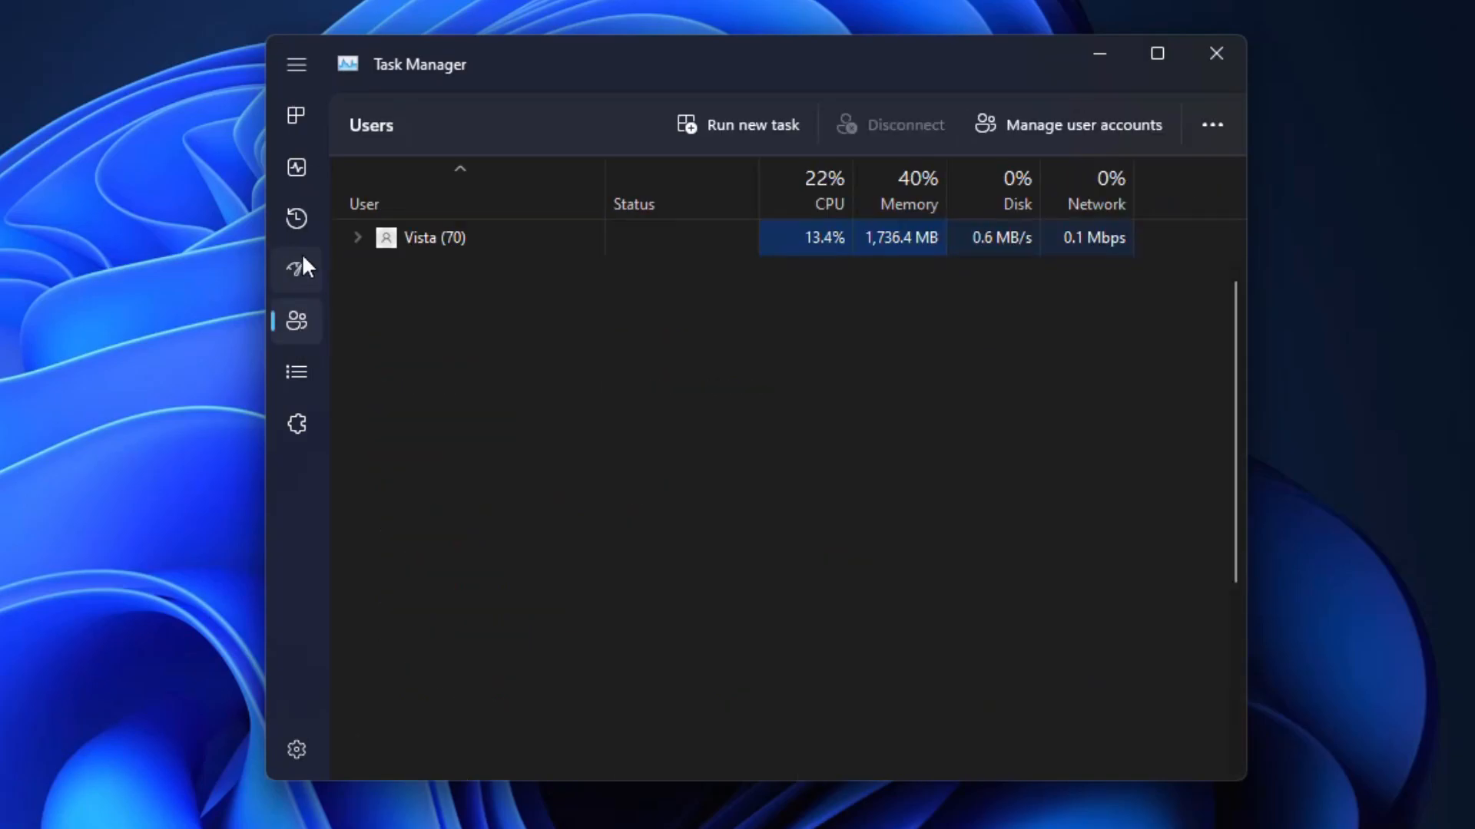
click(297, 65)
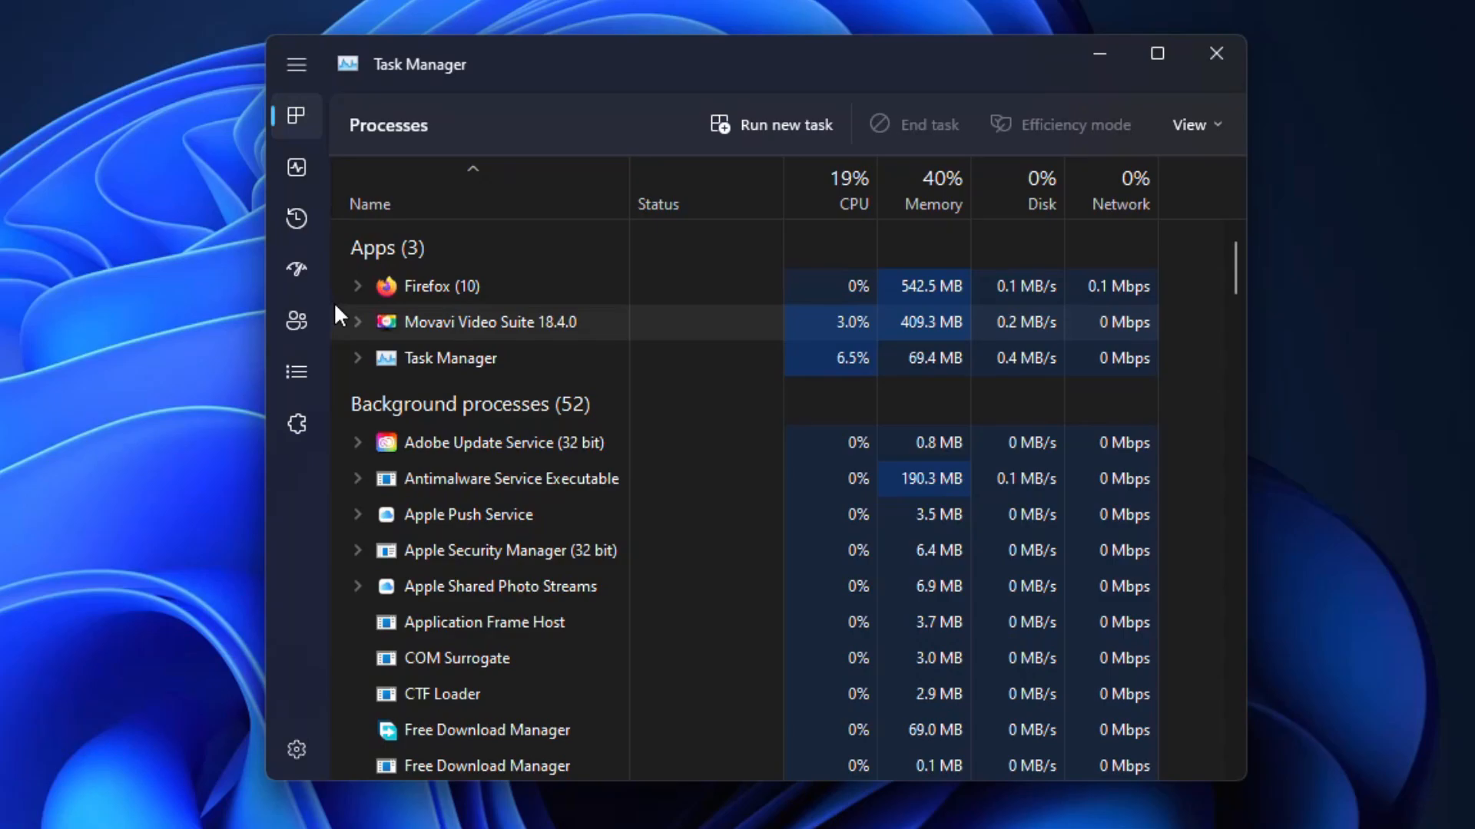
click(296, 65)
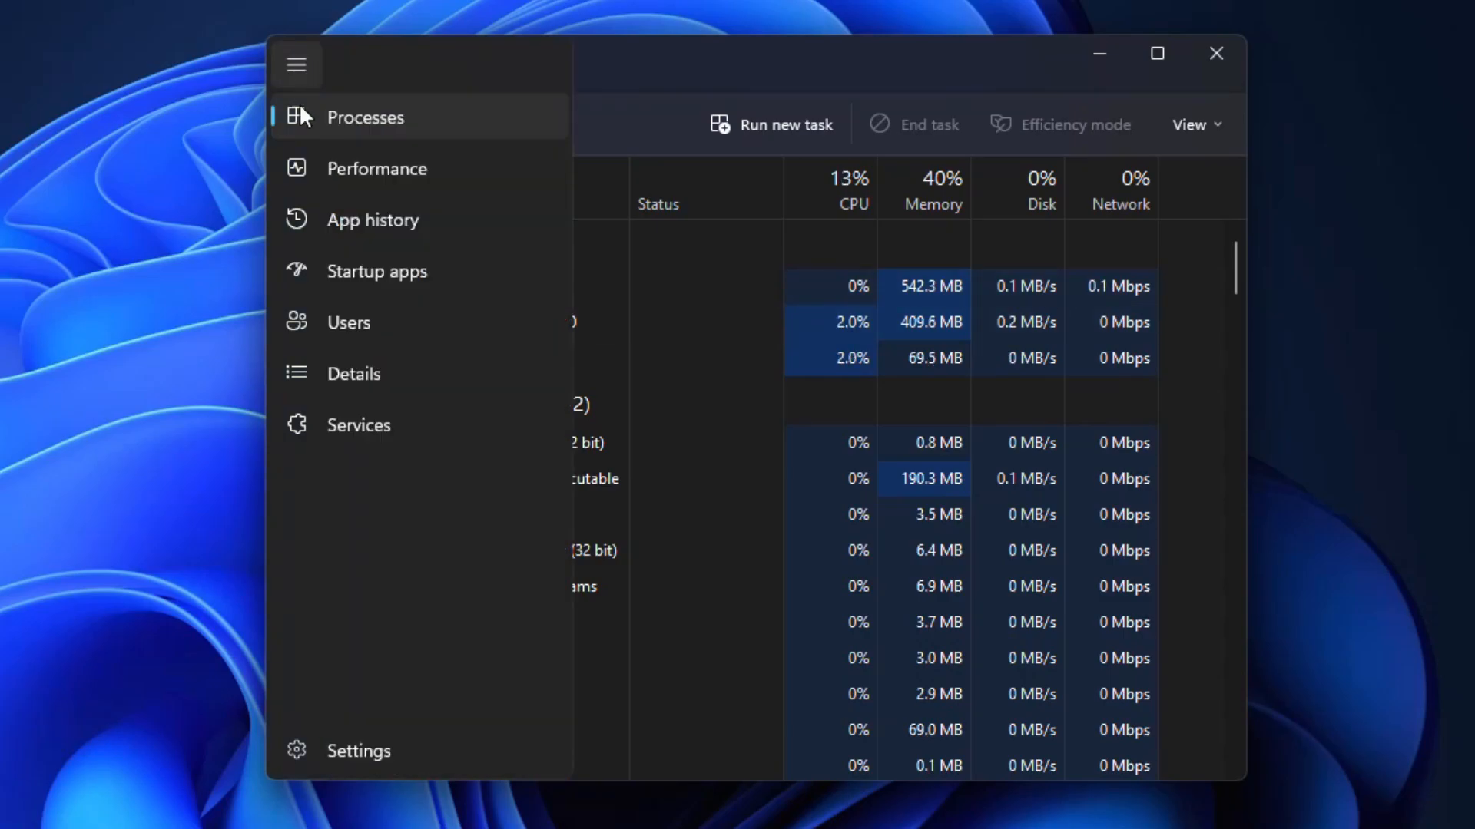
mouse_move(383, 129)
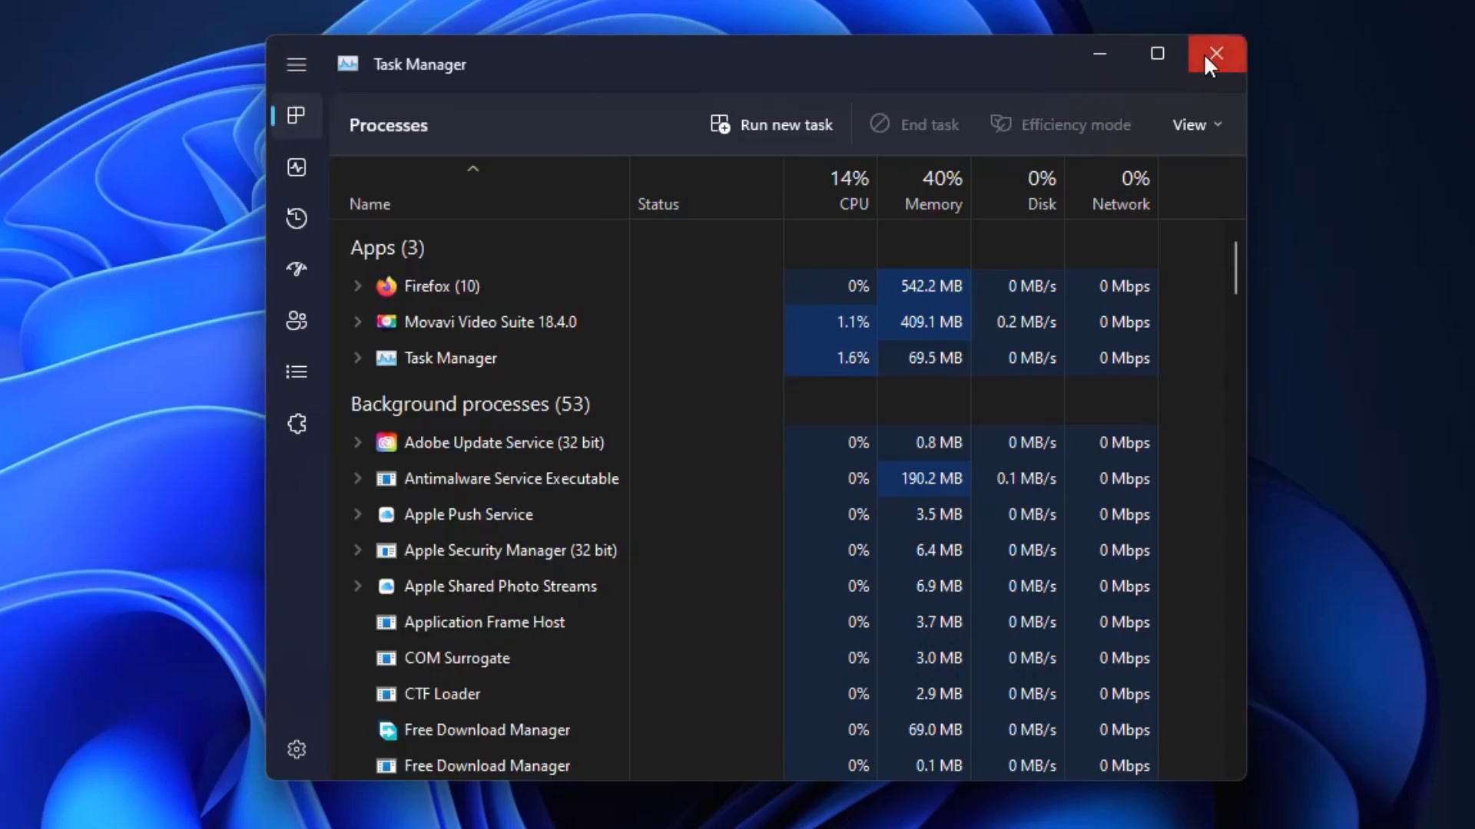
click(1217, 54)
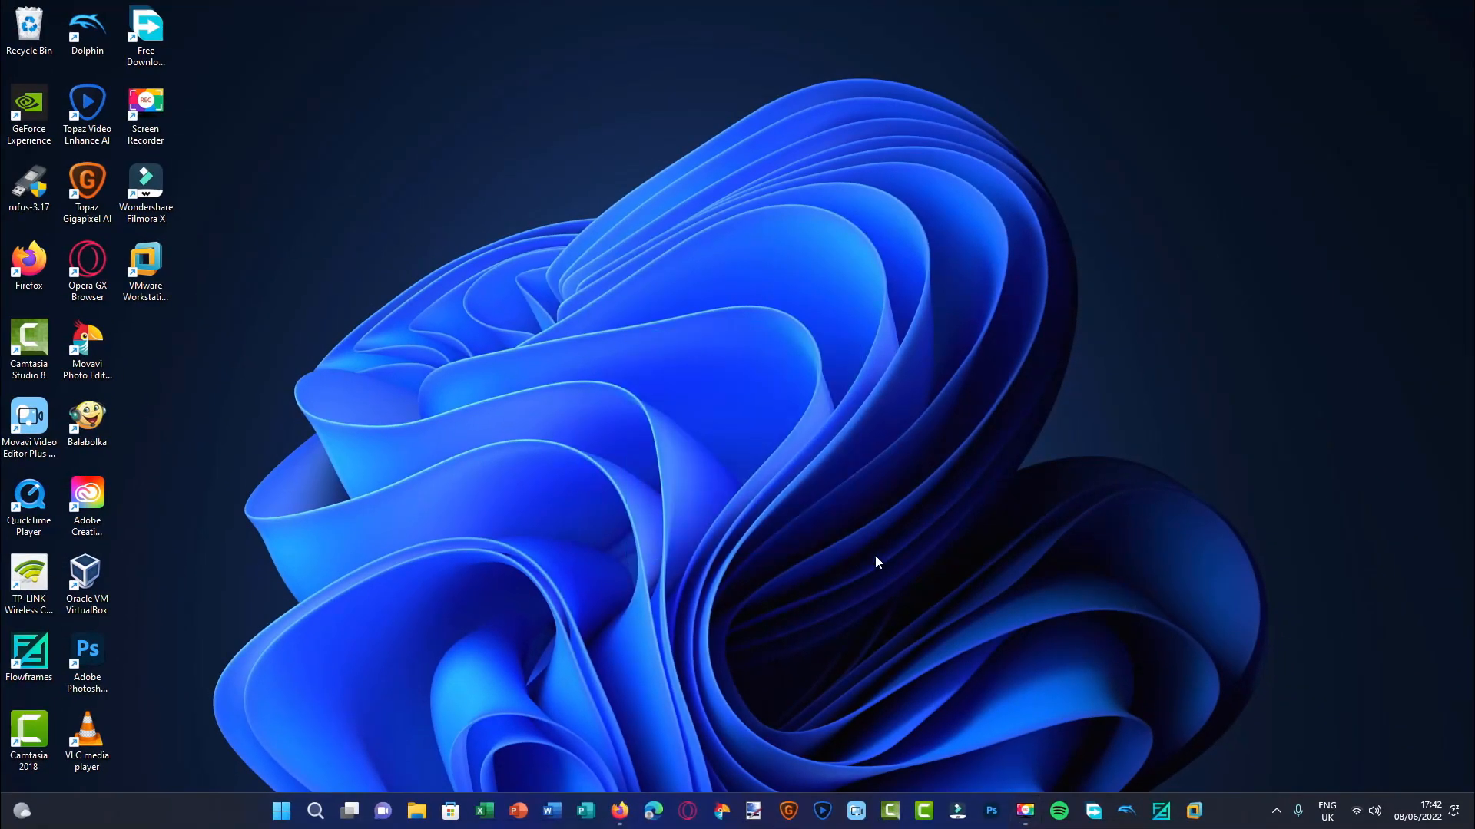
click(20, 810)
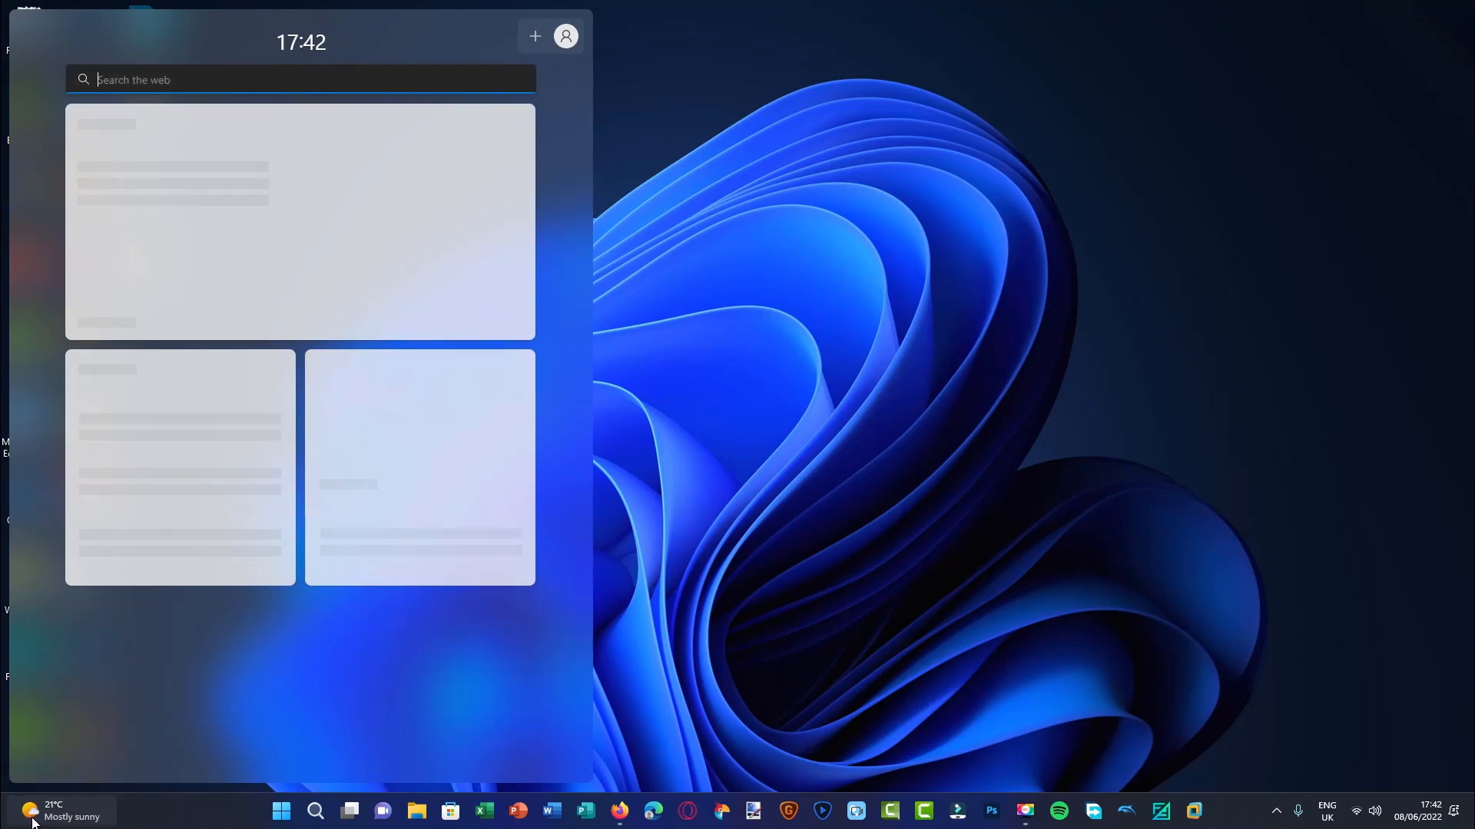
click(826, 602)
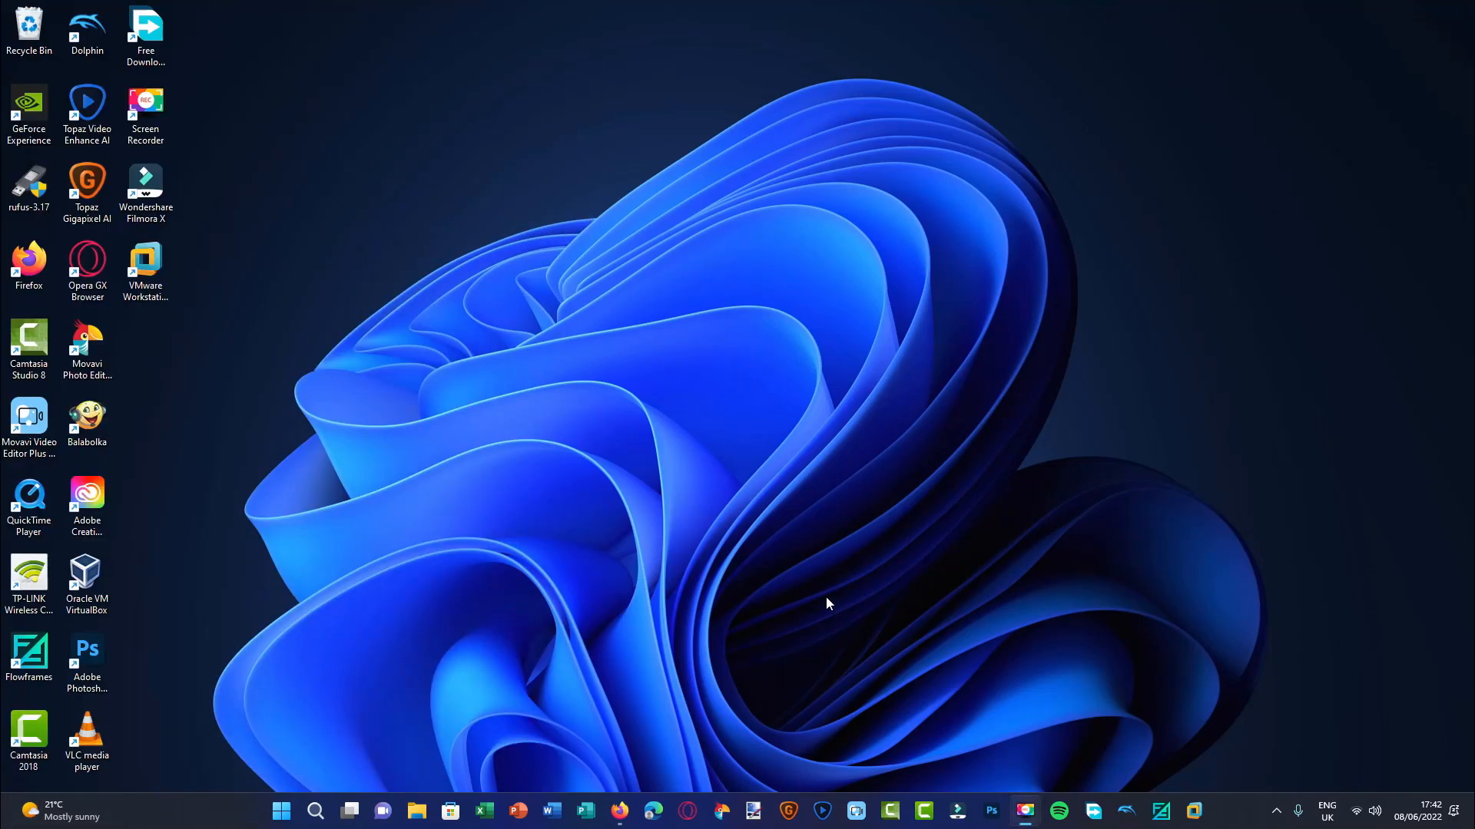
mouse_move(796, 602)
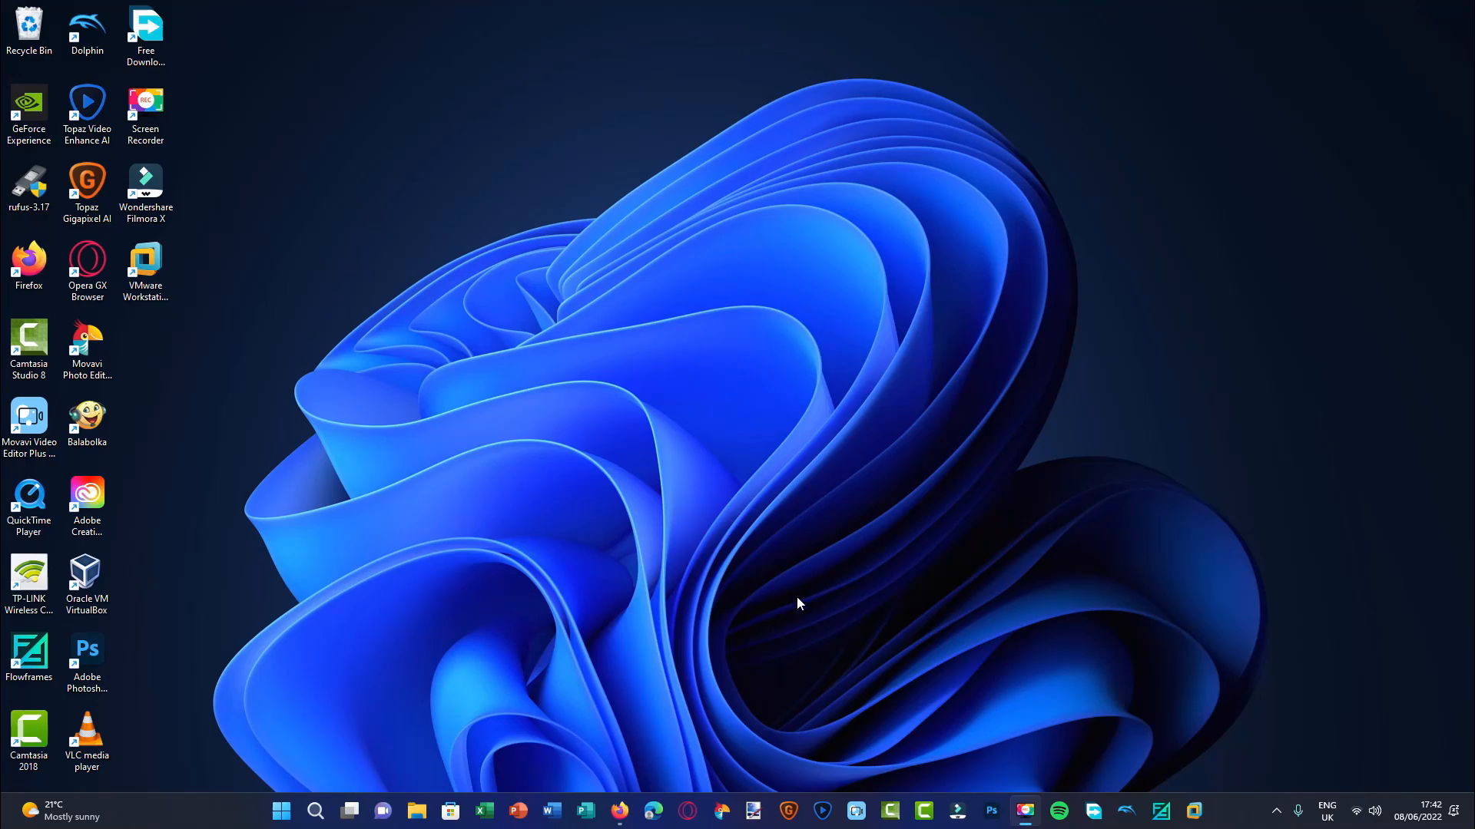
mouse_move(894, 499)
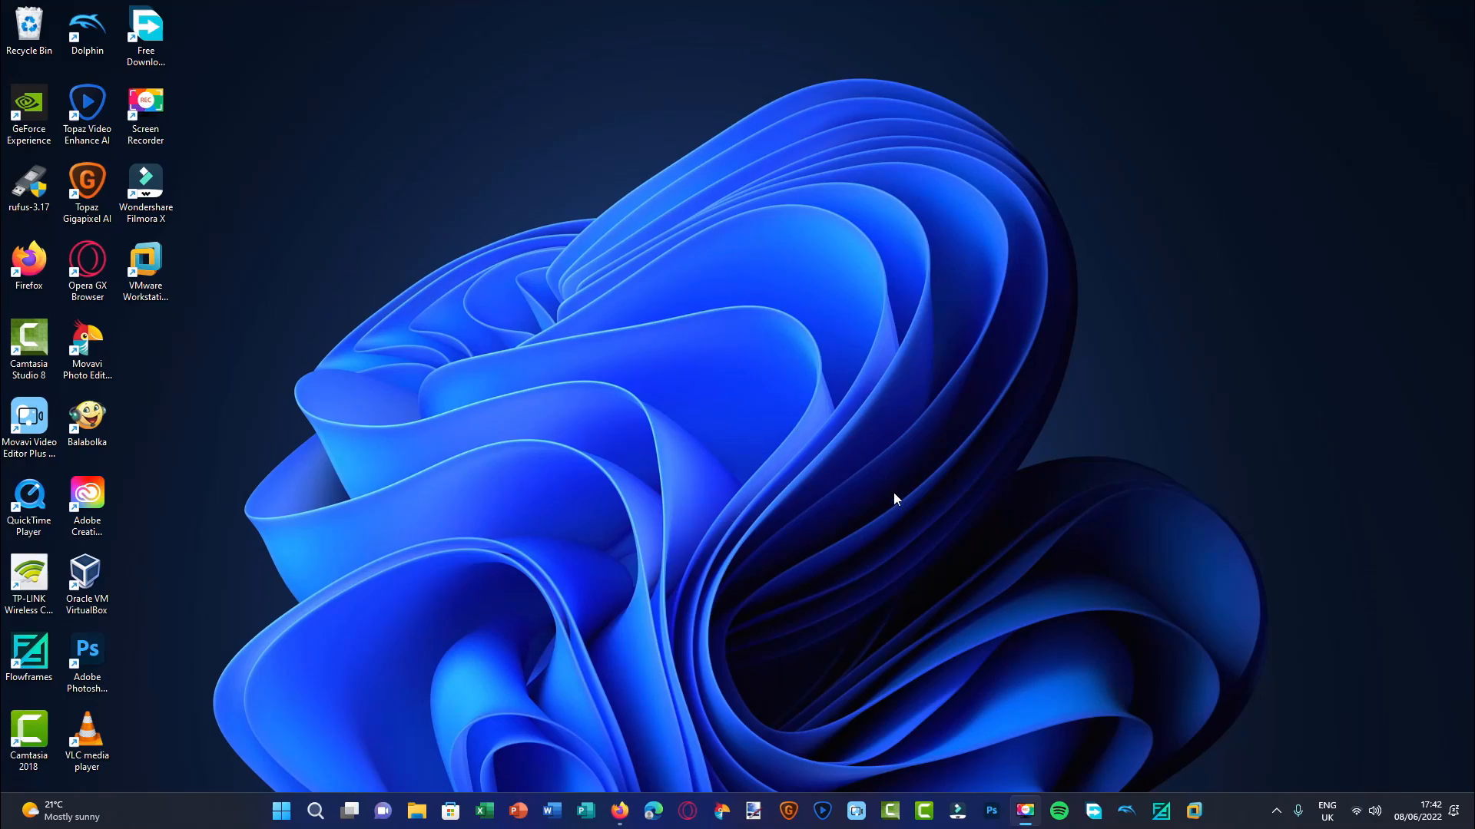
mouse_move(888, 491)
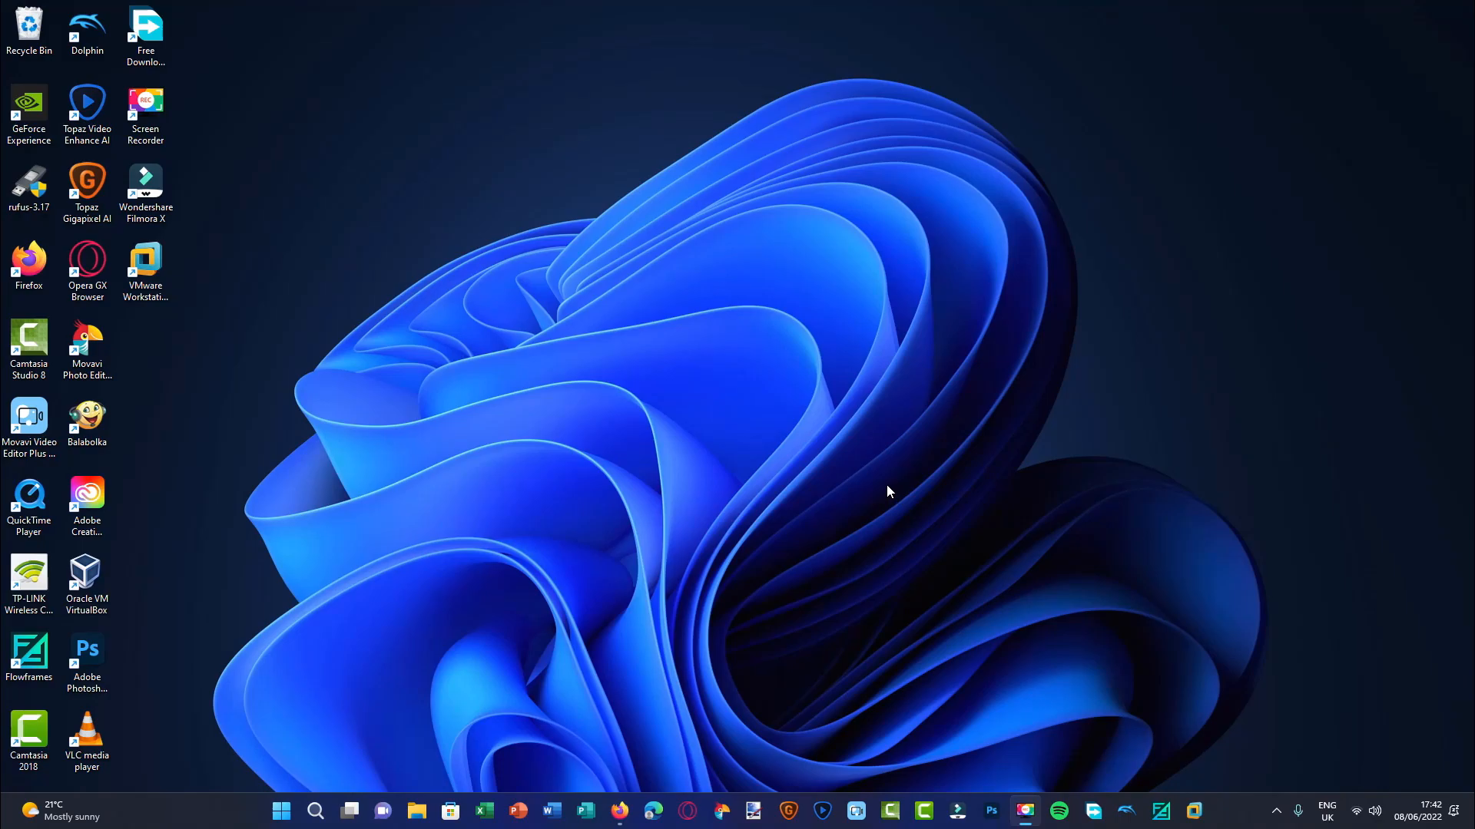
mouse_move(797, 605)
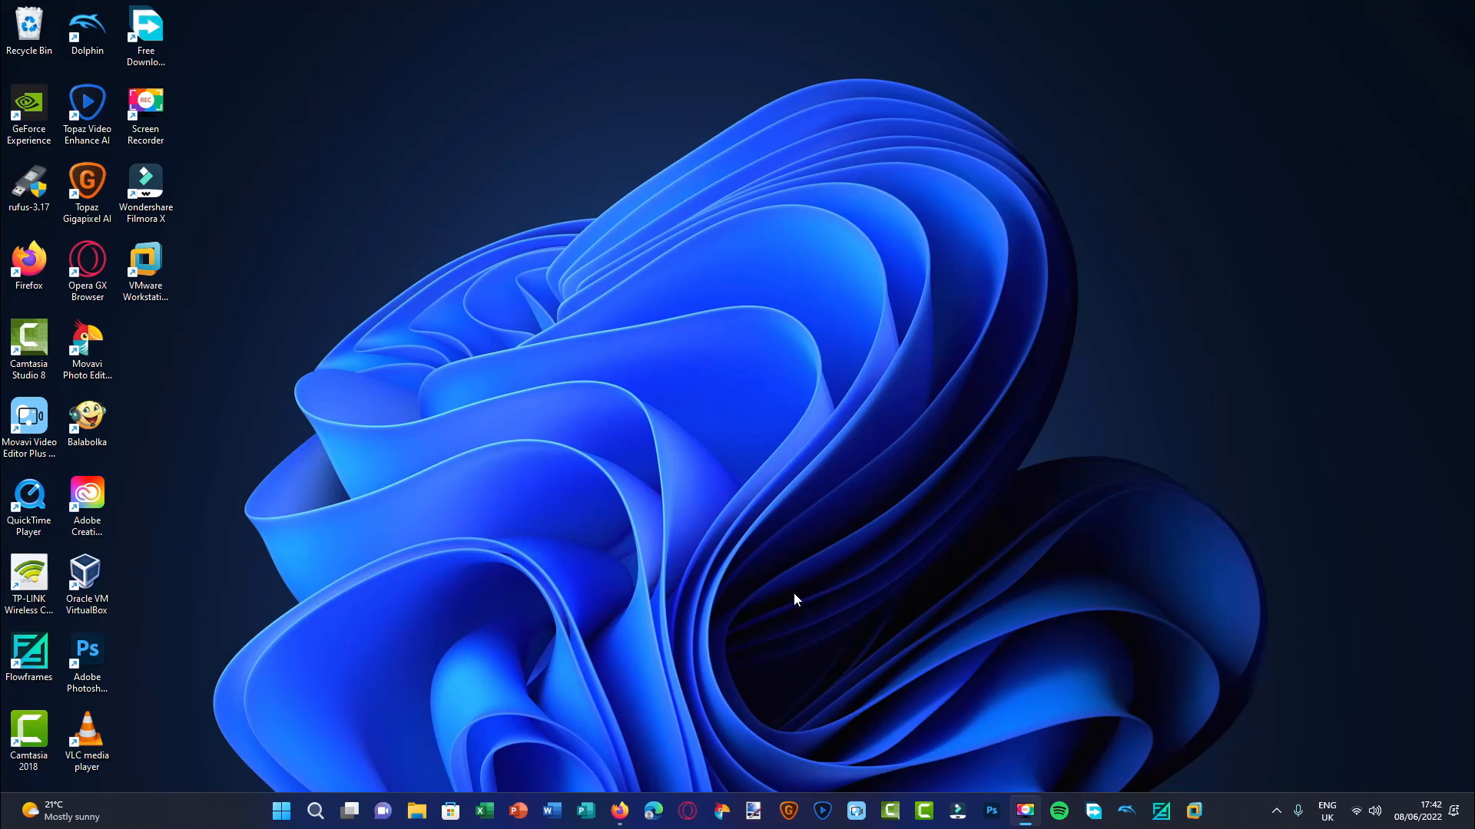
mouse_move(705, 536)
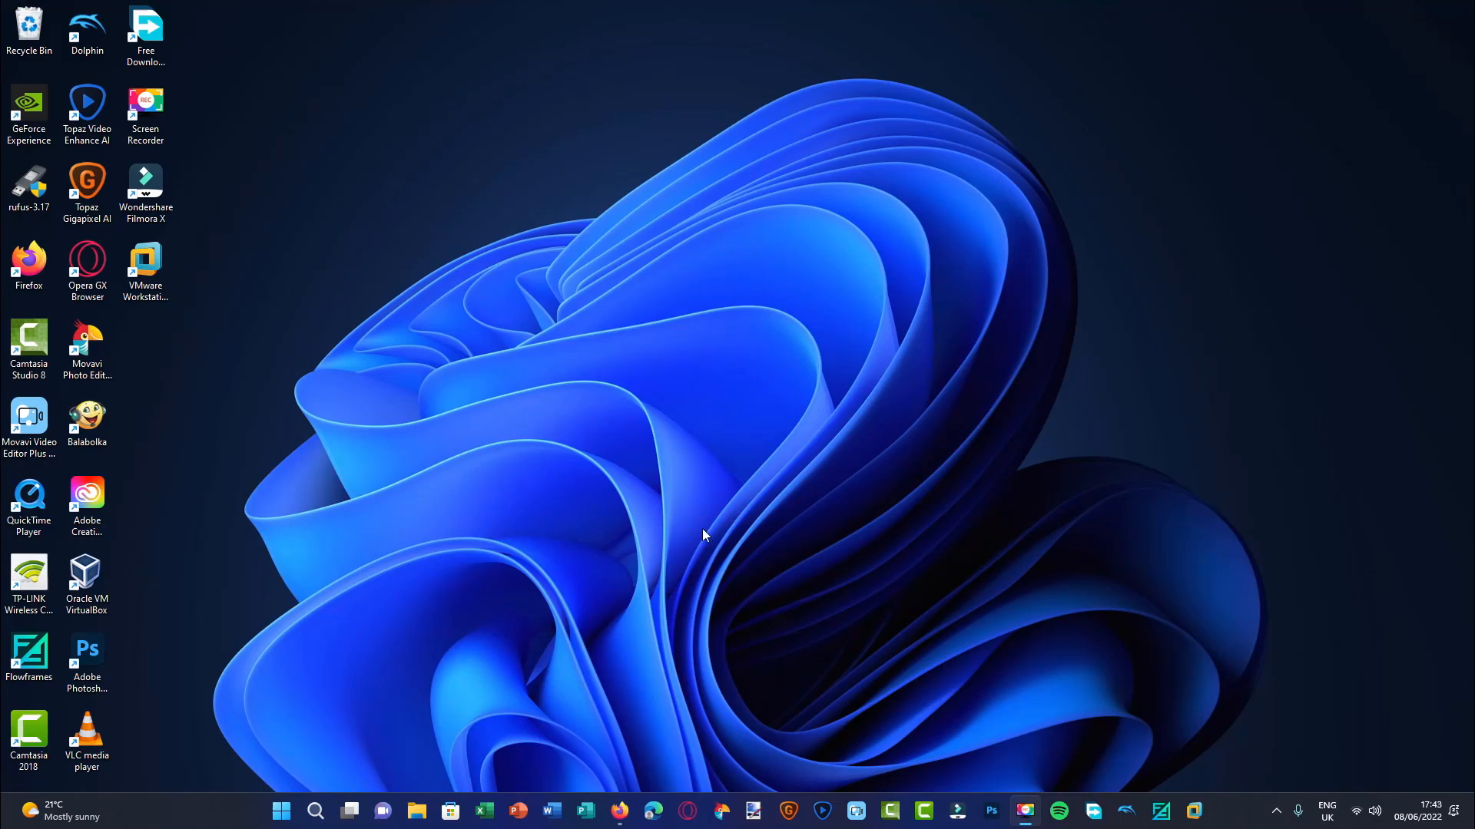
mouse_move(710, 540)
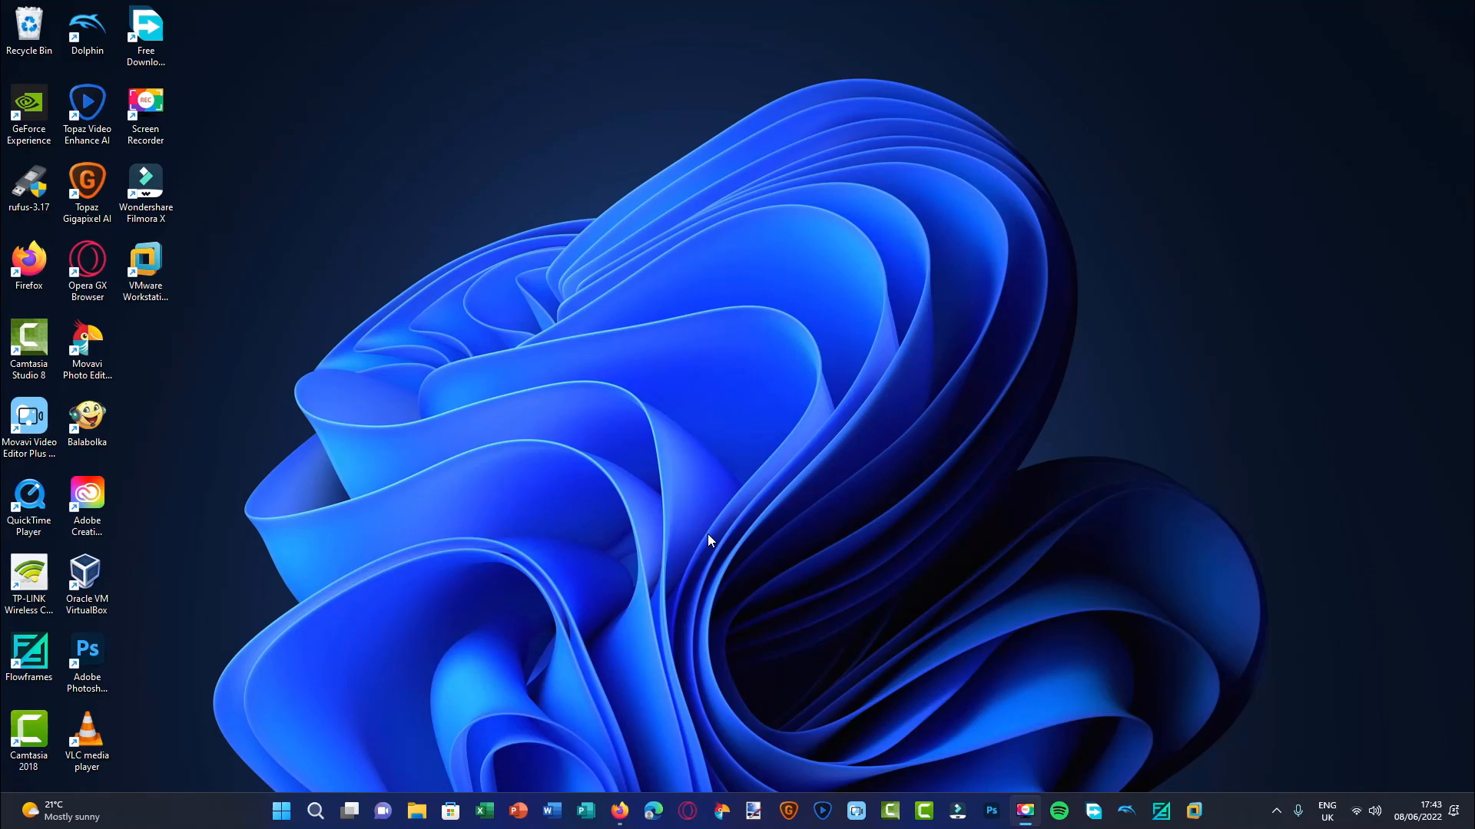
mouse_move(798, 526)
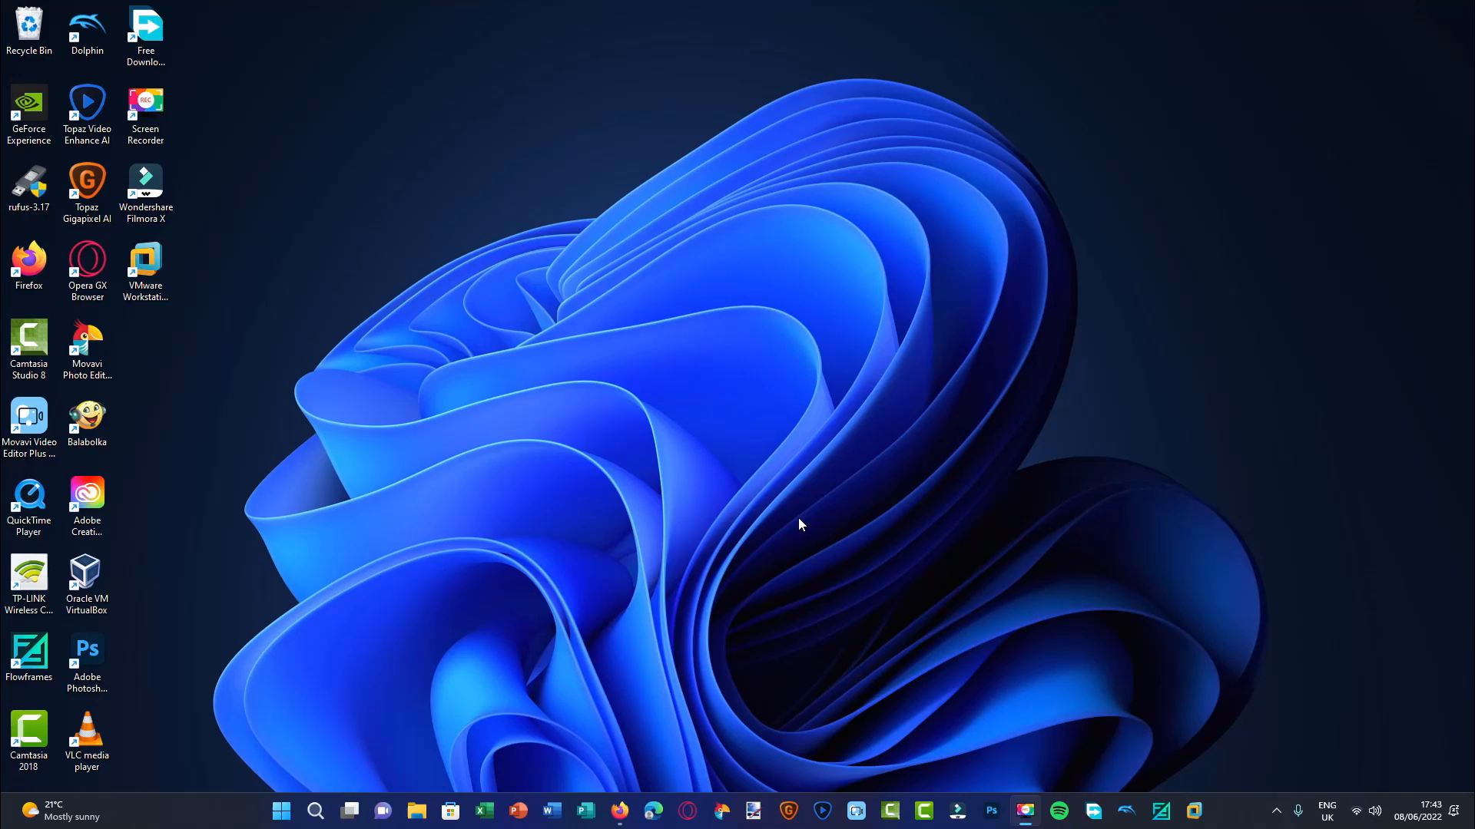
mouse_move(997, 643)
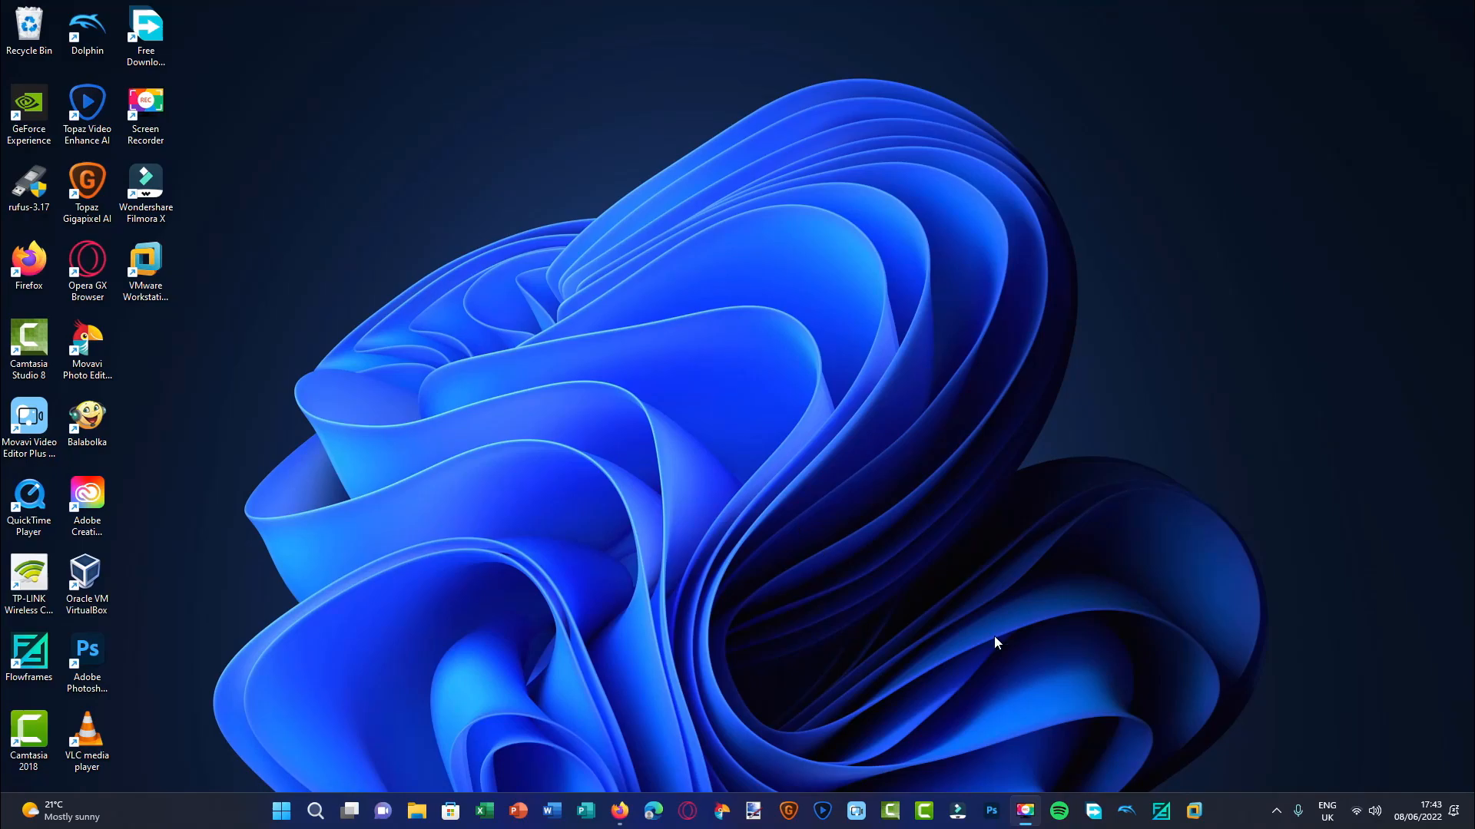
right_click(545, 470)
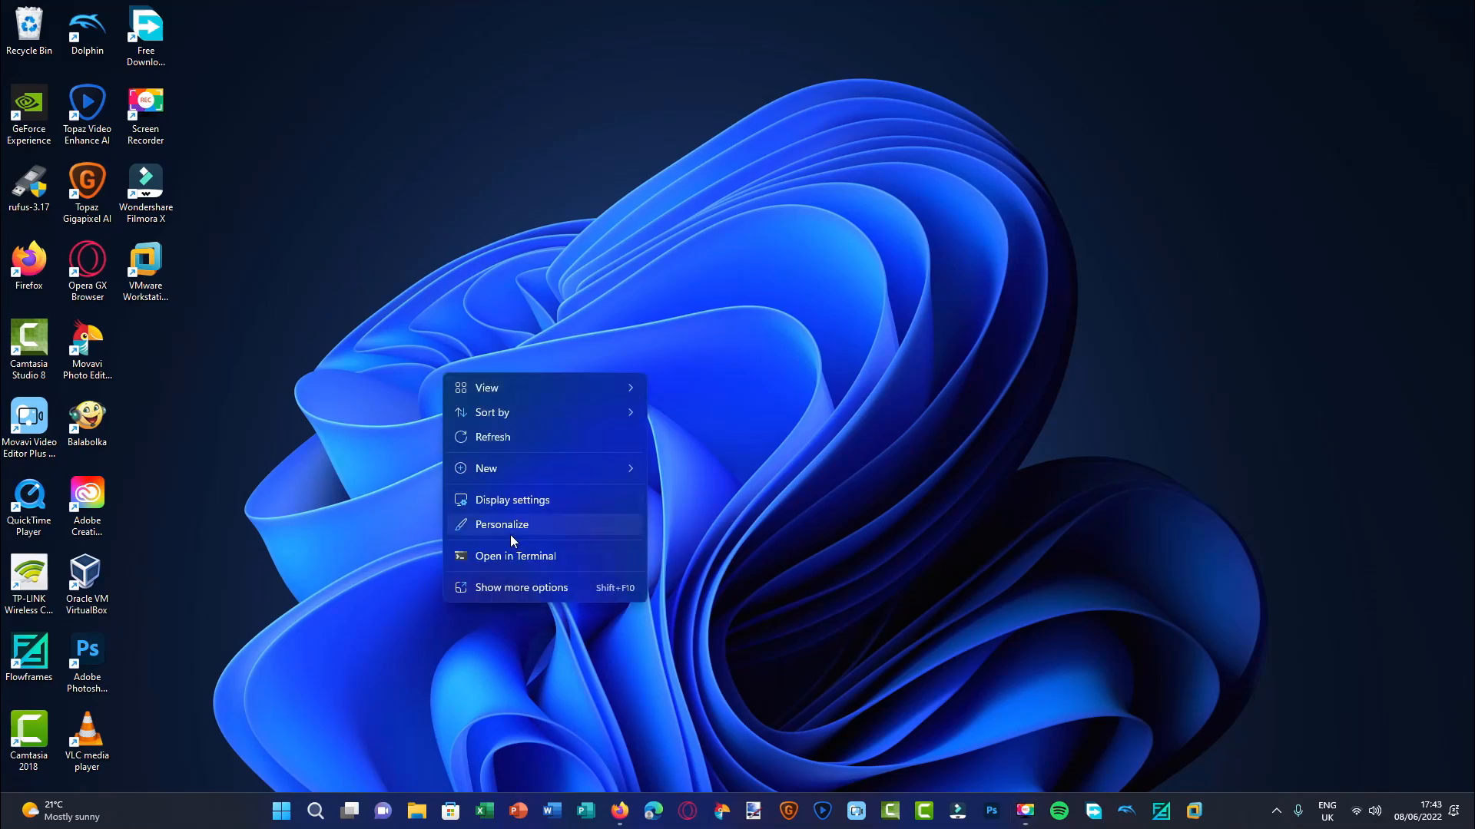
click(501, 524)
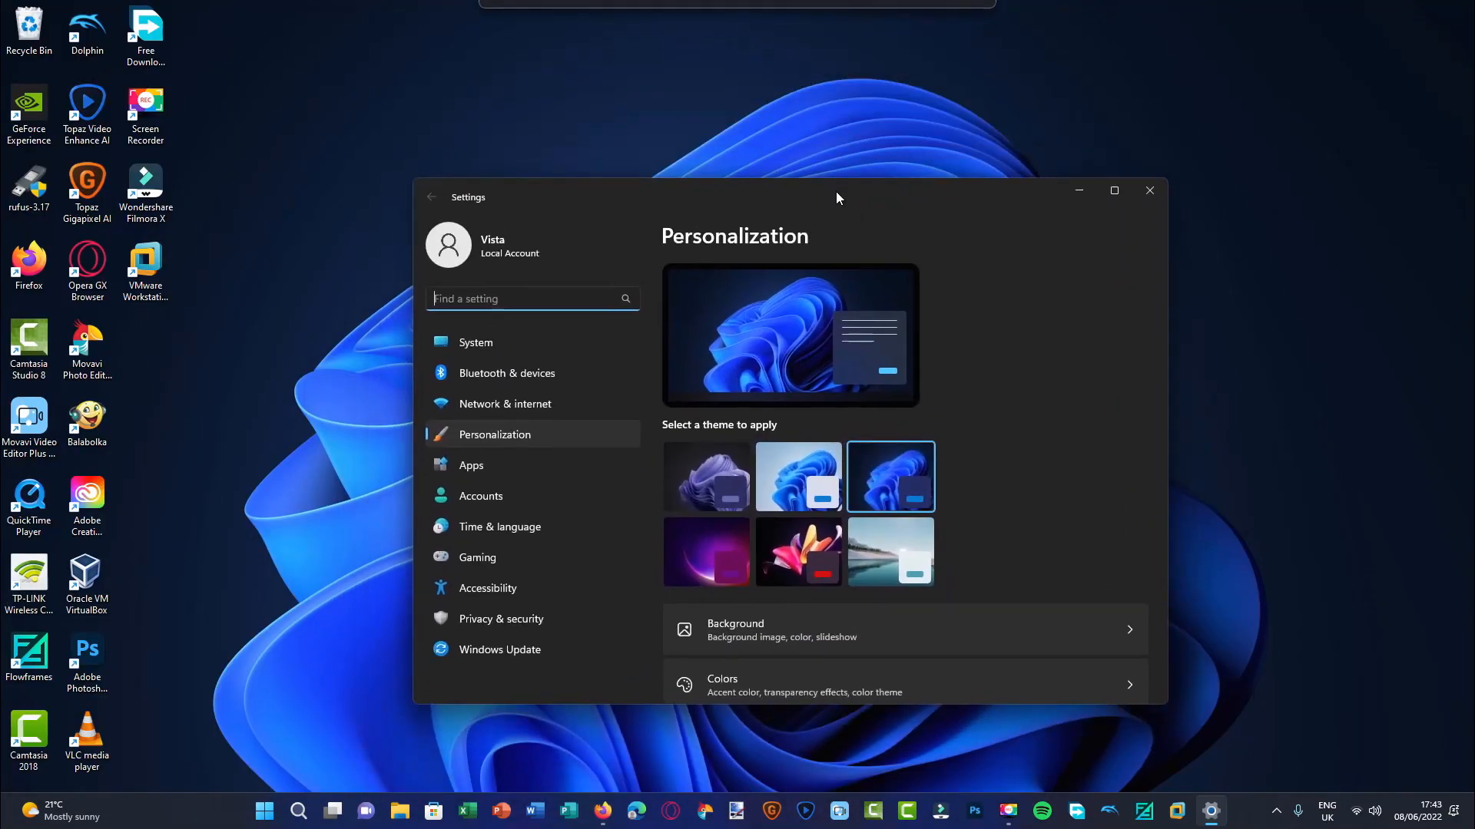
mouse_move(687, 414)
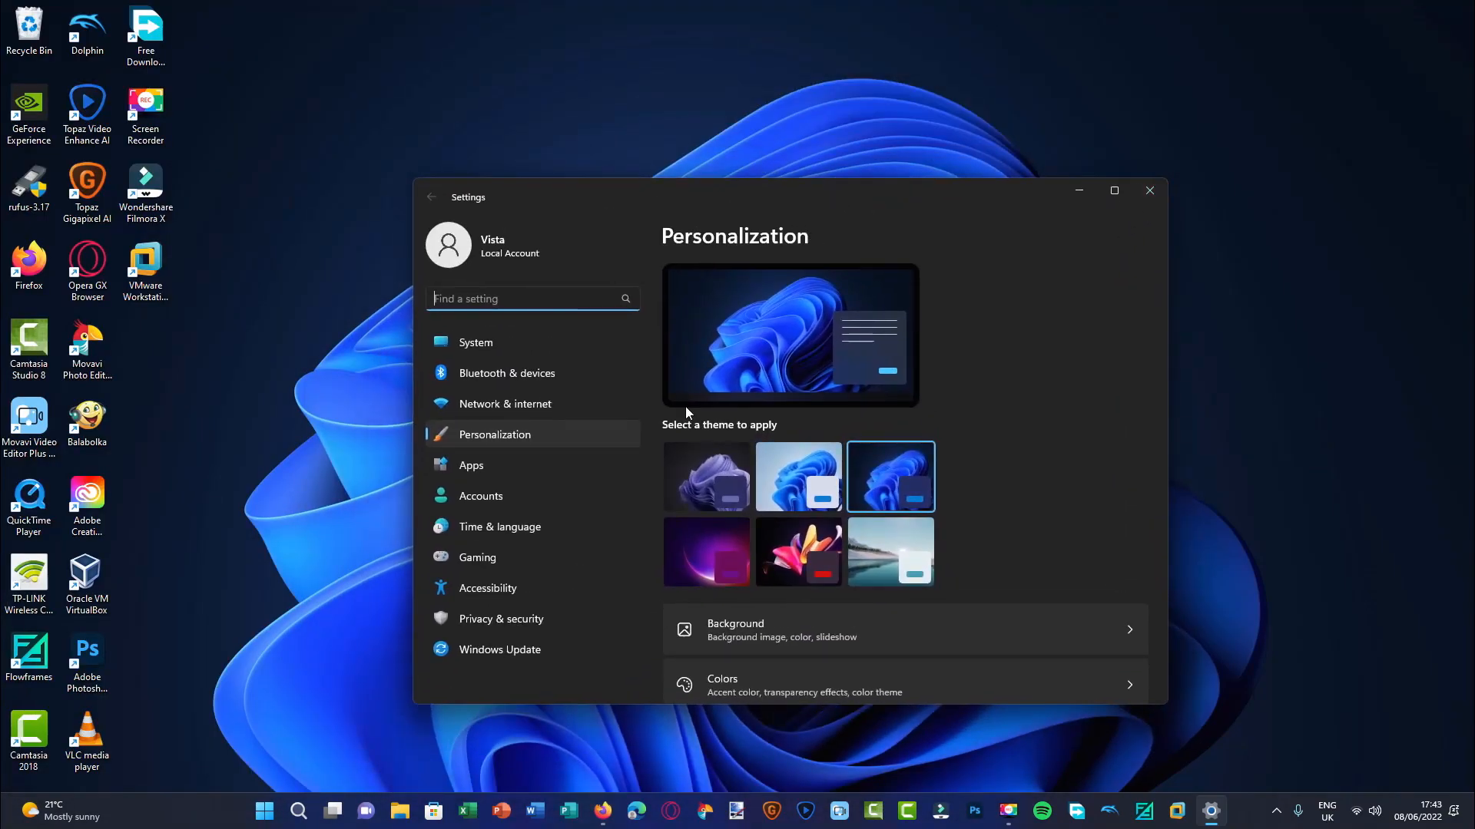
mouse_move(926, 269)
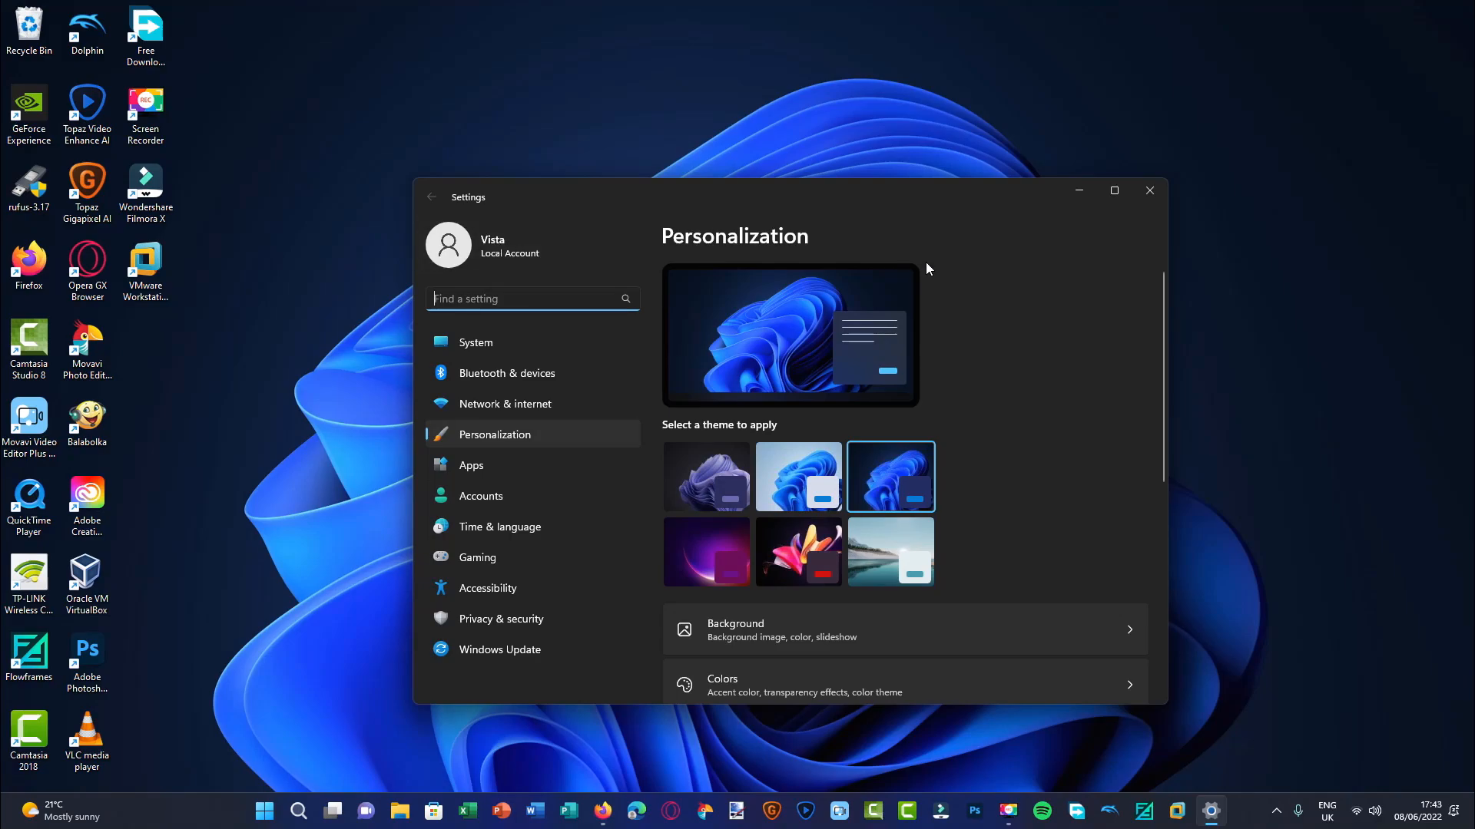
mouse_move(1009, 203)
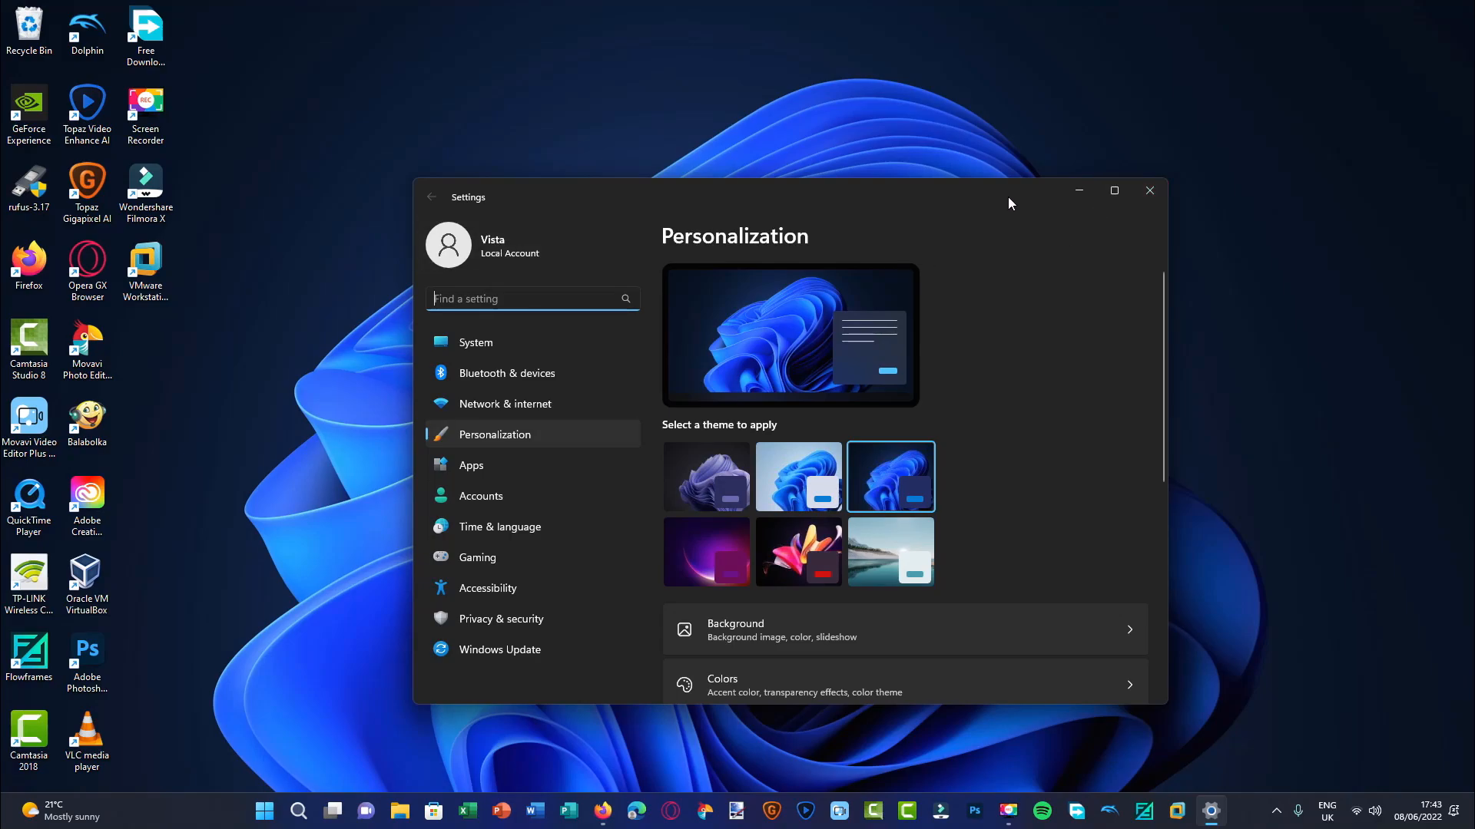
click(1149, 190)
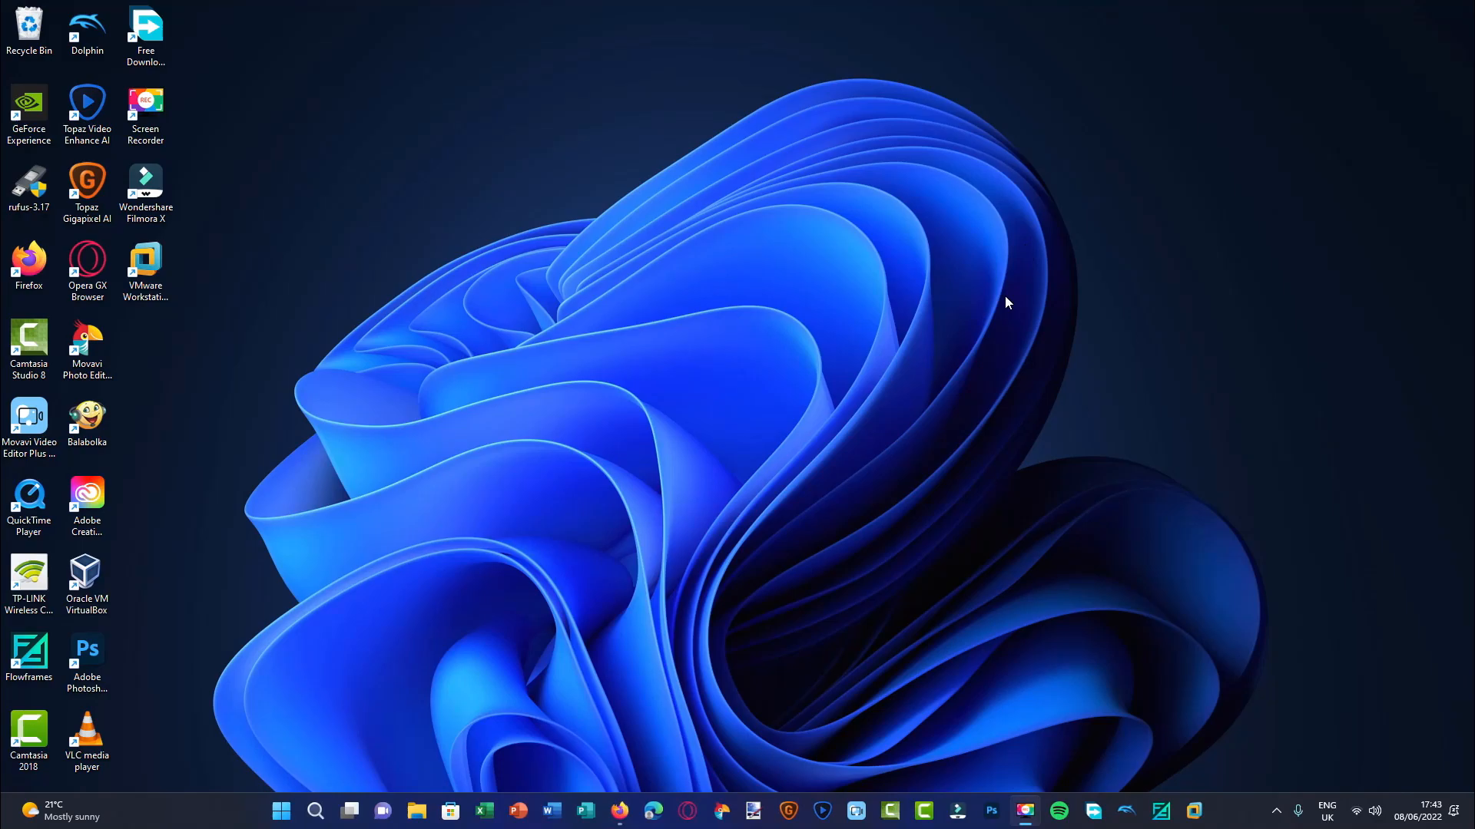
mouse_move(878, 668)
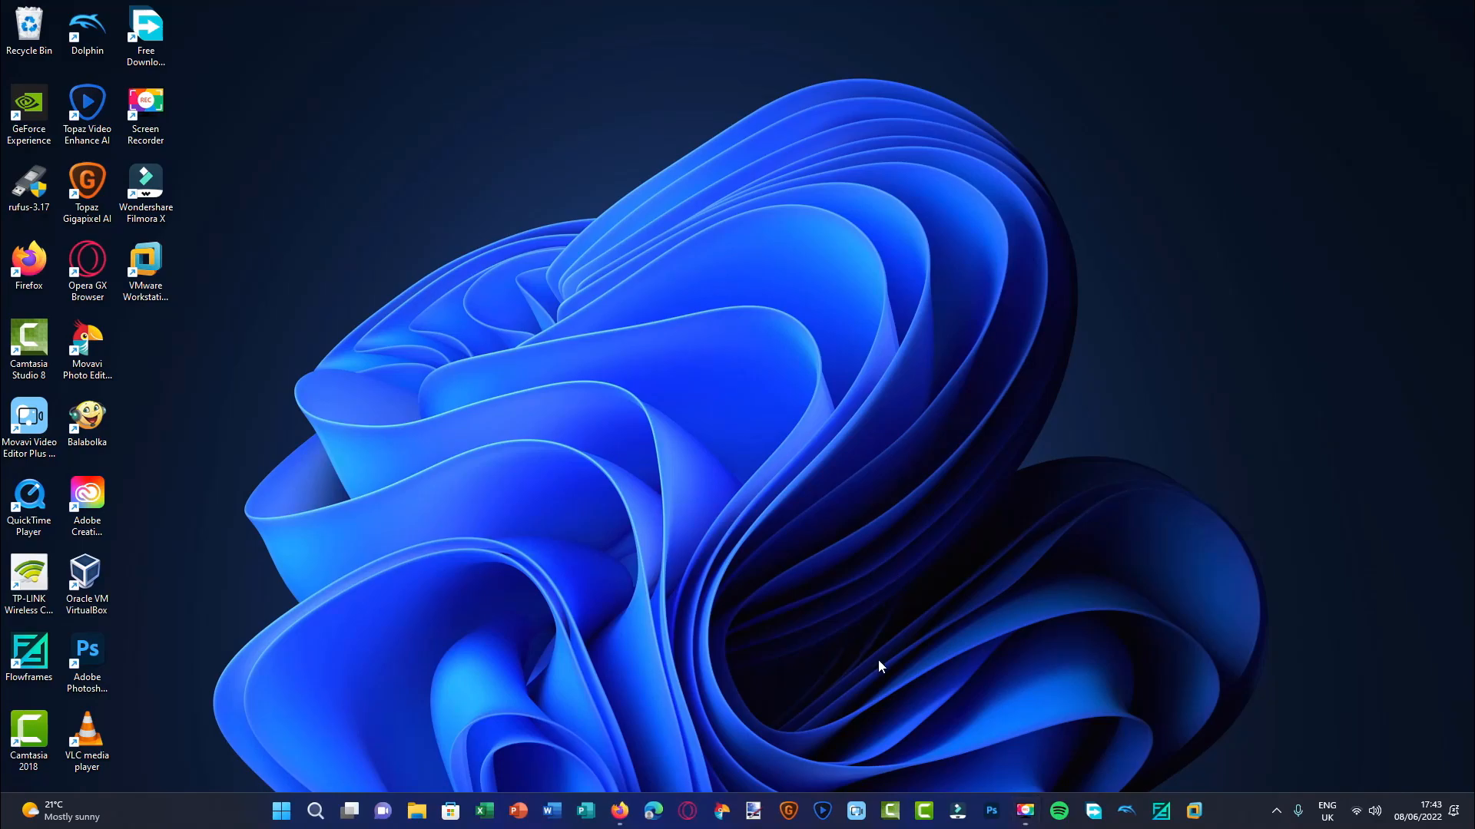